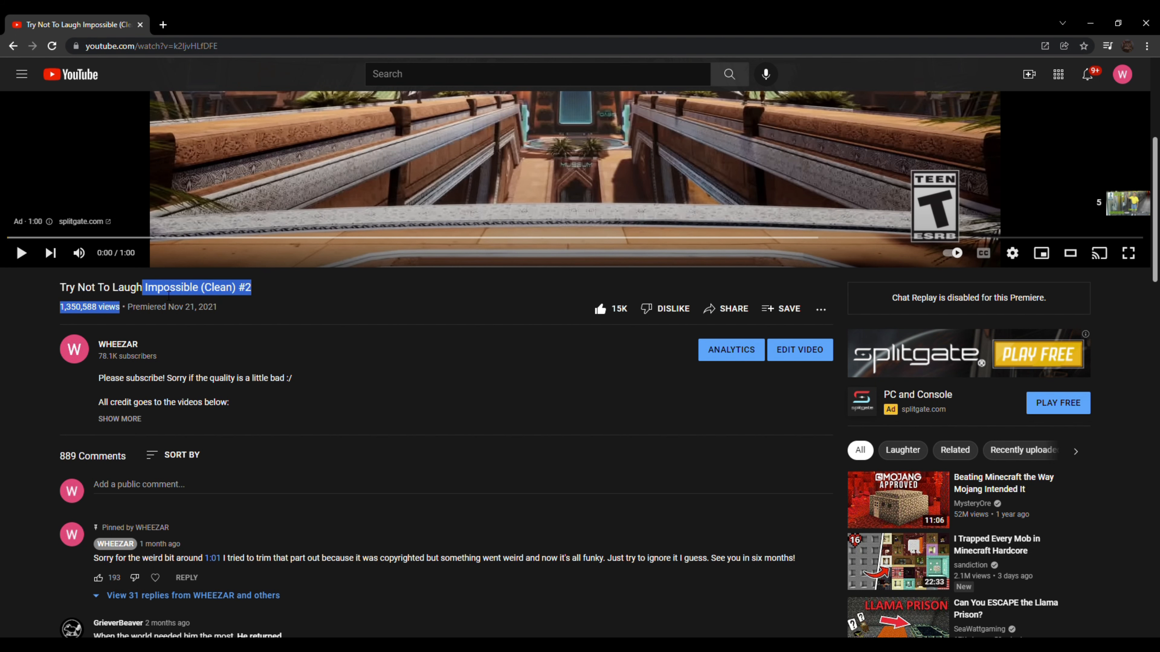
pyautogui.scroll(-3)
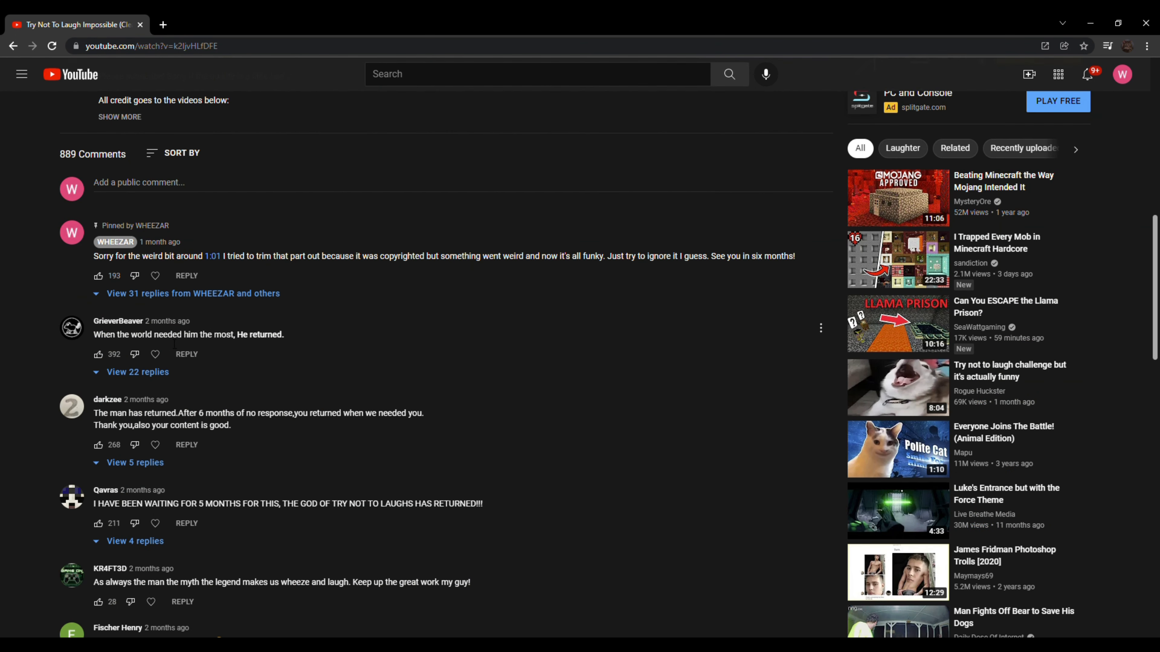
pyautogui.moveTo(148, 375)
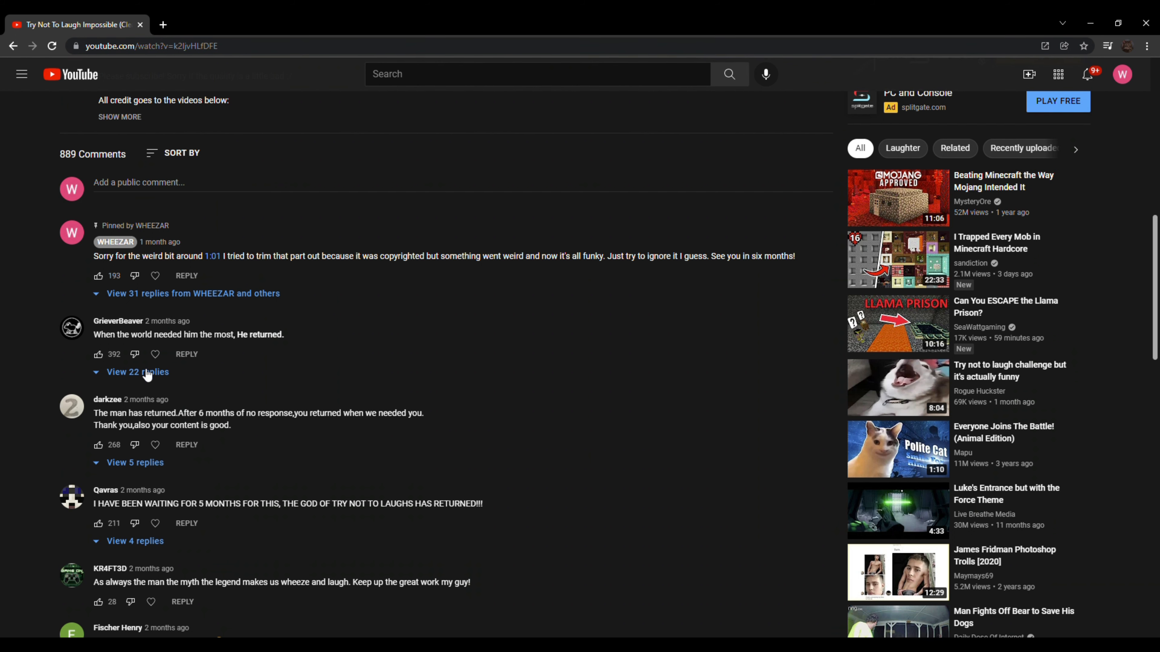
pyautogui.click(138, 372)
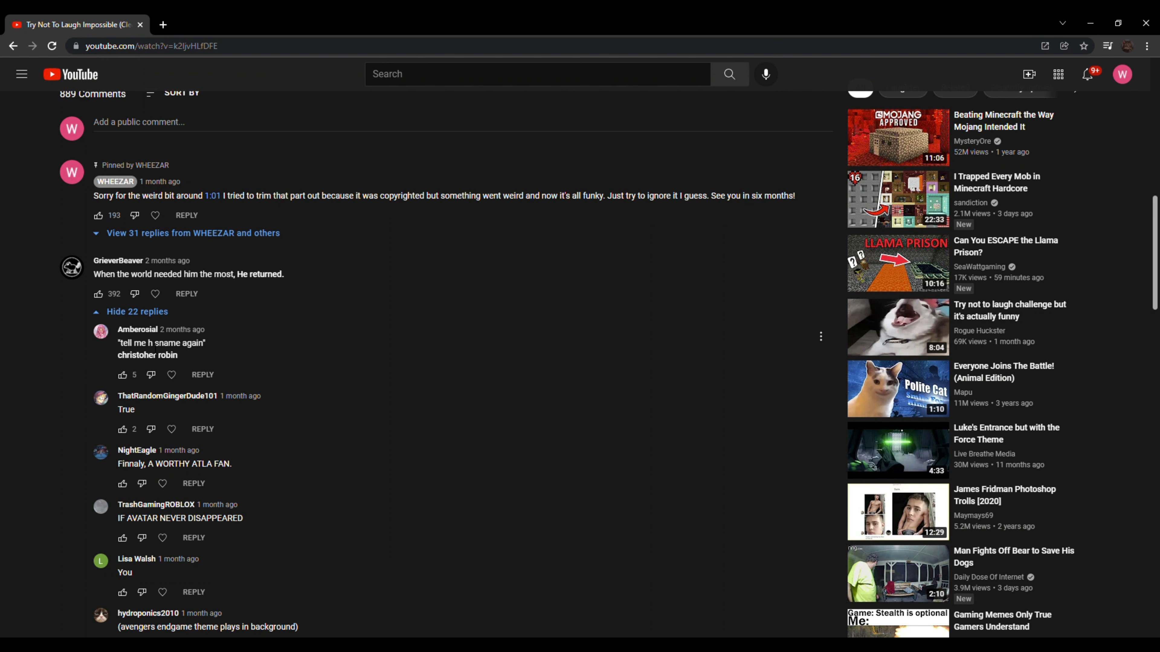
pyautogui.scroll(-3)
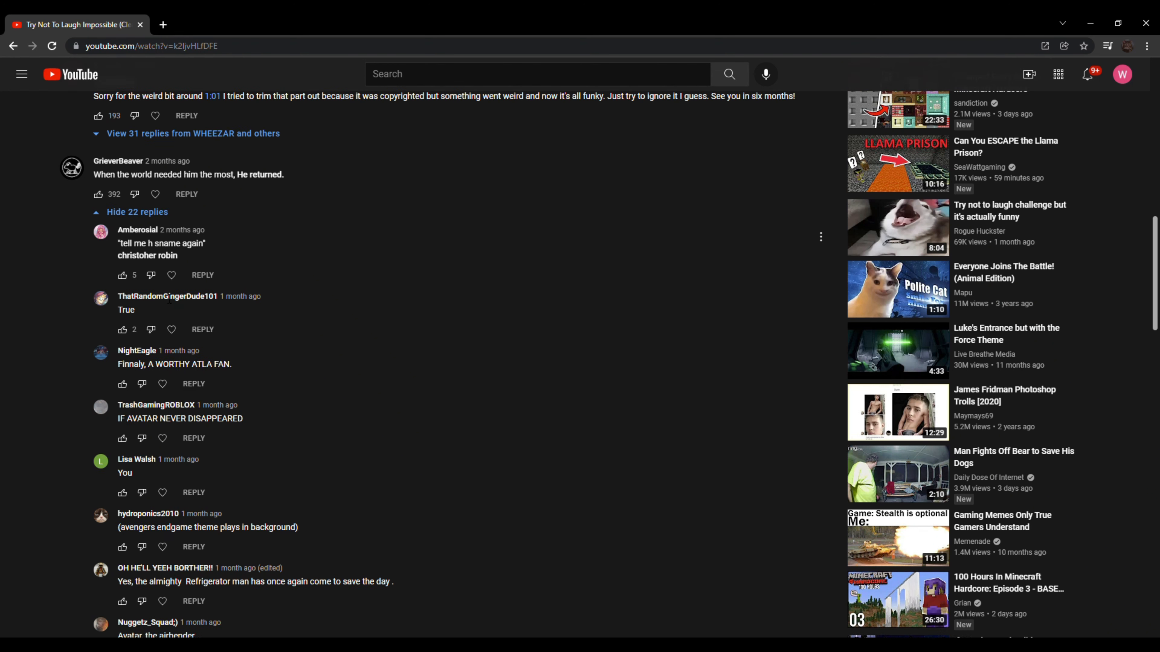
pyautogui.scroll(-3)
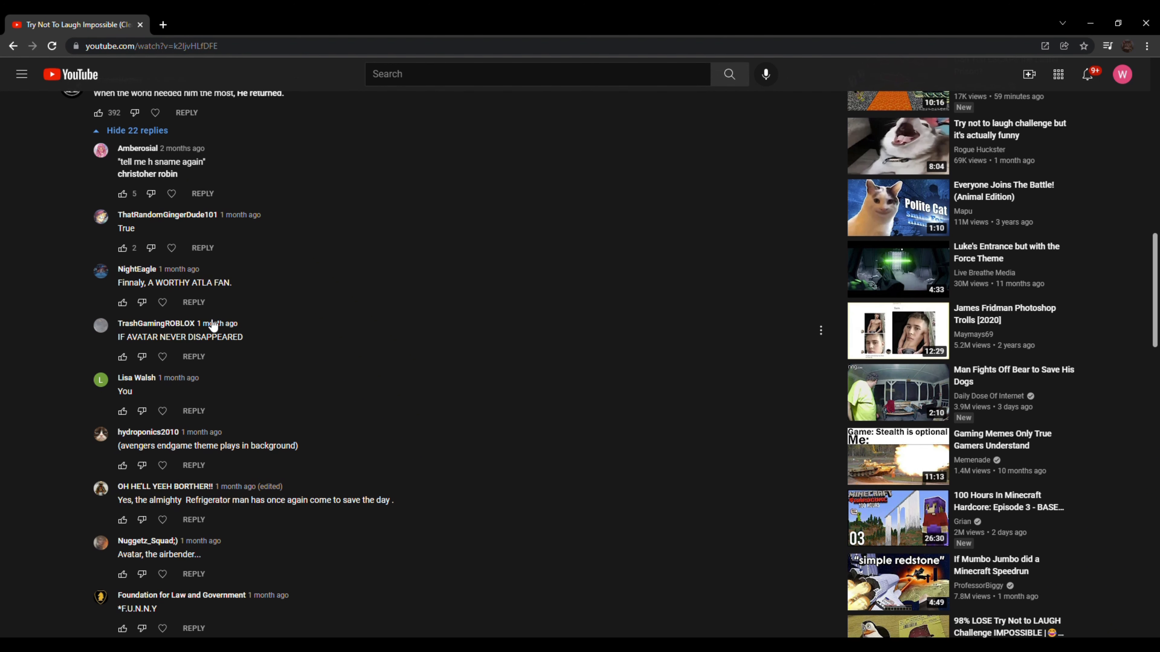
# Read the rest of the reply thread to its end and on into later top-level comments
pyautogui.scroll(-3)
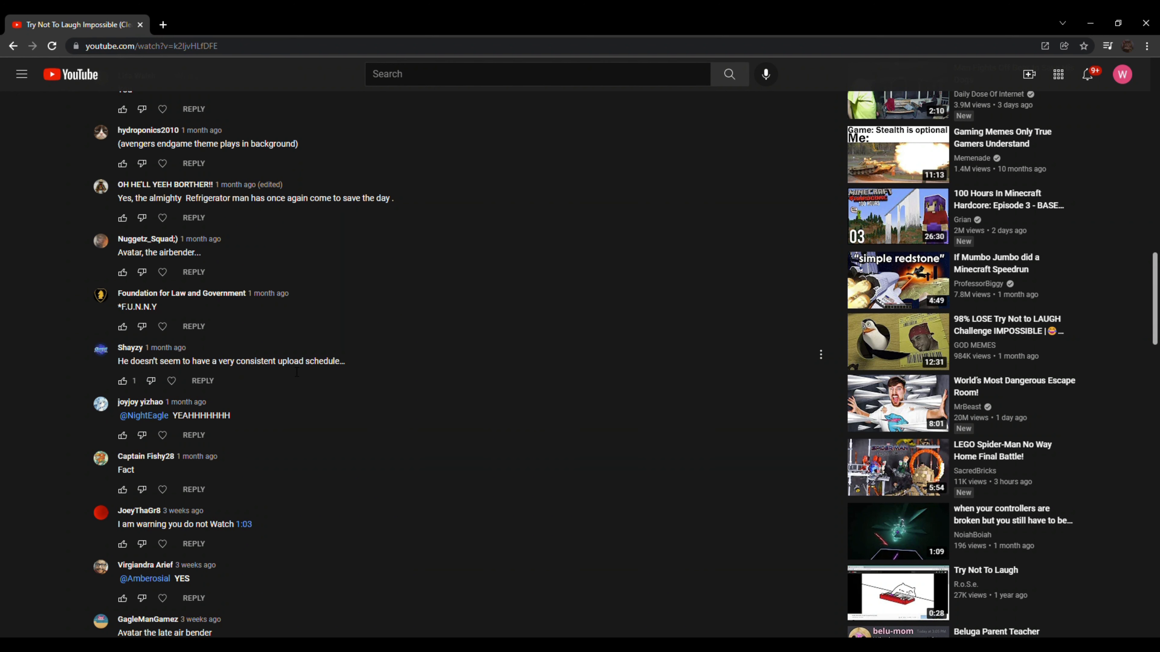
pyautogui.scroll(-3)
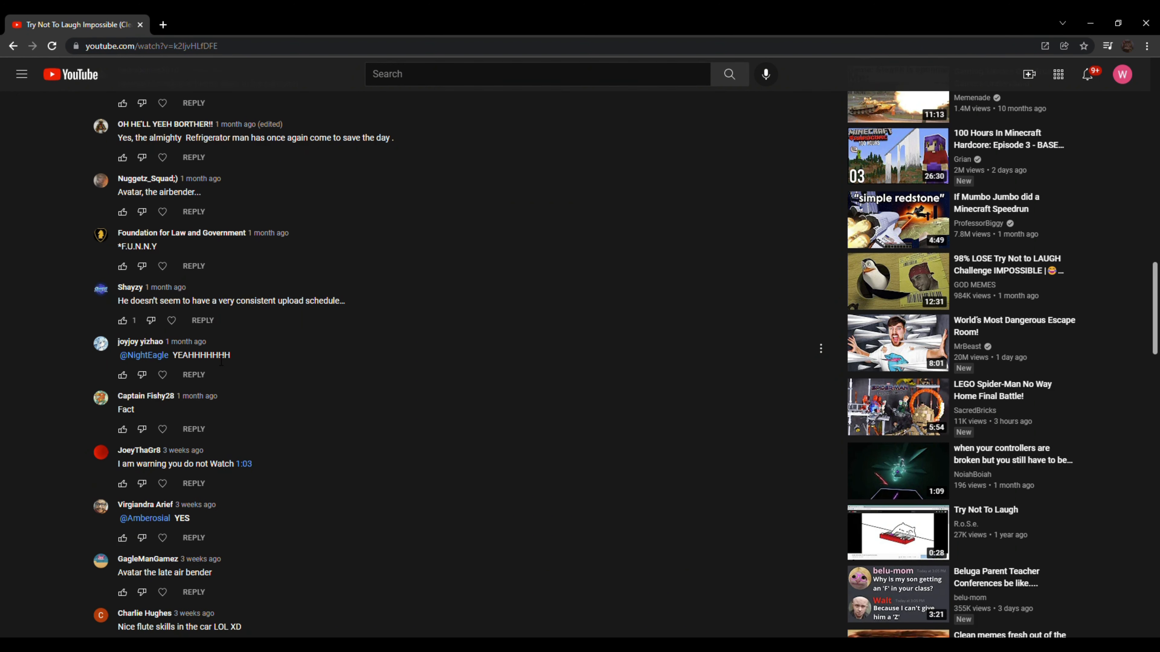
pyautogui.scroll(-3)
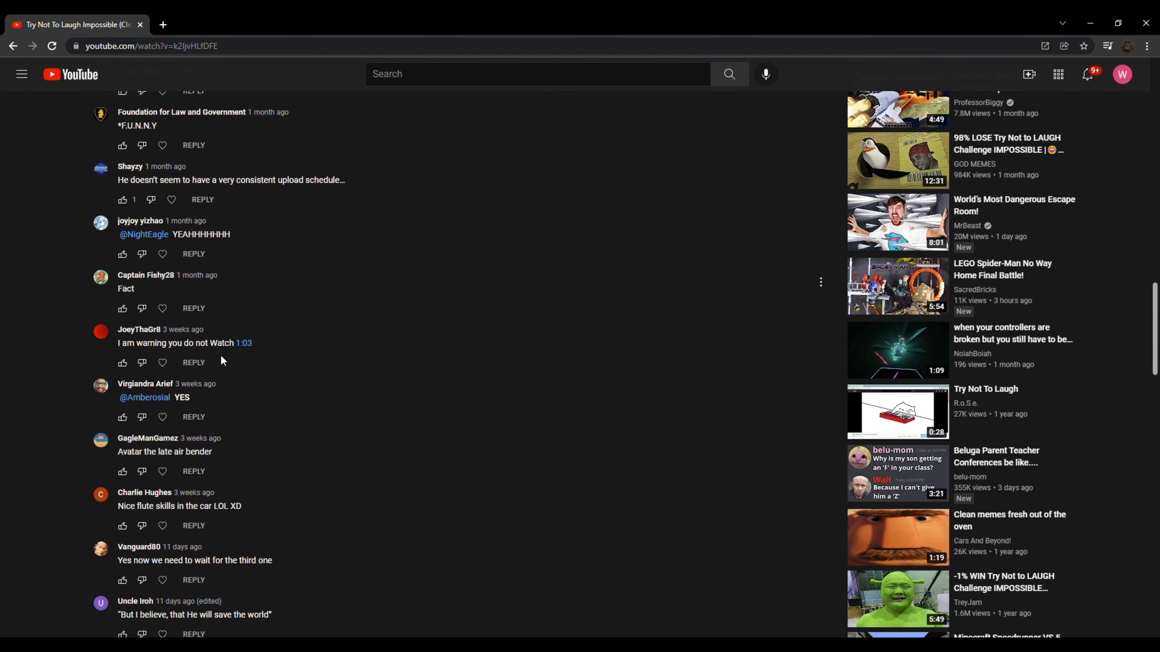
pyautogui.scroll(-3)
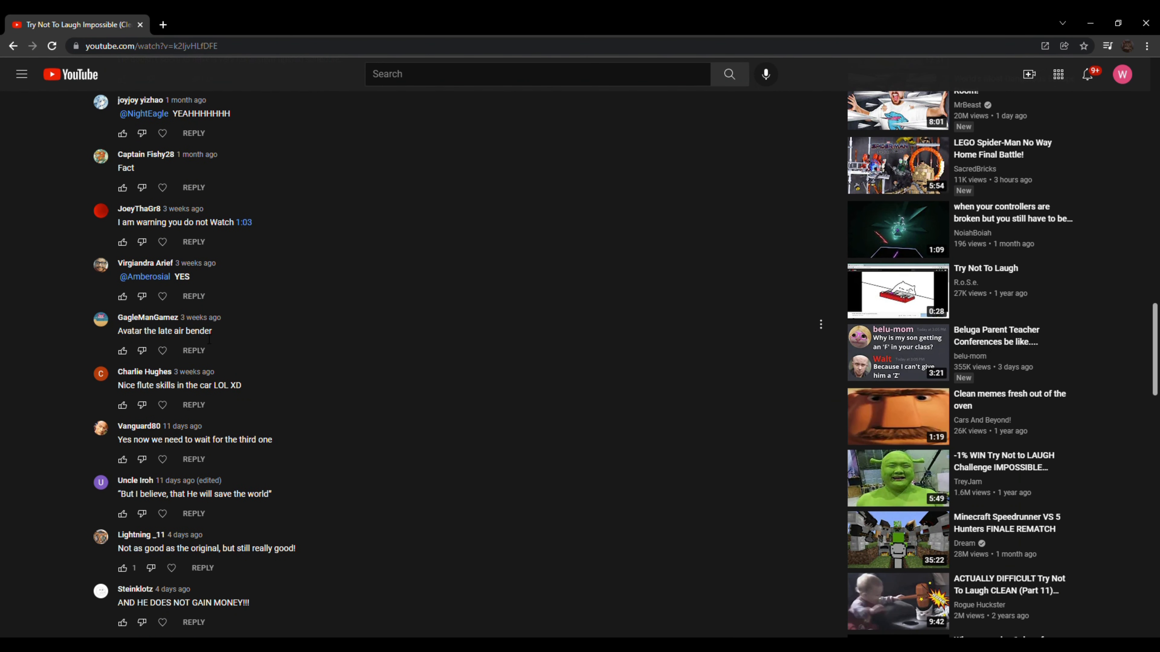
pyautogui.scroll(-3)
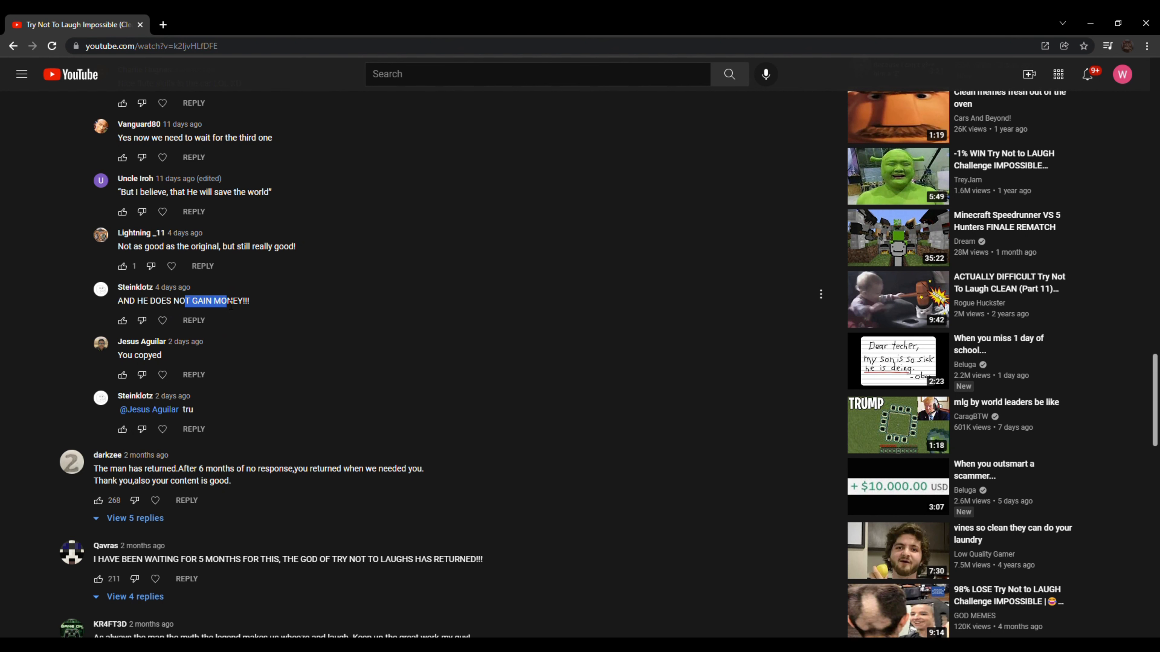
# Read a dozen more top-level comments down to the part-two requests, highlighting the 'man has returned' comment text
pyautogui.scroll(-3)
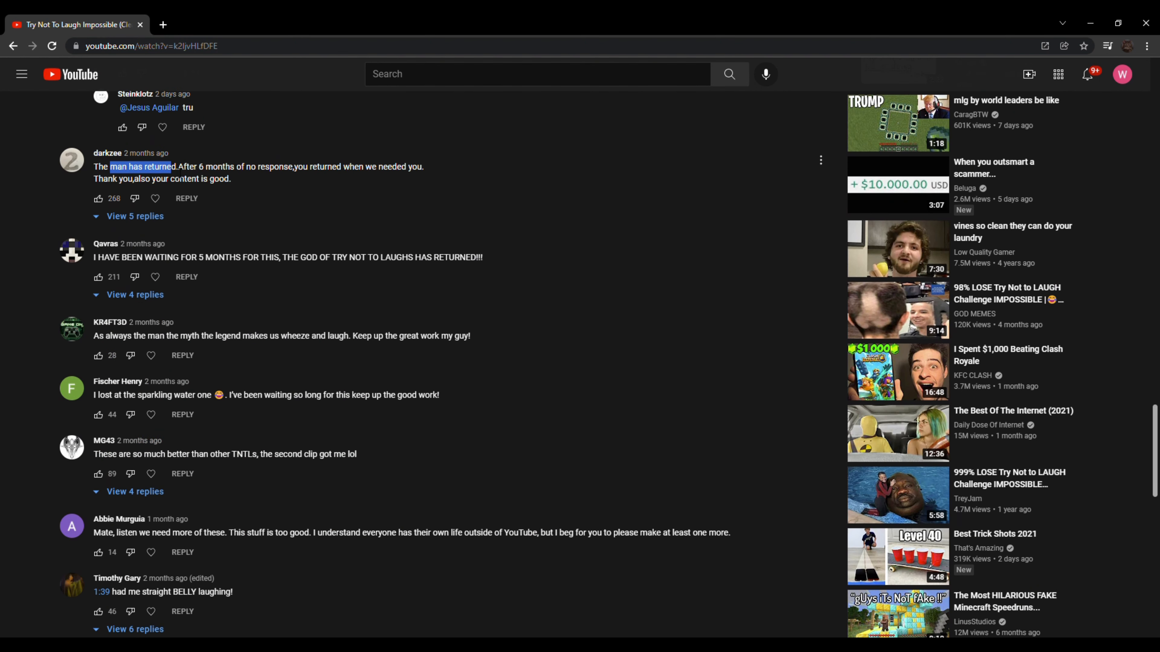
pyautogui.moveTo(171, 167); pyautogui.dragTo(230, 178)
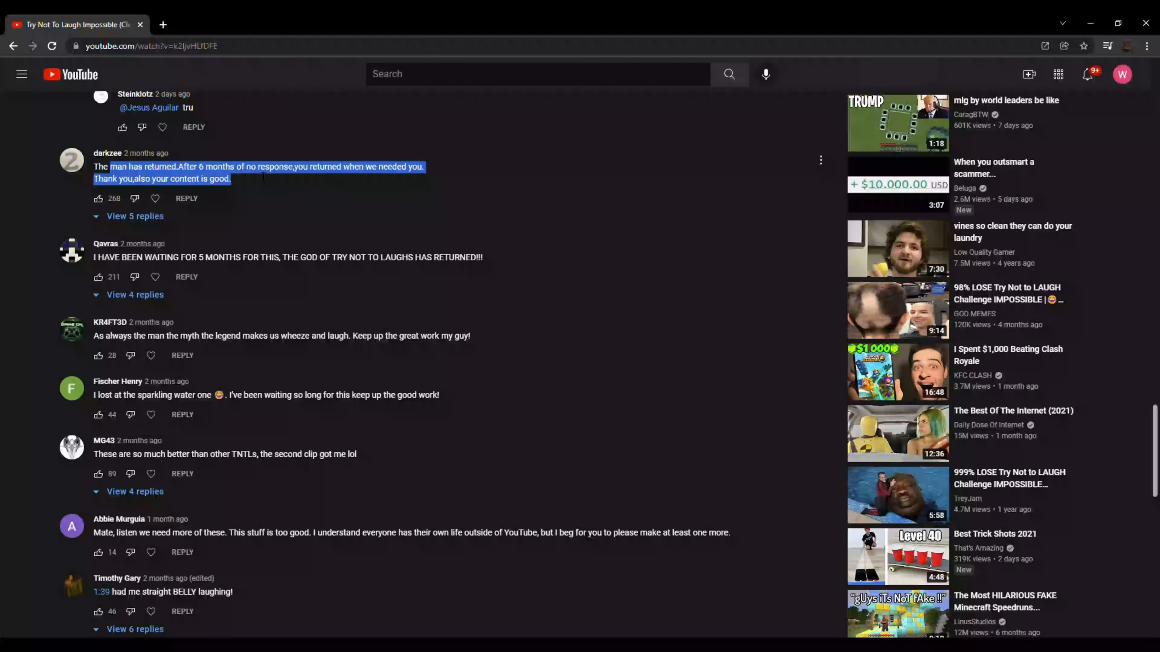
pyautogui.scroll(-3)
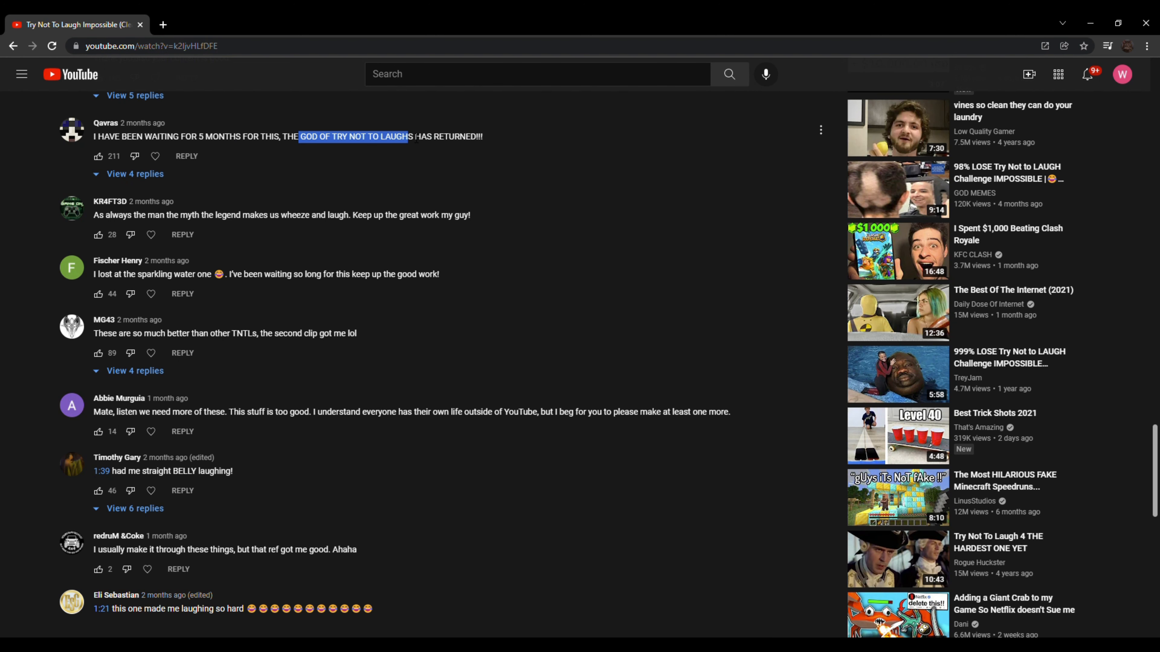
pyautogui.scroll(-3)
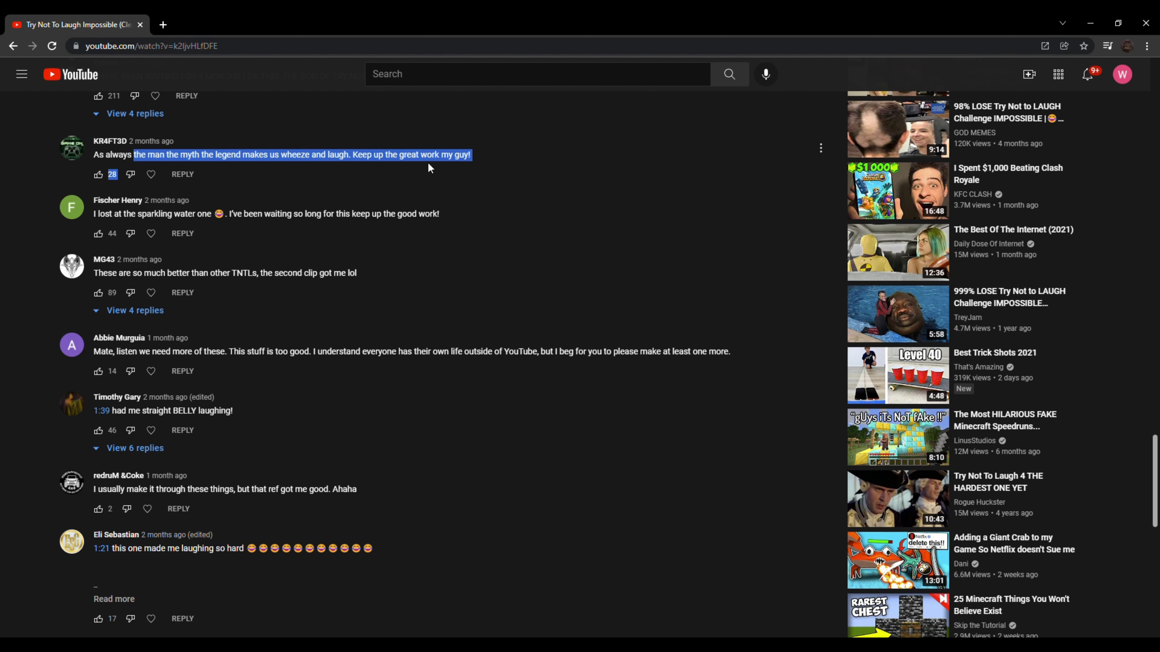
pyautogui.scroll(-3)
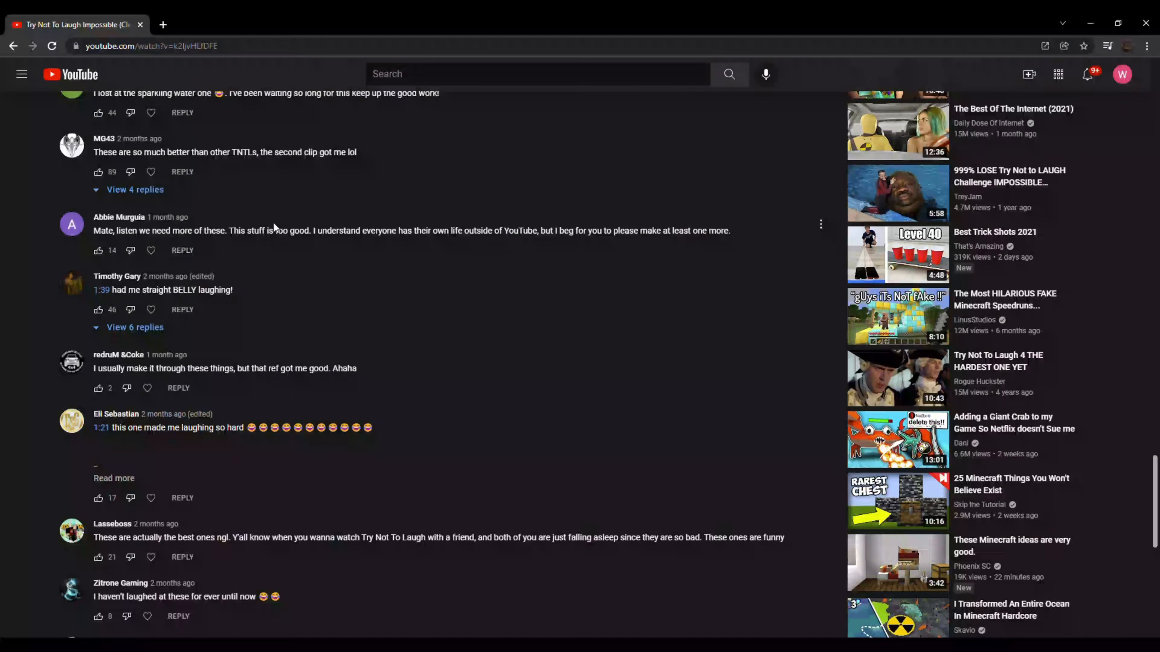
pyautogui.scroll(-3)
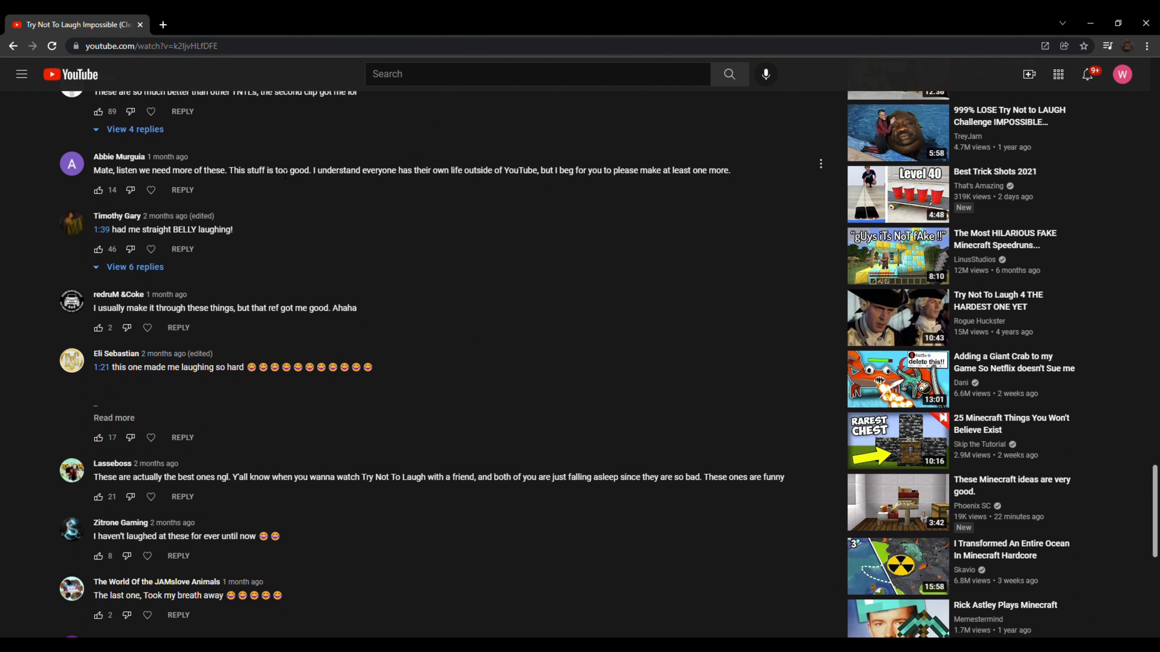
pyautogui.moveTo(580, 182)
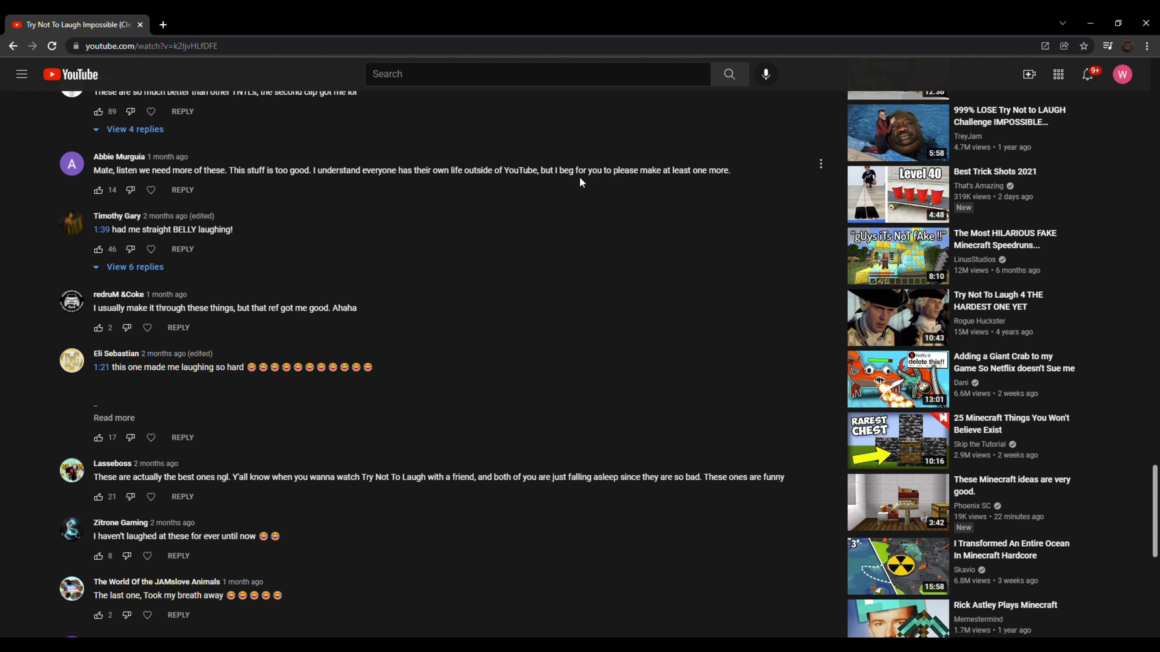
pyautogui.moveTo(508, 183)
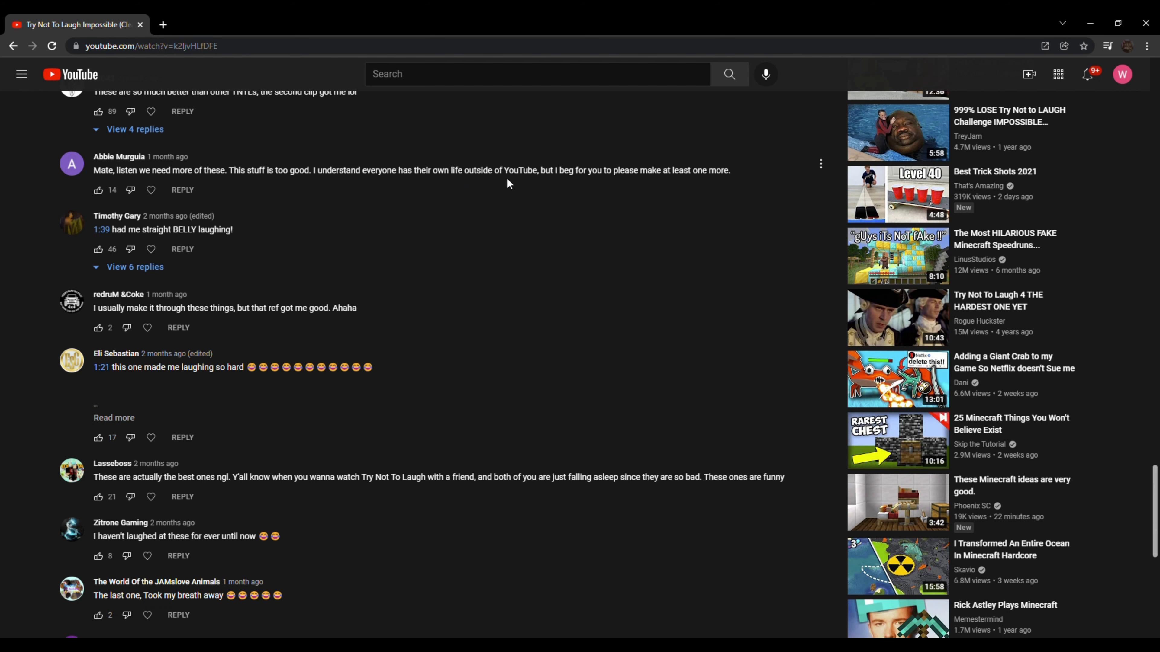
pyautogui.moveTo(461, 182)
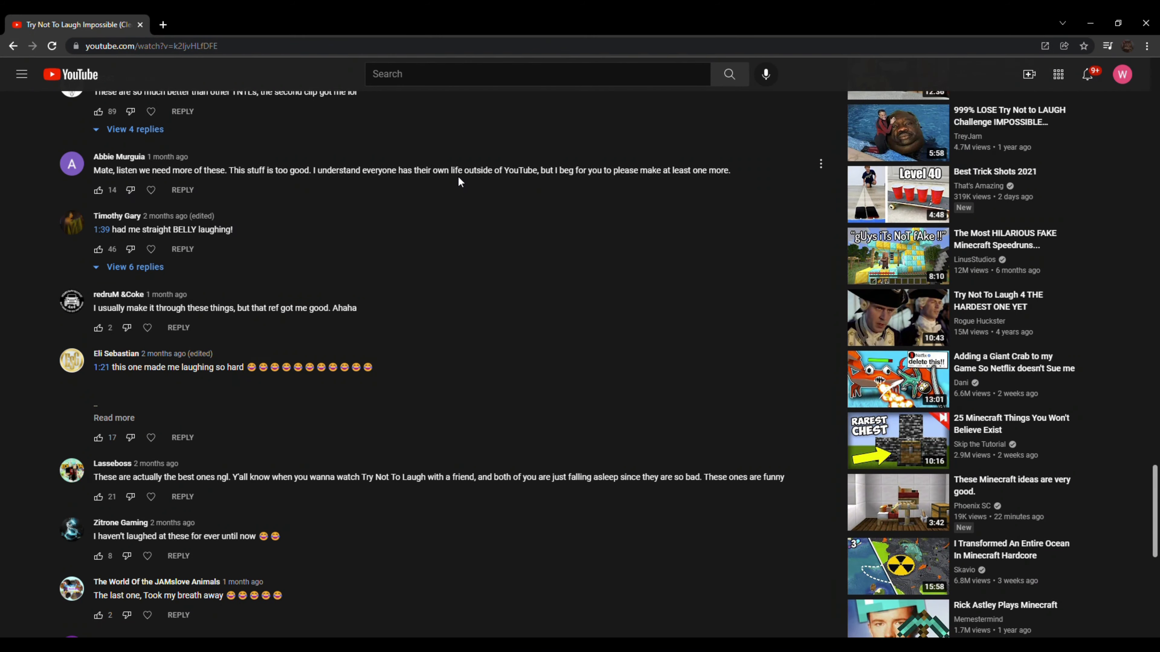
pyautogui.scroll(-3)
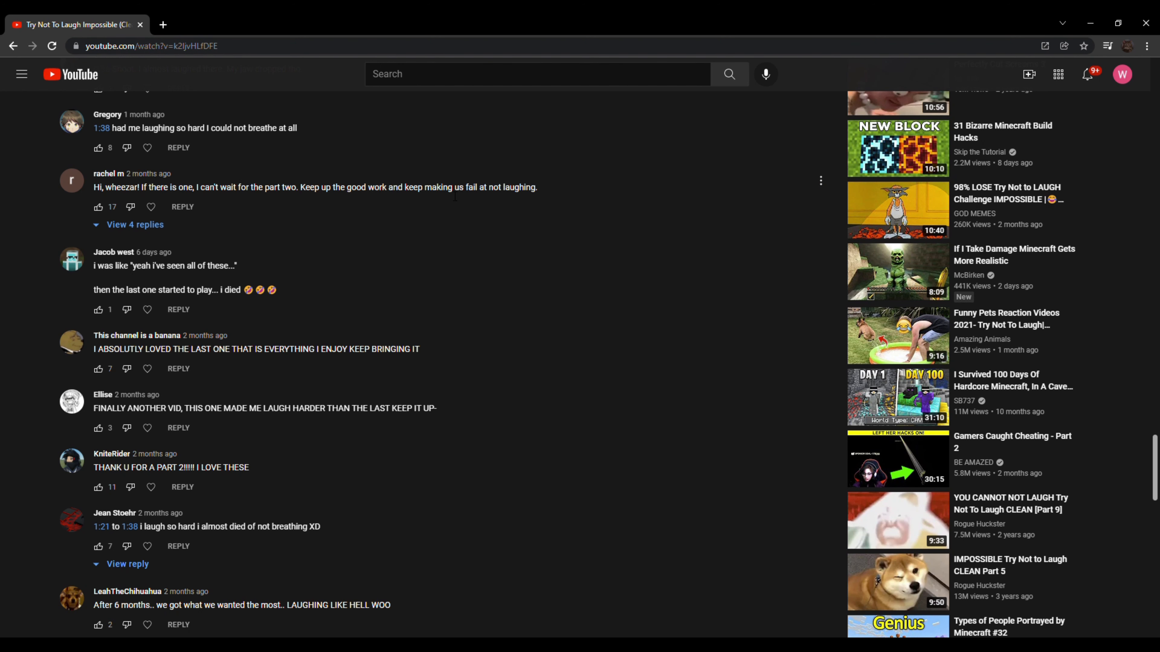
pyautogui.moveTo(146, 234)
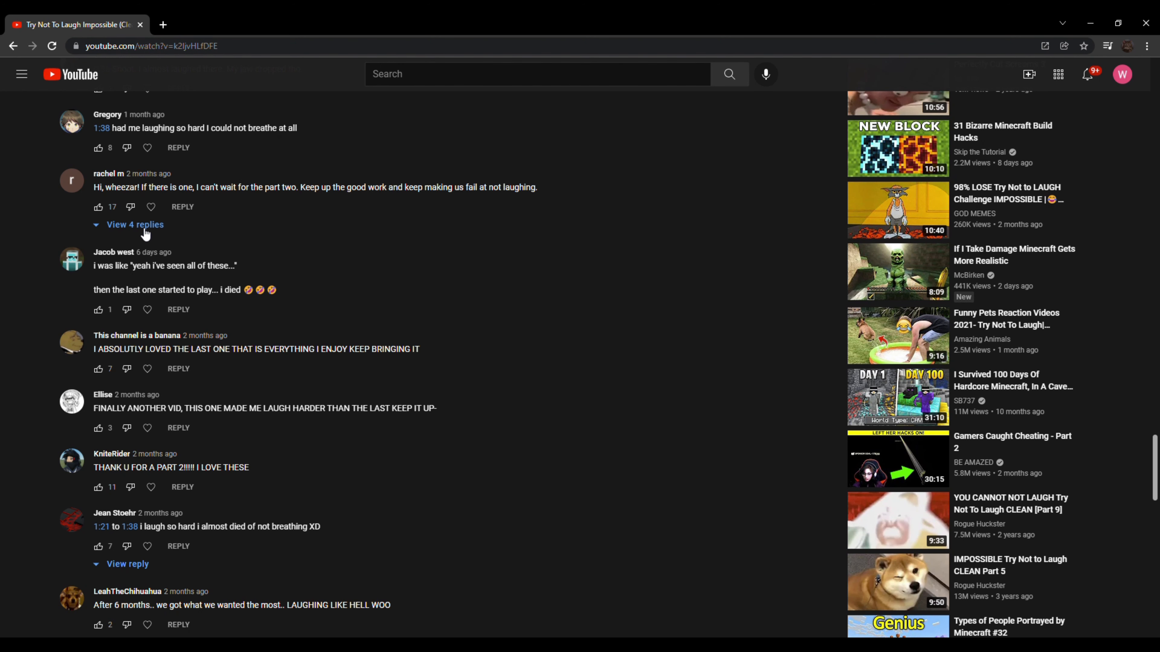
pyautogui.click(134, 225)
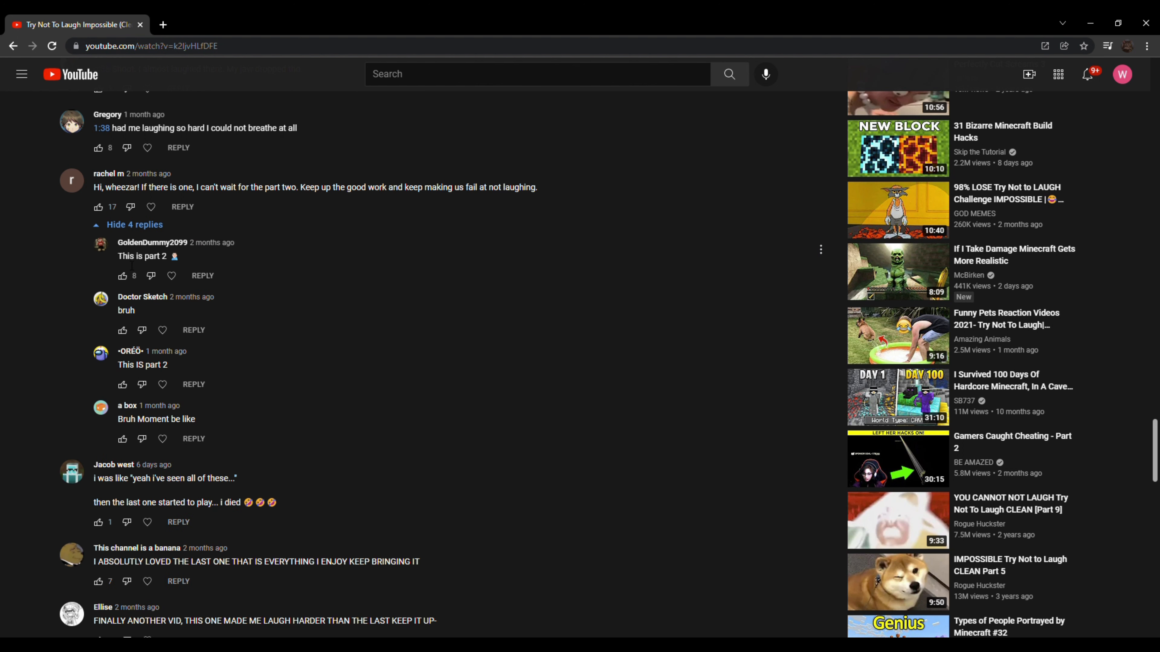
pyautogui.doubleClick(141, 256)
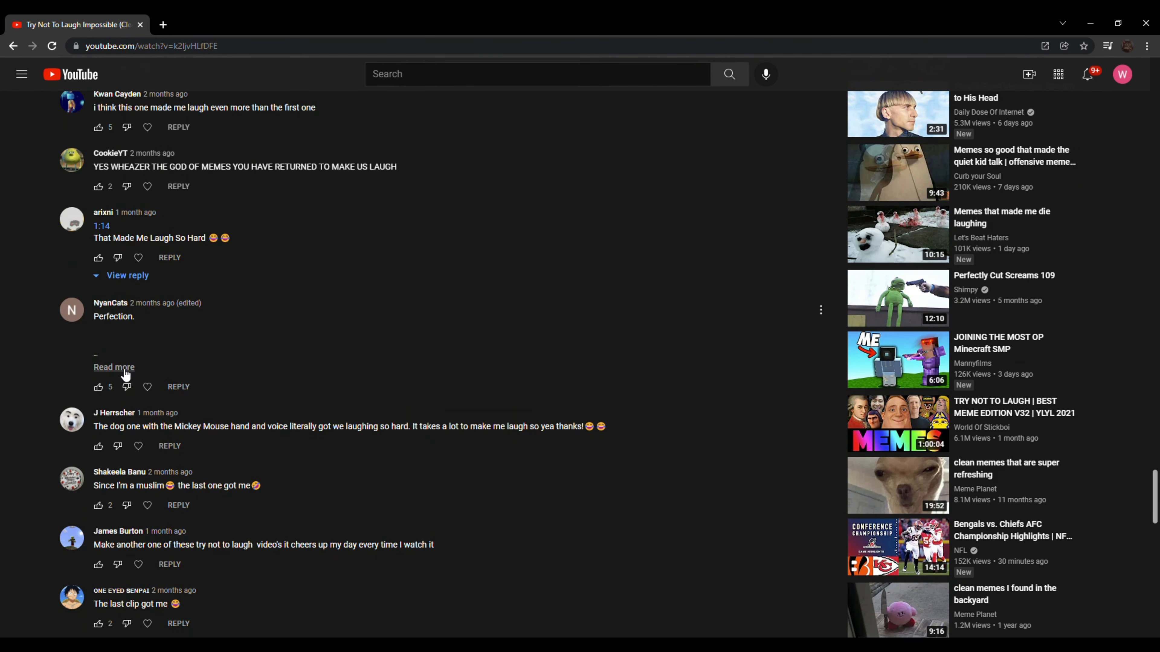
pyautogui.click(113, 367)
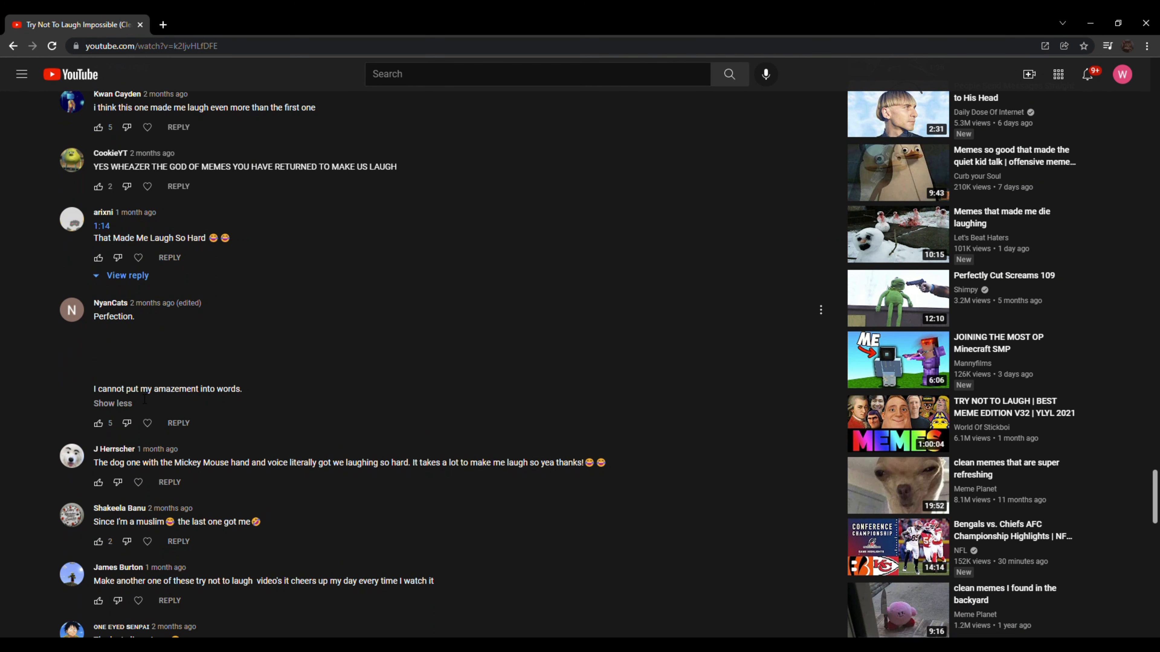
# Continue reading much deeper into the comment section
pyautogui.scroll(-3)
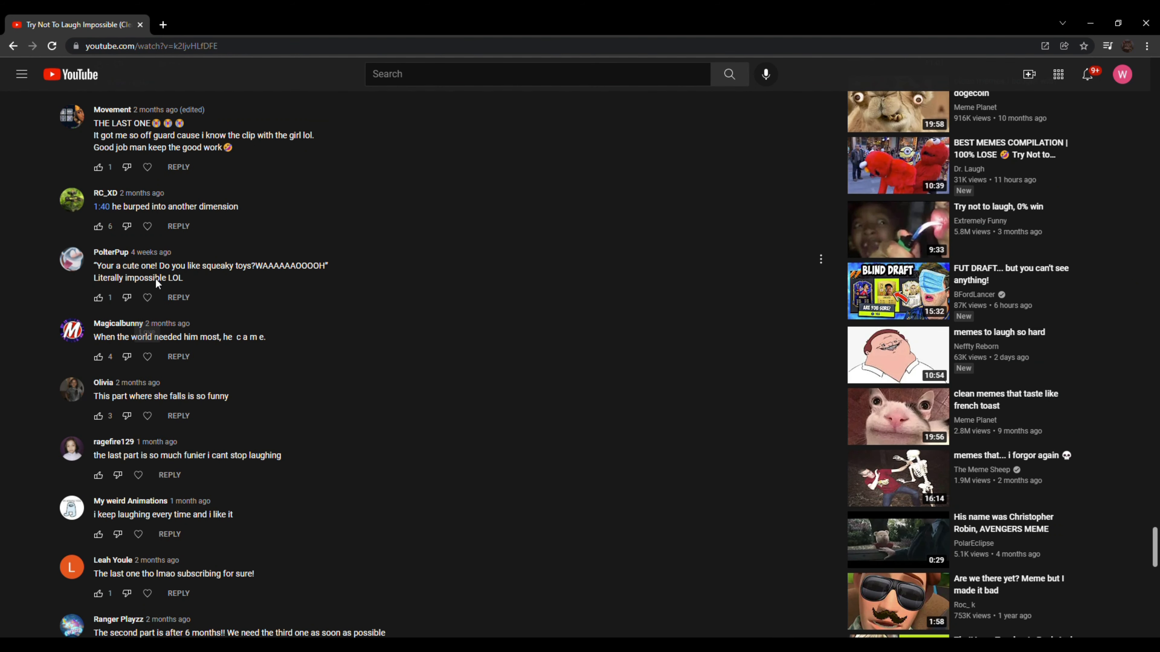
pyautogui.scroll(-3)
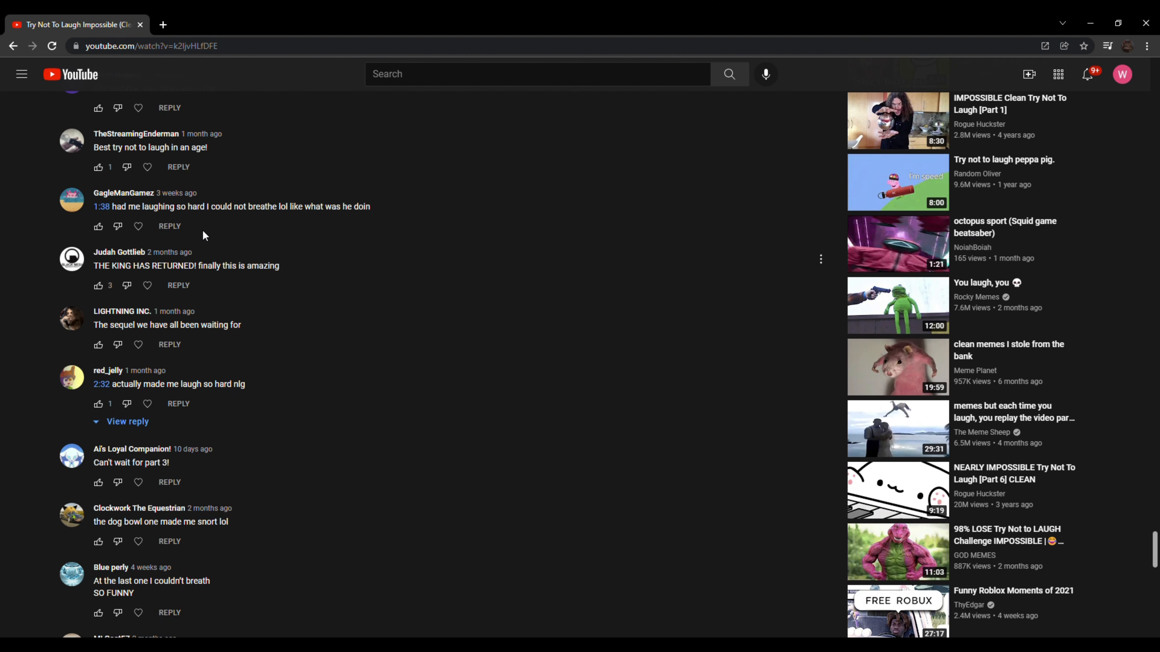
pyautogui.moveTo(191, 167)
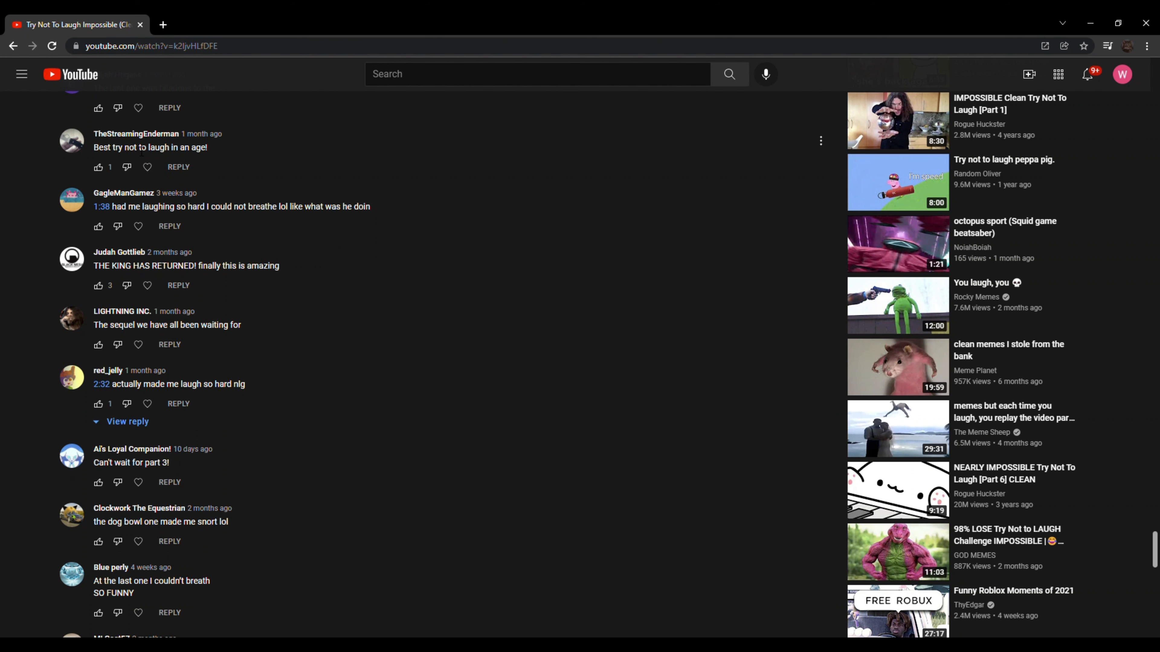
pyautogui.scroll(-3)
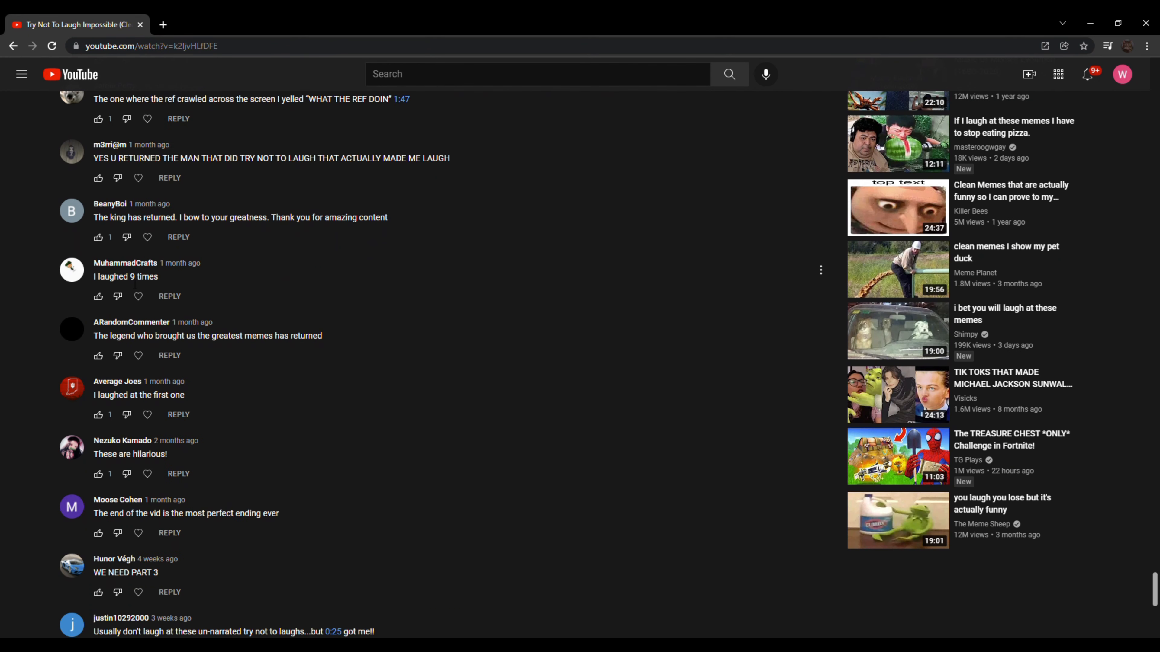
pyautogui.scroll(-3)
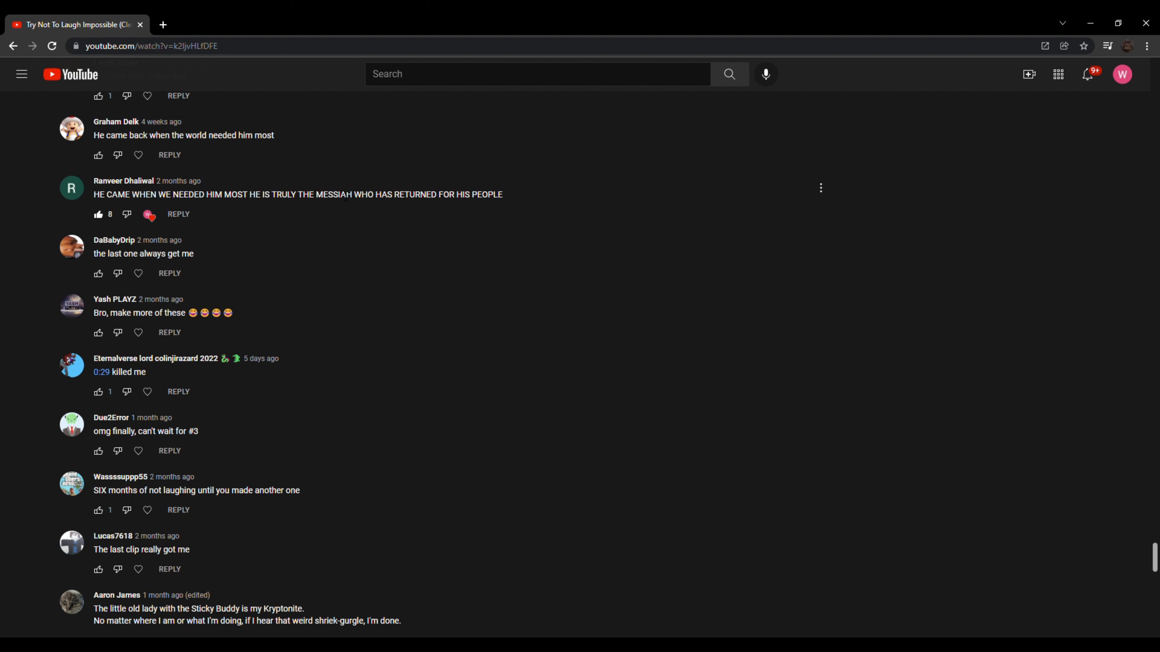
# Read dozens more top-level comments about the video and the sequel requests, nudging back up slightly
pyautogui.scroll(-3)
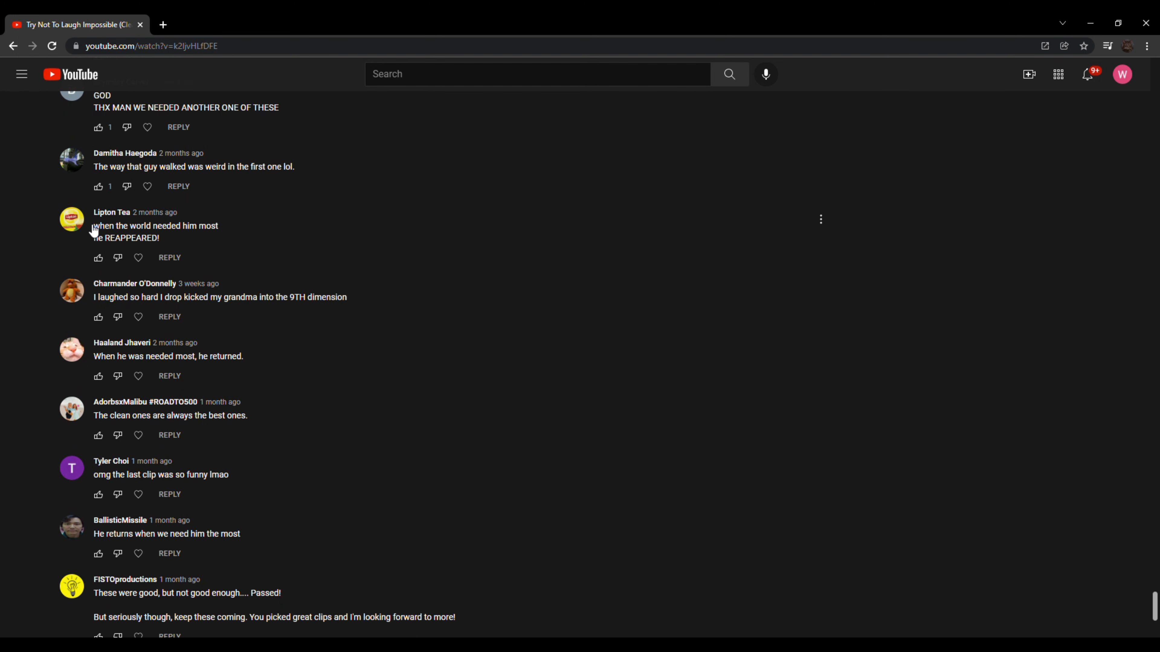
pyautogui.scroll(-3)
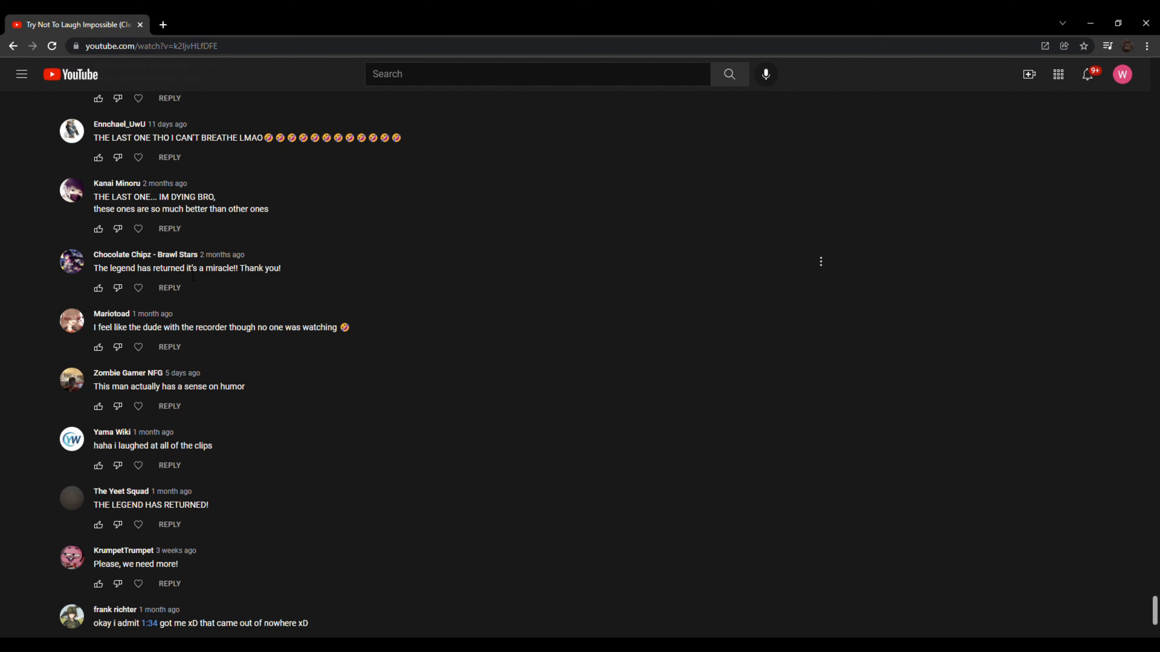
pyautogui.scroll(-3)
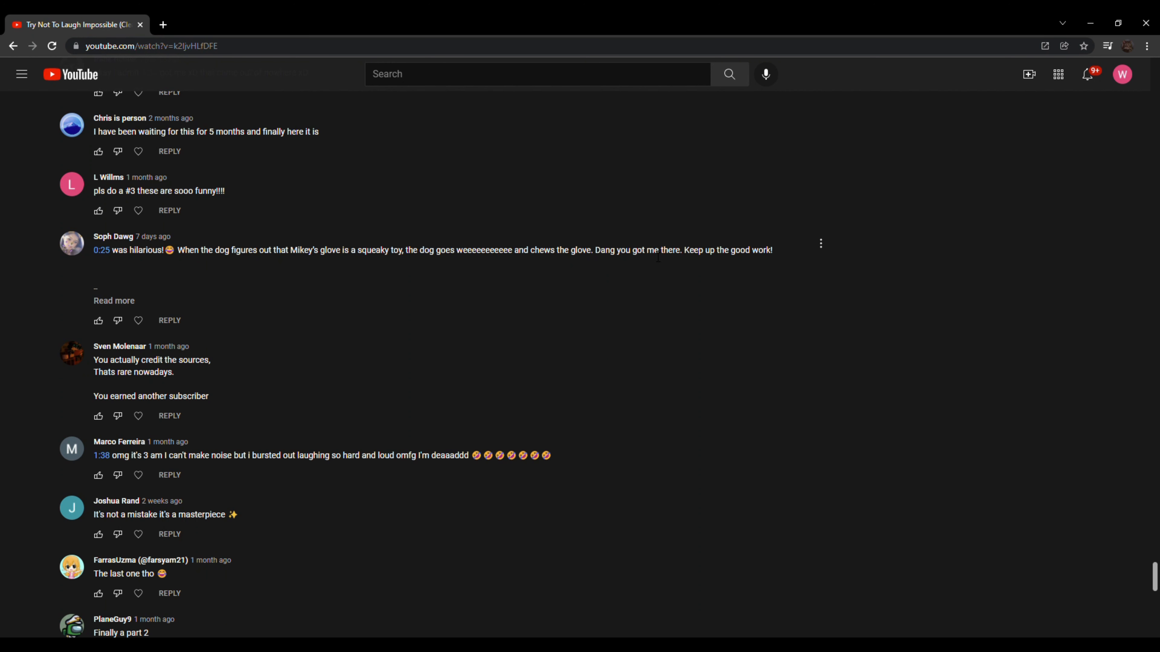
pyautogui.scroll(3)
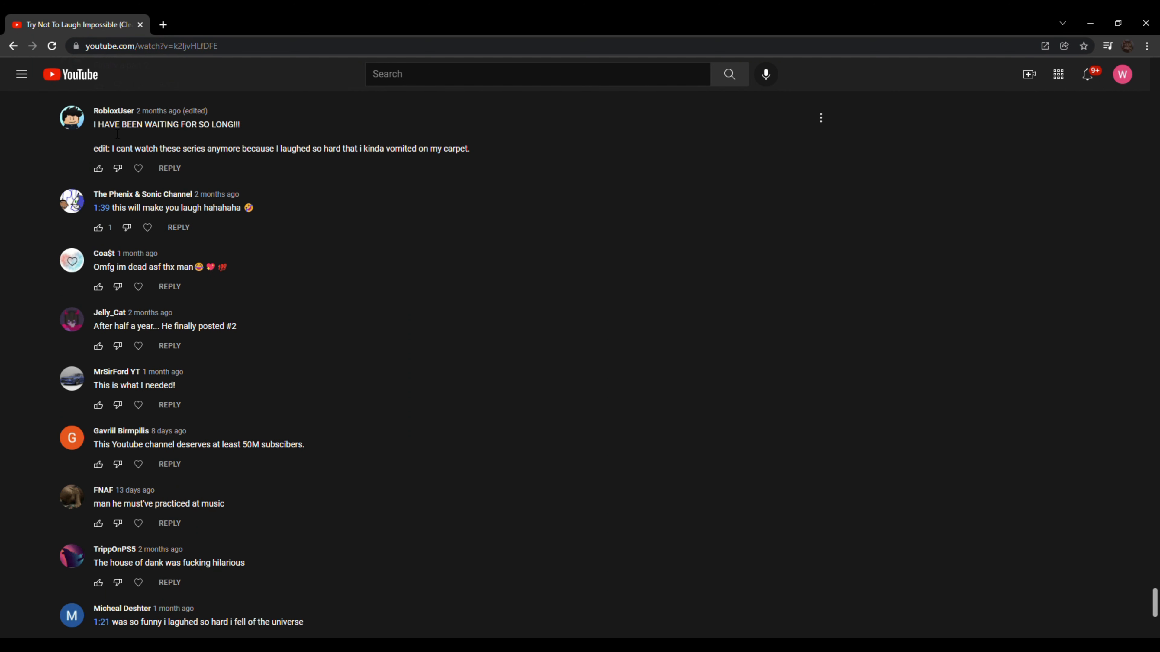
pyautogui.moveTo(287, 169)
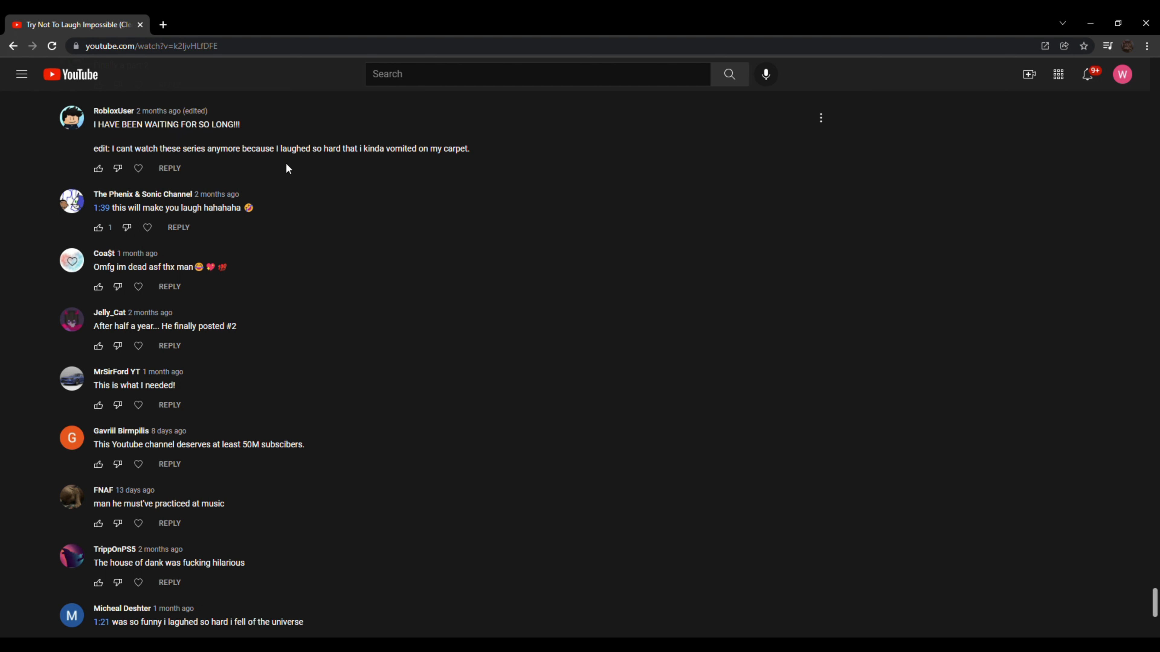
pyautogui.moveTo(329, 164)
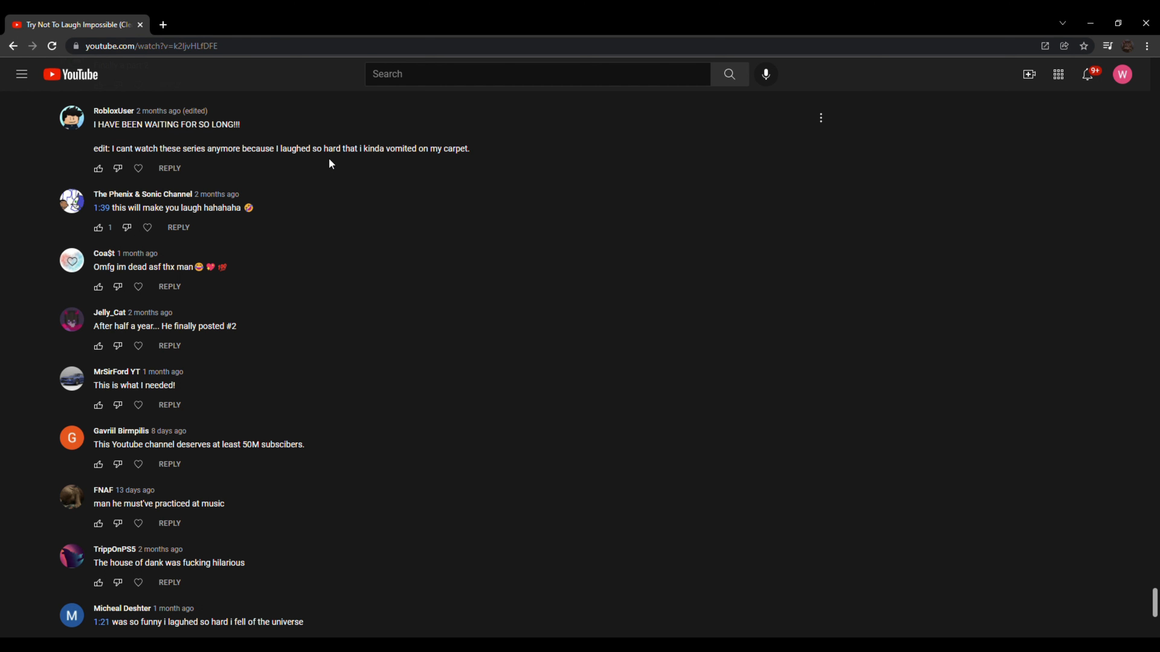
pyautogui.moveTo(472, 157)
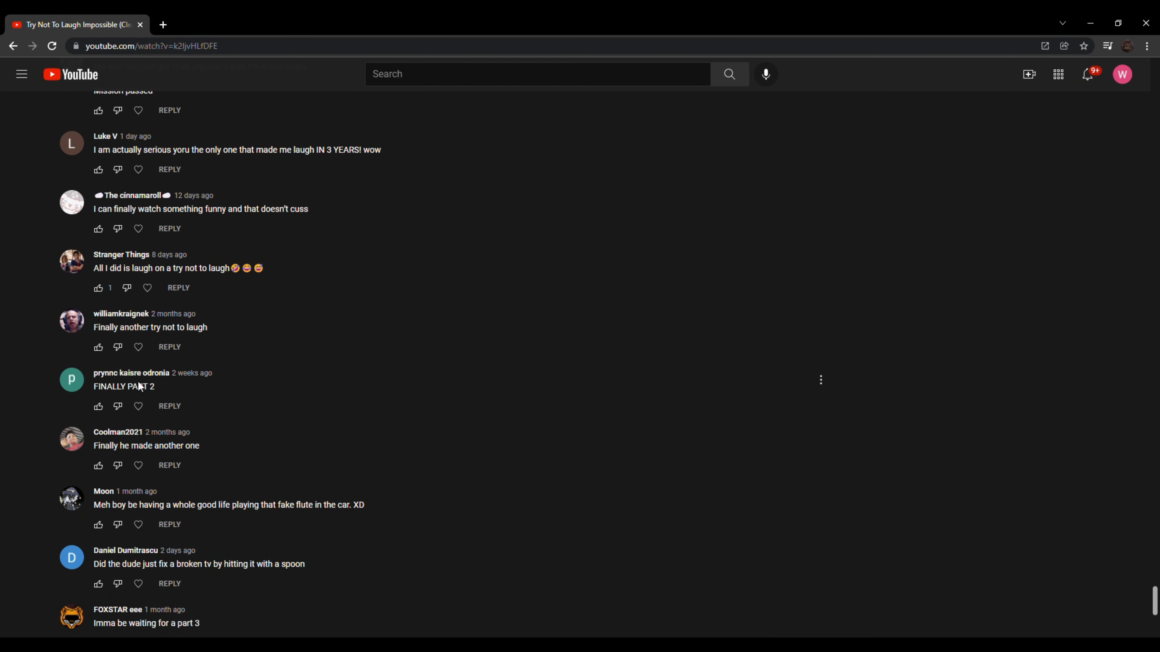
# Work through the later comments until the 'Try Not To Laugh Impossible (Clean) #1' video opens
pyautogui.scroll(-3)
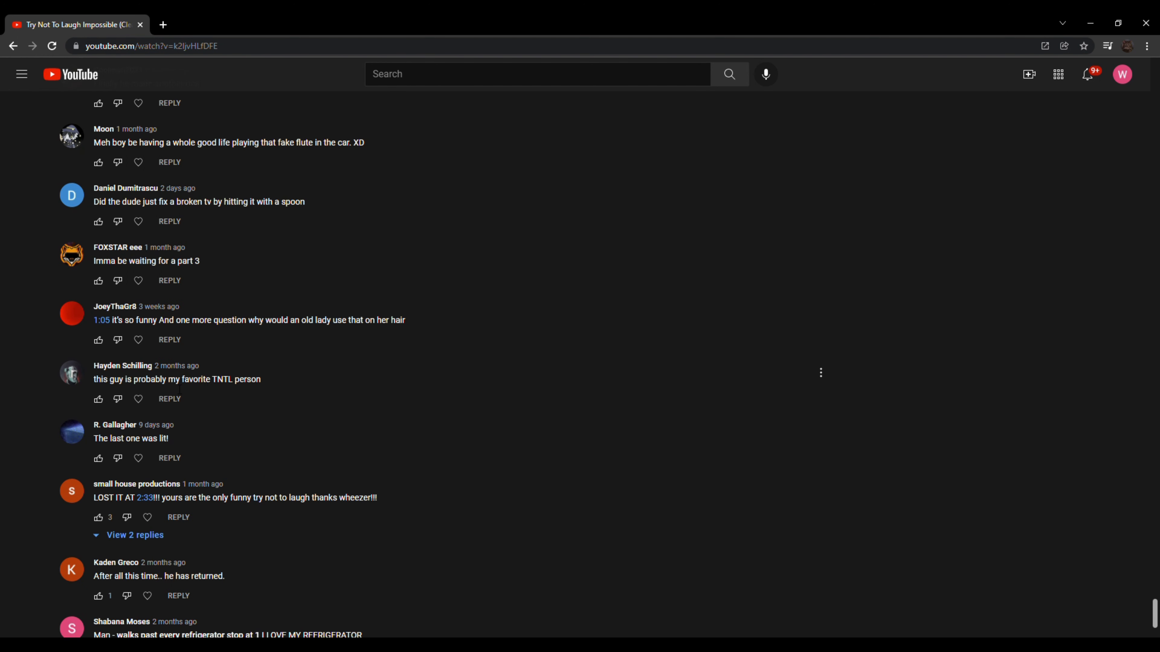
pyautogui.scroll(-3)
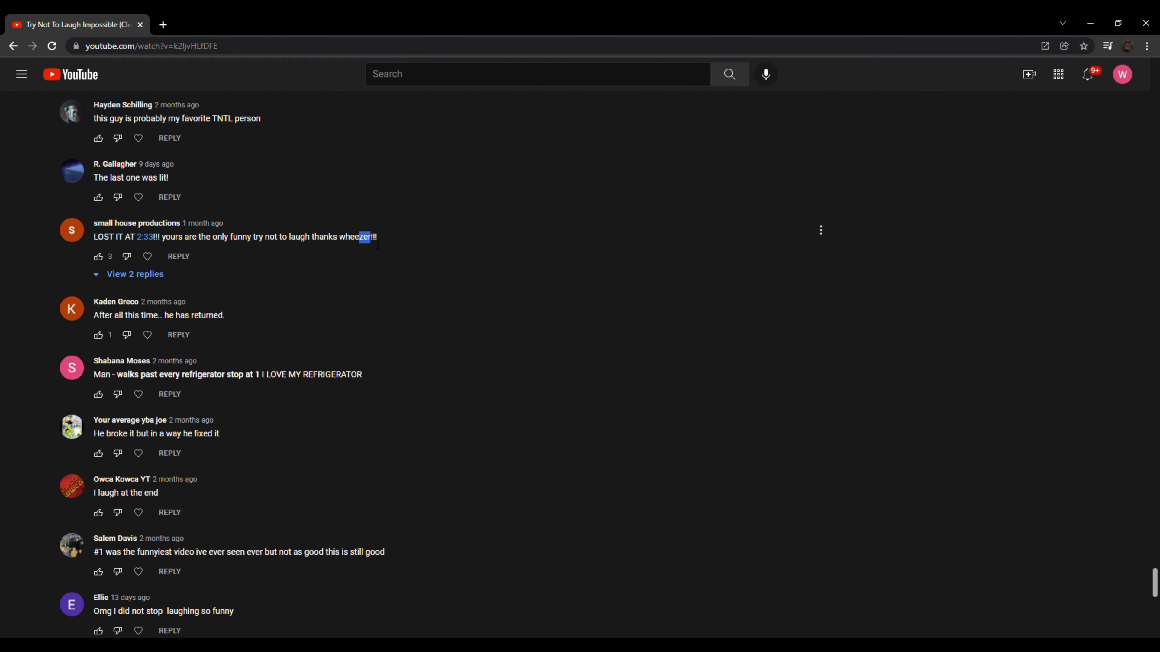
pyautogui.scroll(-3)
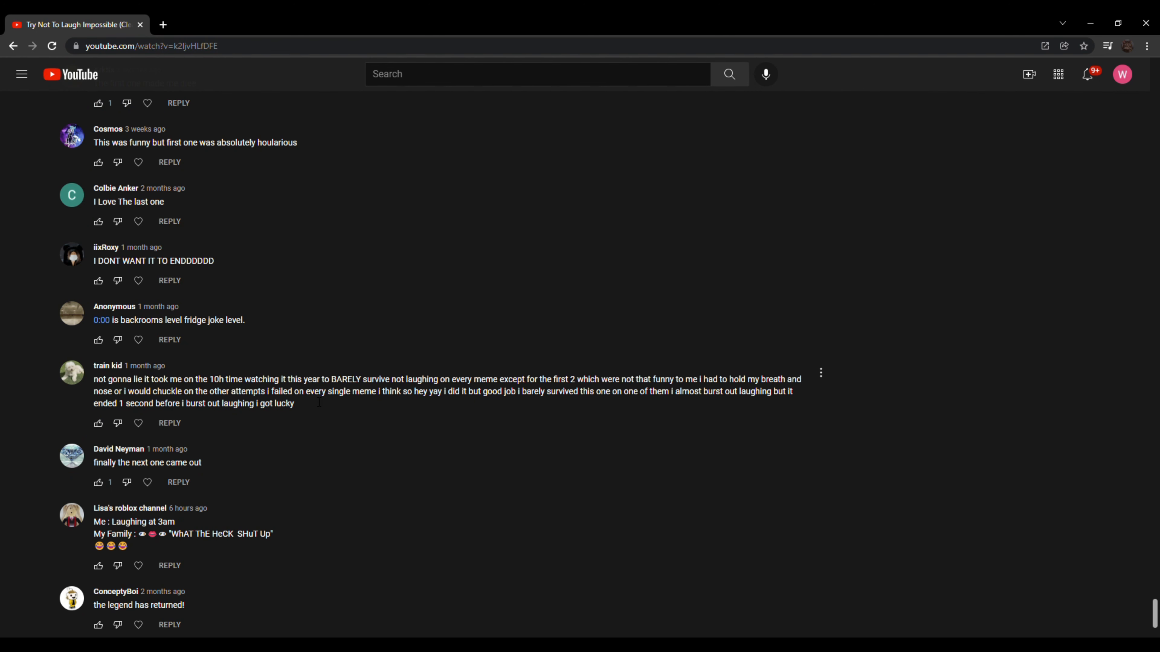
pyautogui.scroll(-3)
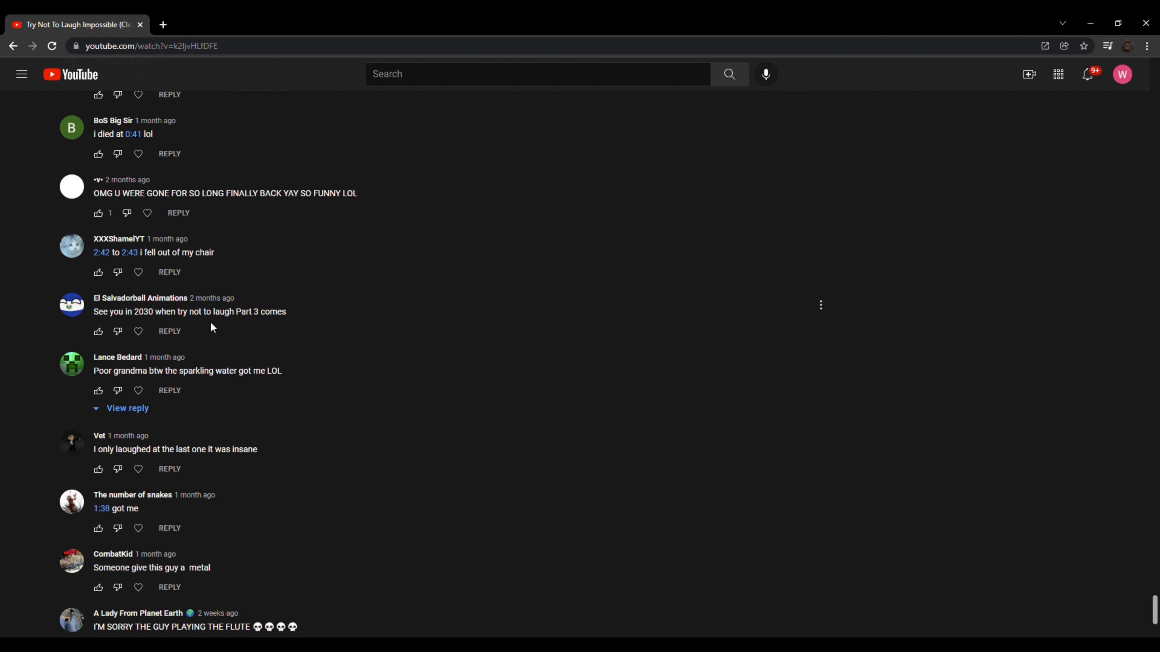
pyautogui.scroll(-3)
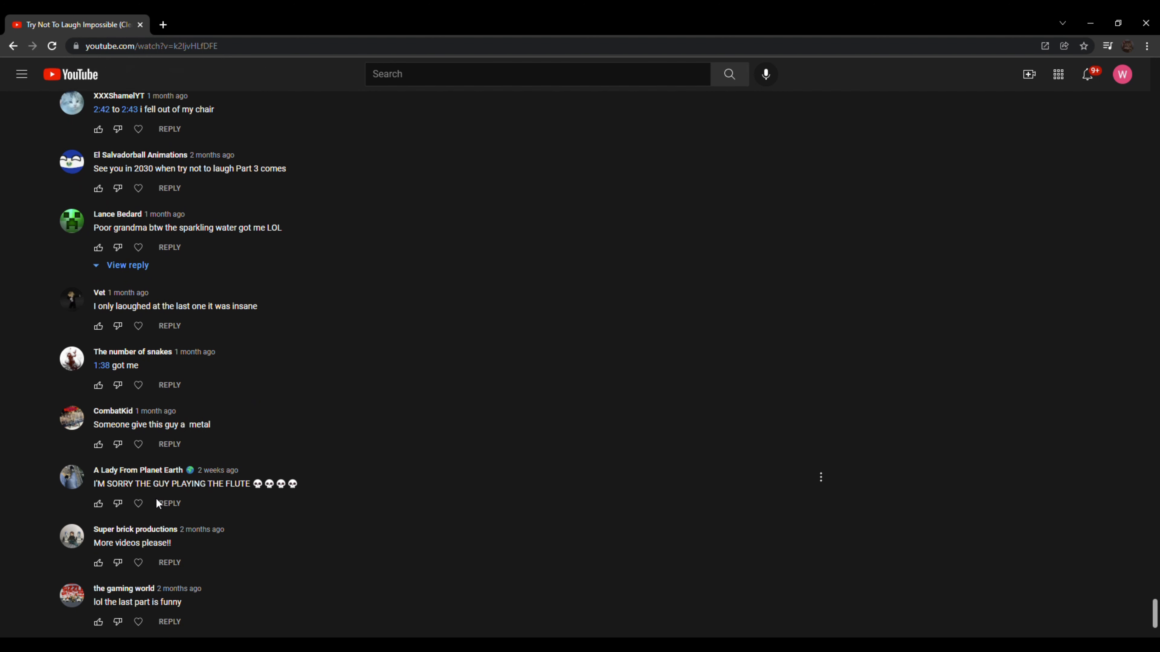
pyautogui.scroll(-3)
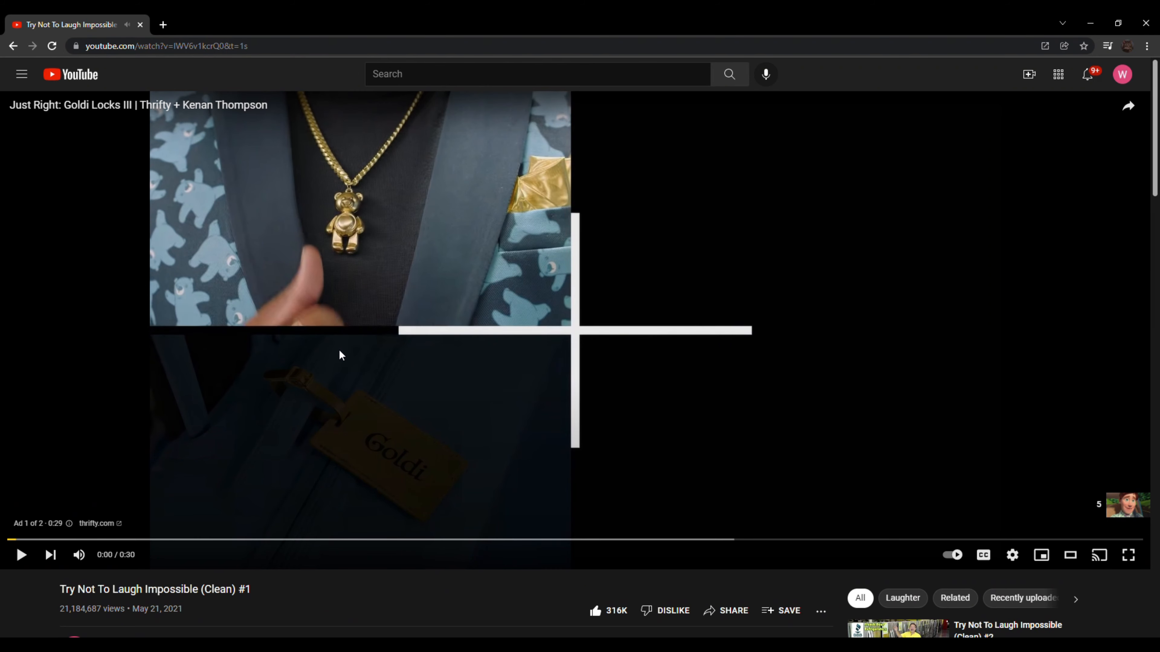
# On the Clean #1 video, reach the comments and show the two replies to the favourite-video comment
pyautogui.scroll(-3)
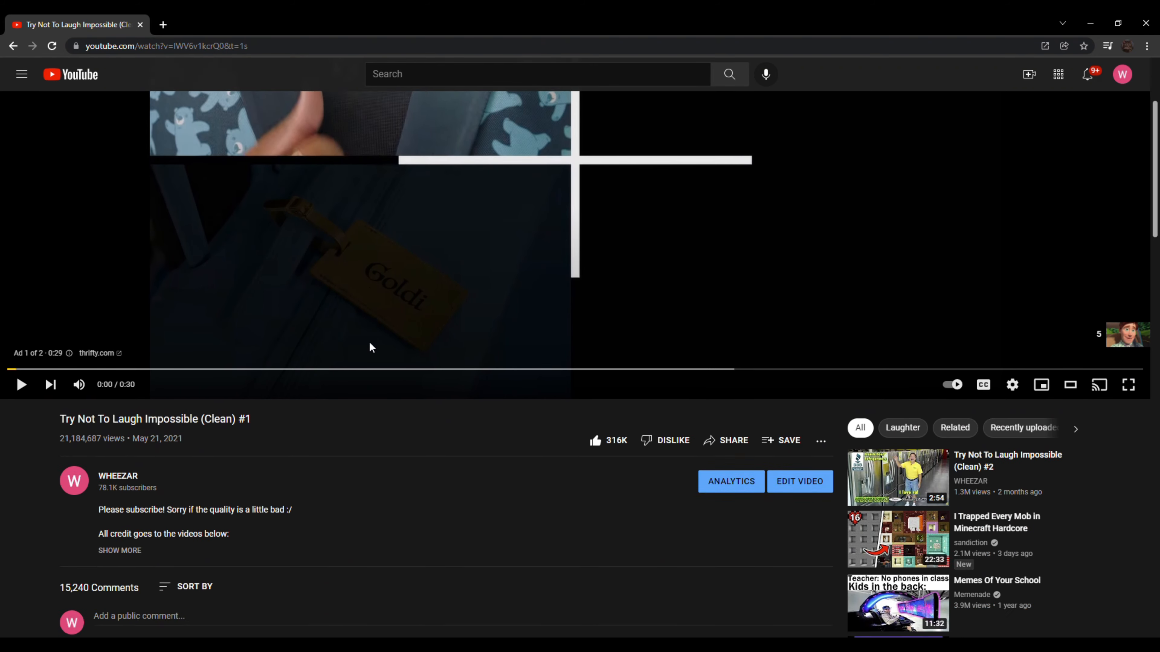
pyautogui.scroll(-3)
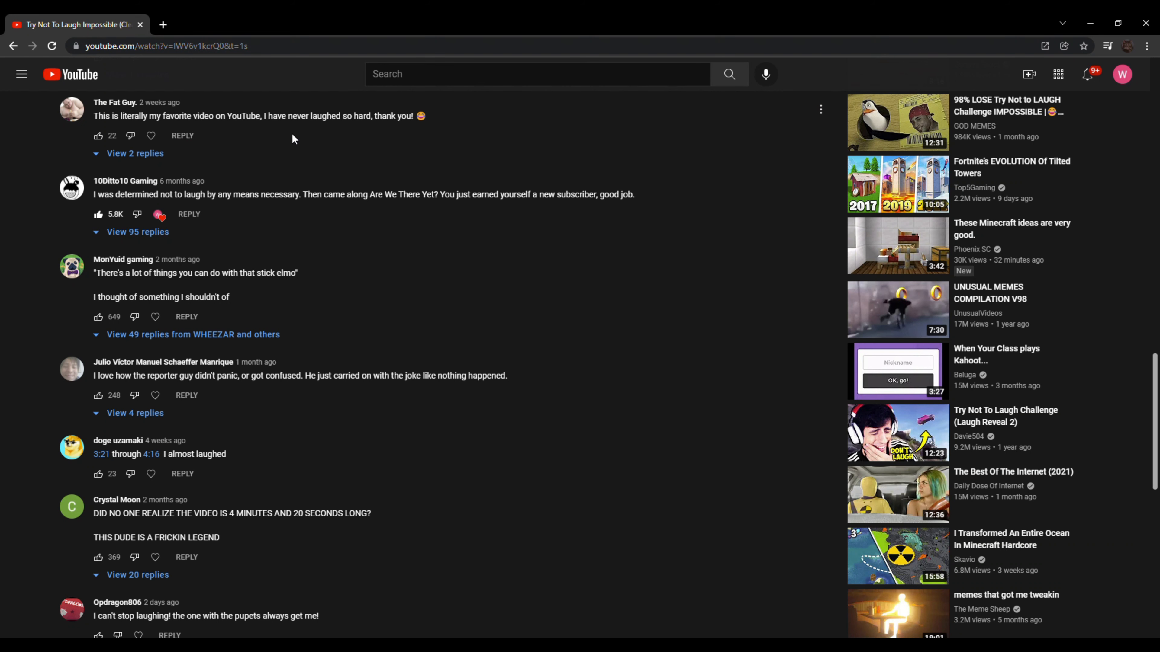
pyautogui.click(134, 153)
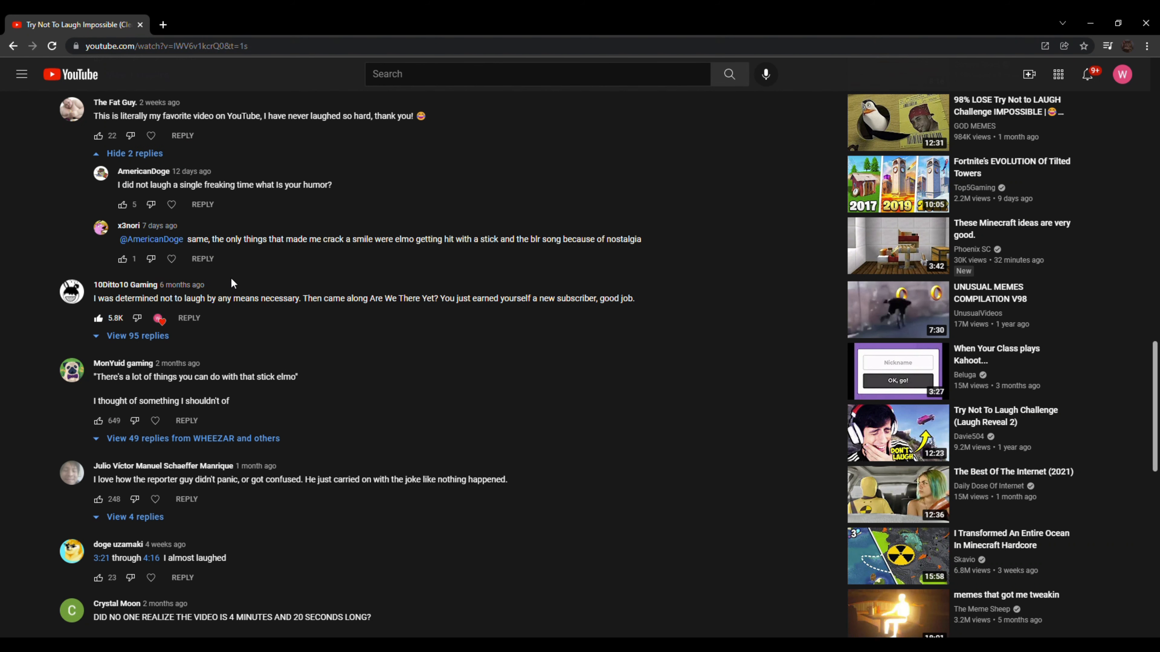
pyautogui.moveTo(820, 291)
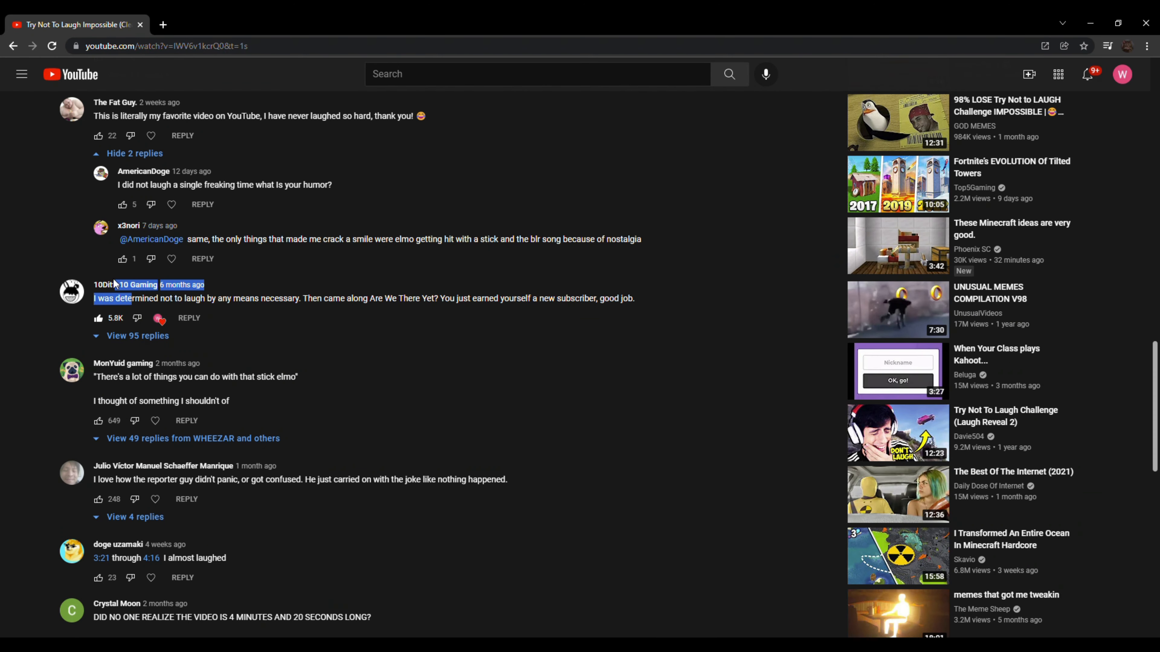
pyautogui.scroll(-3)
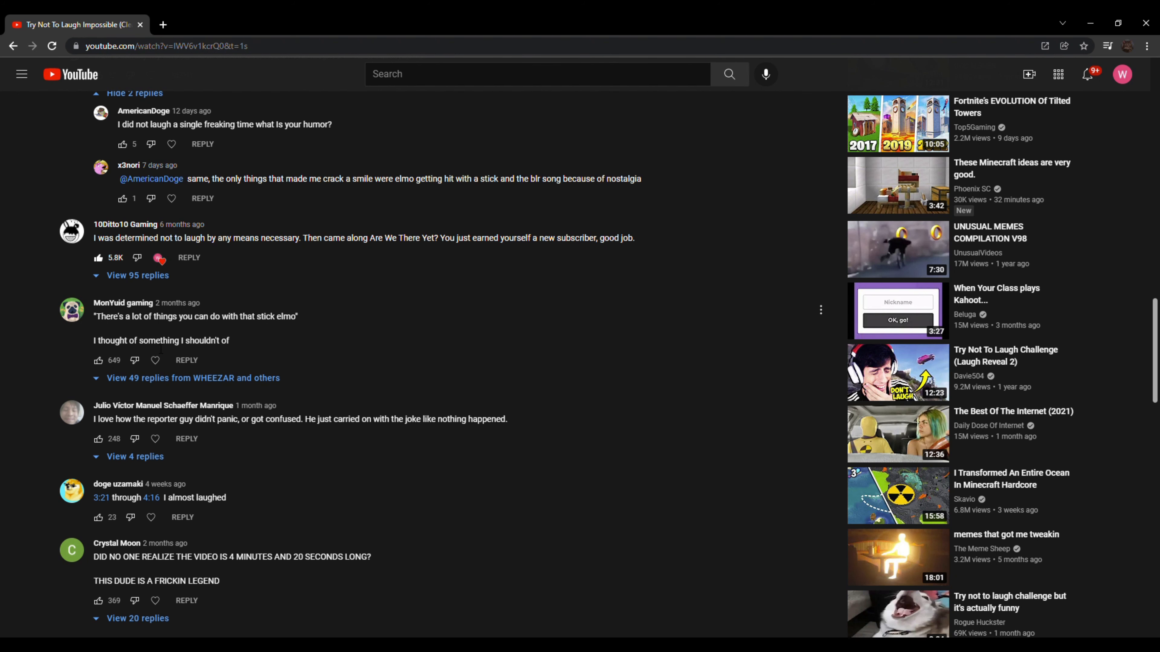
# Read a long reply thread to its end and move on to the later top-level comments
pyautogui.scroll(-3)
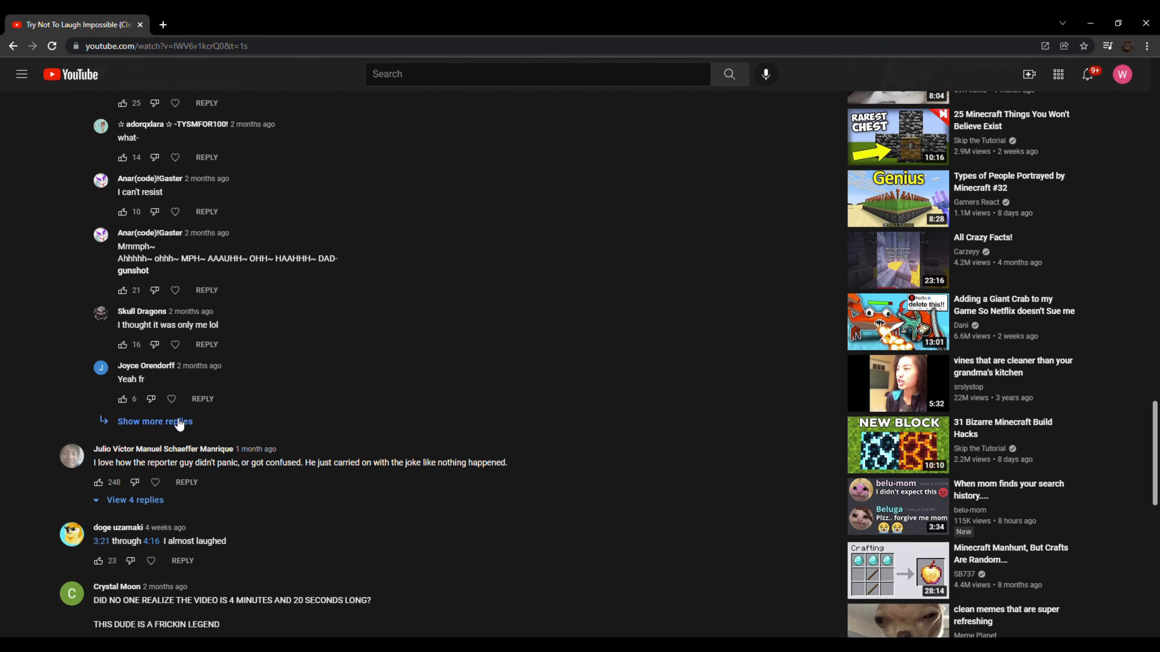
pyautogui.scroll(-3)
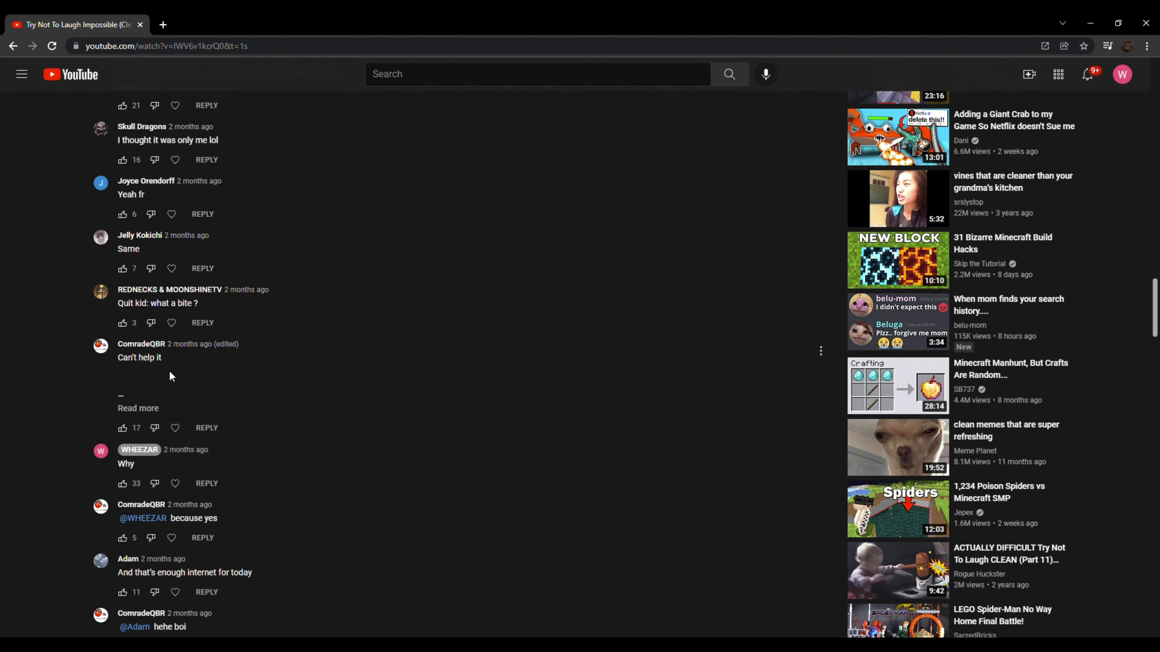
pyautogui.scroll(-3)
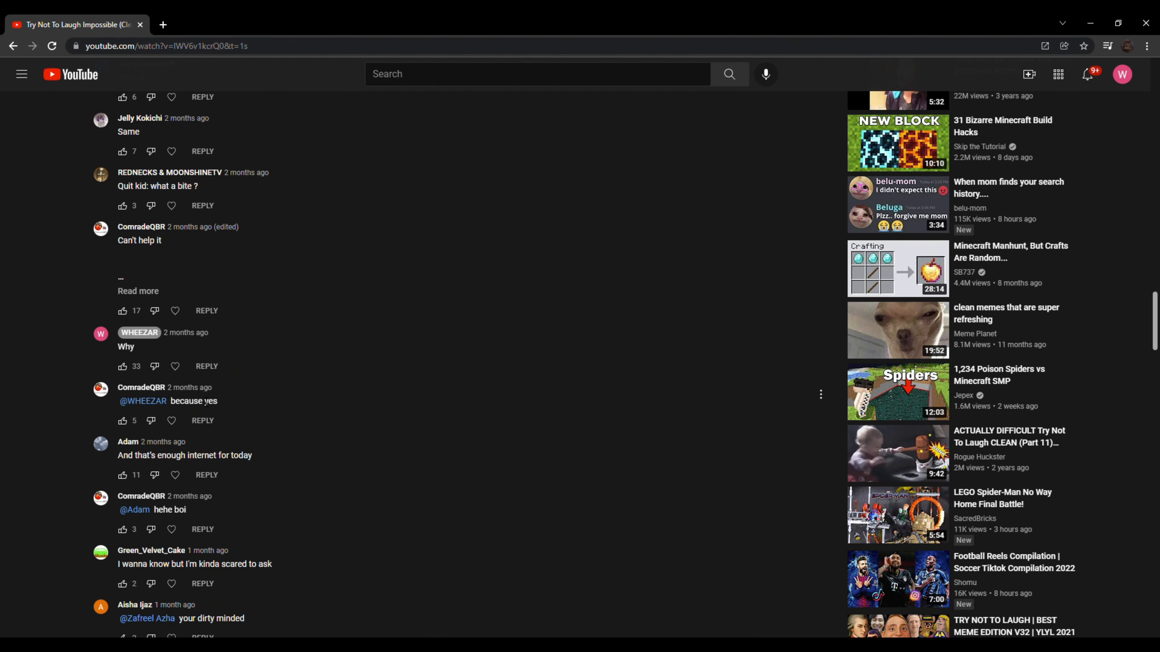
pyautogui.scroll(-3)
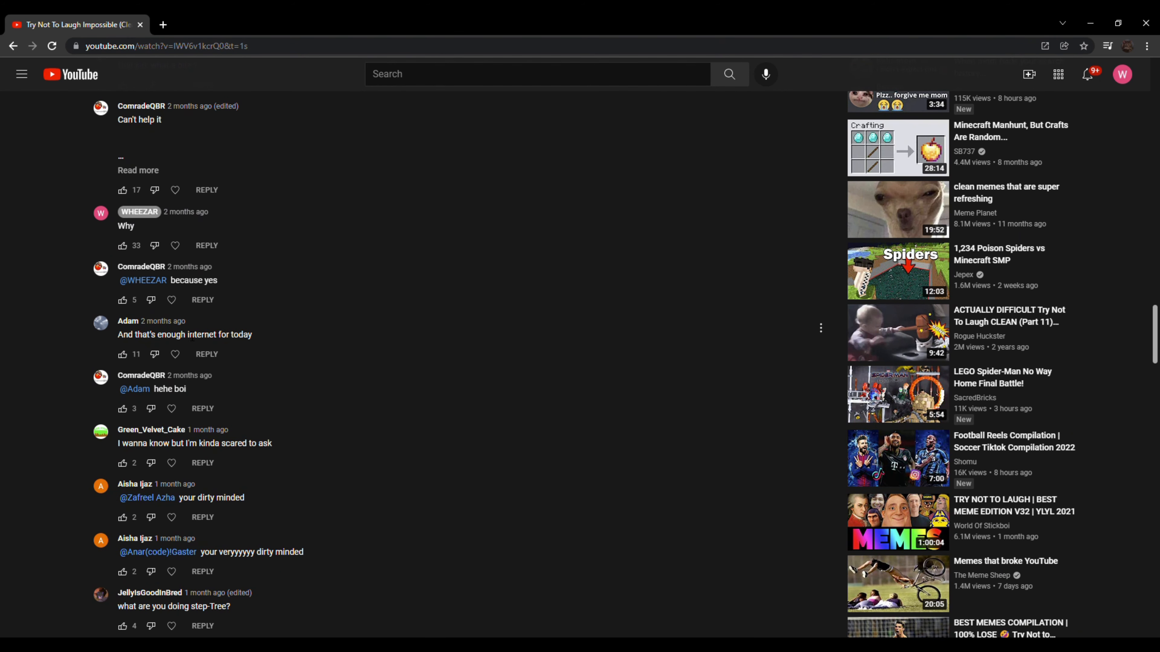
pyautogui.scroll(-3)
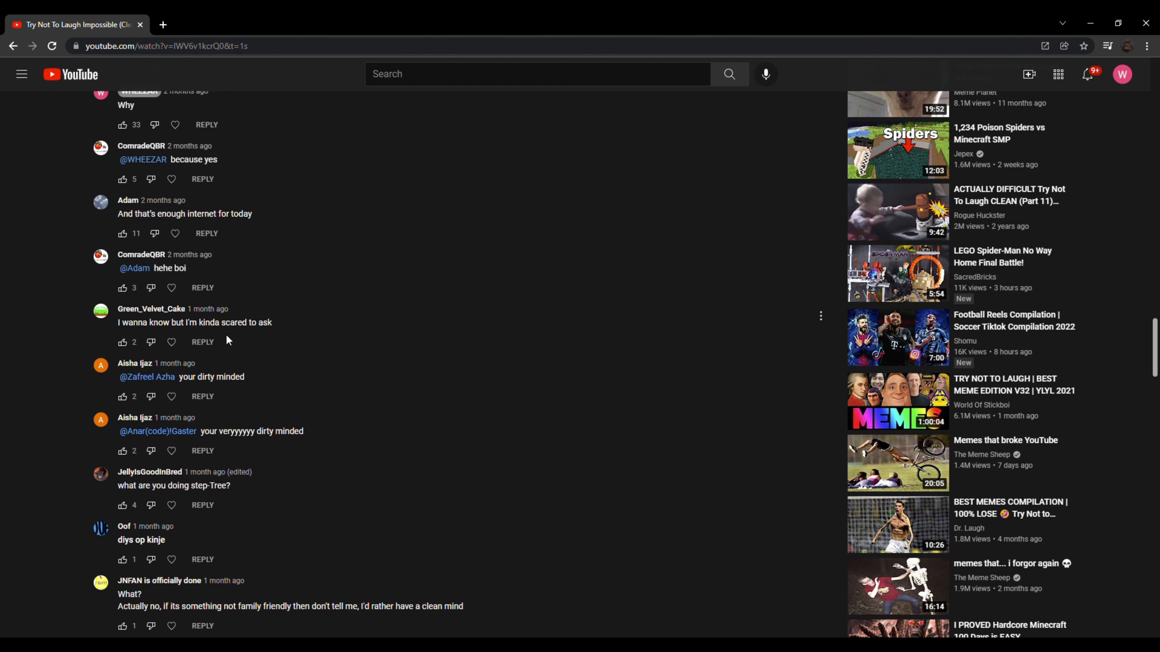
pyautogui.scroll(-3)
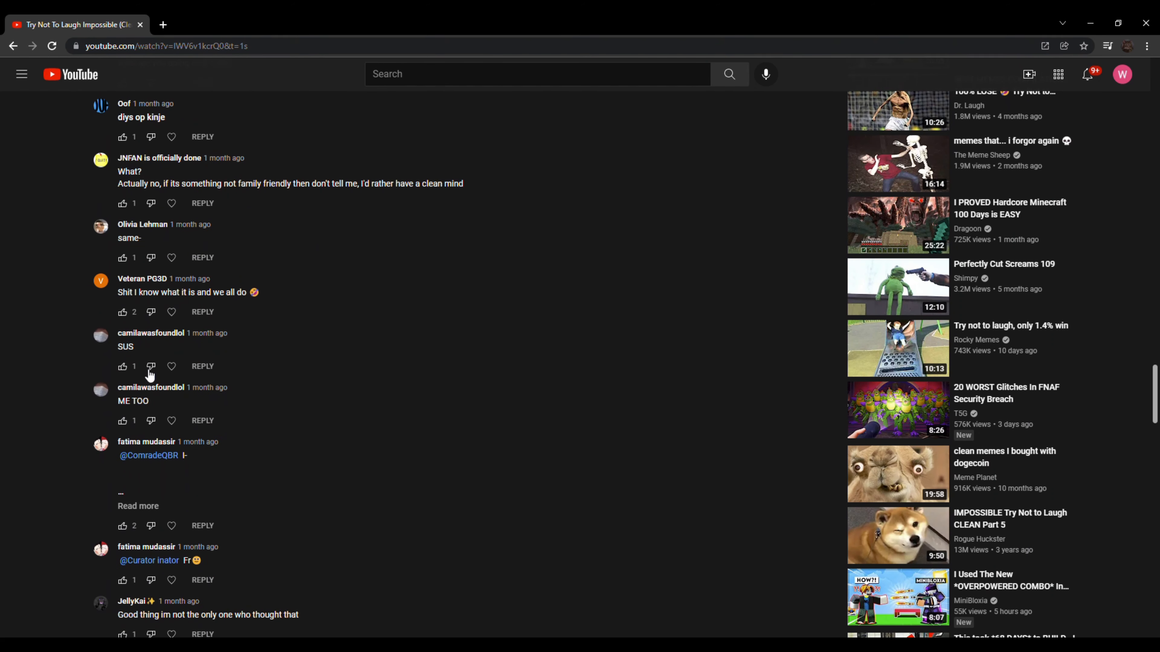
pyautogui.scroll(-3)
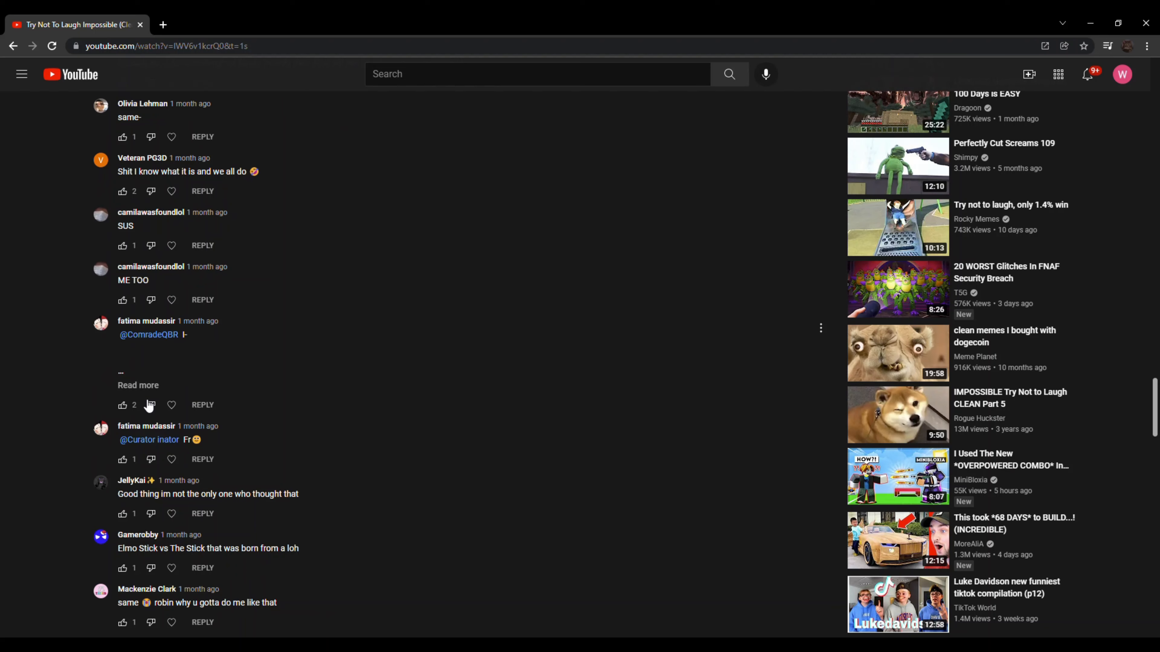
pyautogui.scroll(-3)
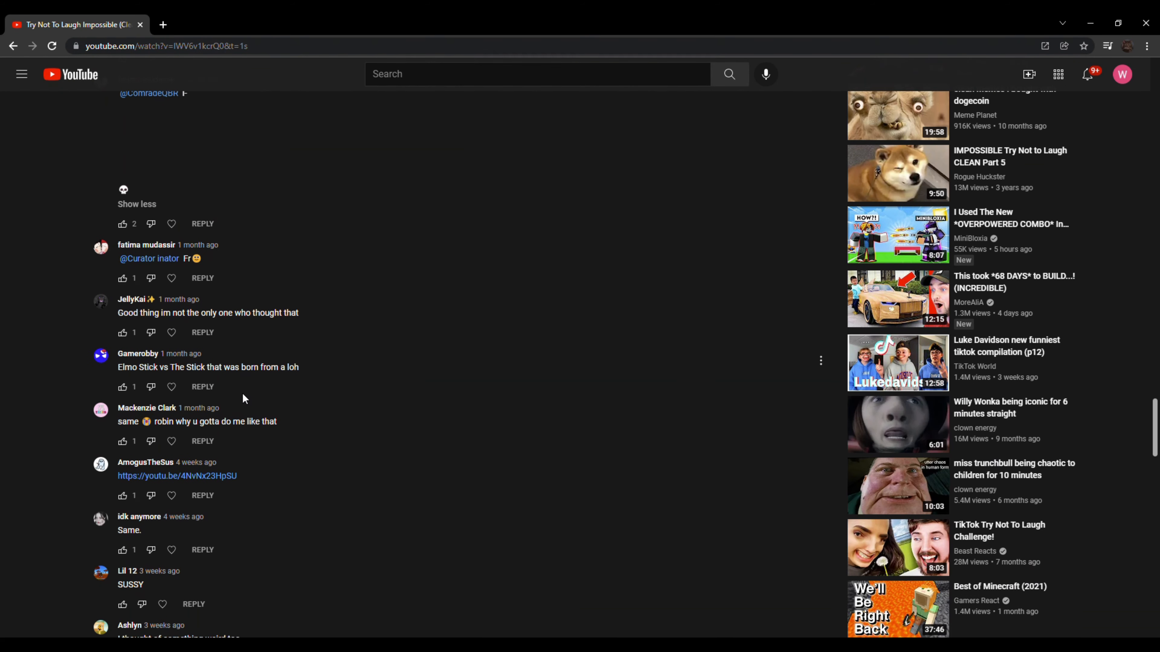
pyautogui.moveTo(178, 349)
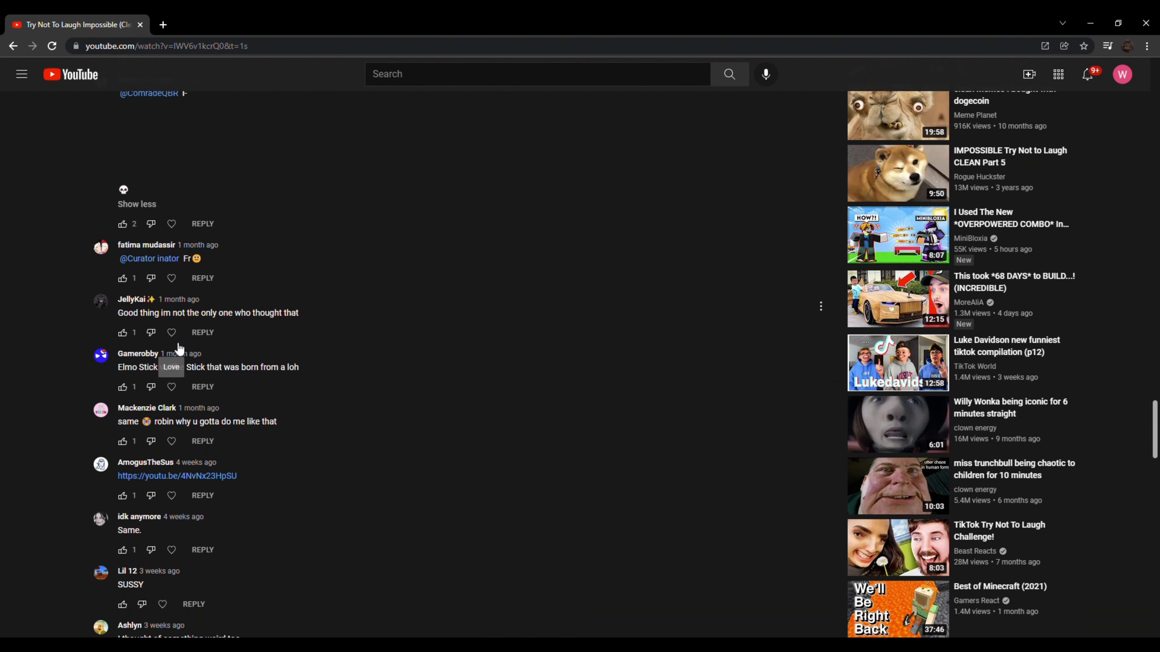
pyautogui.scroll(-3)
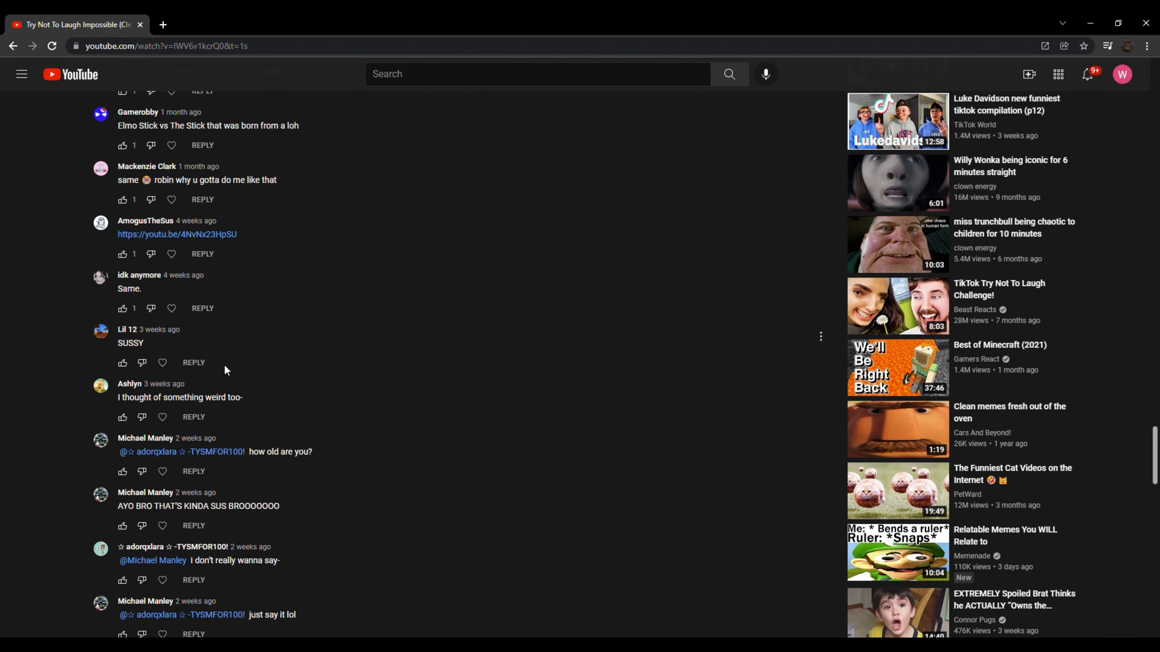
pyautogui.scroll(-3)
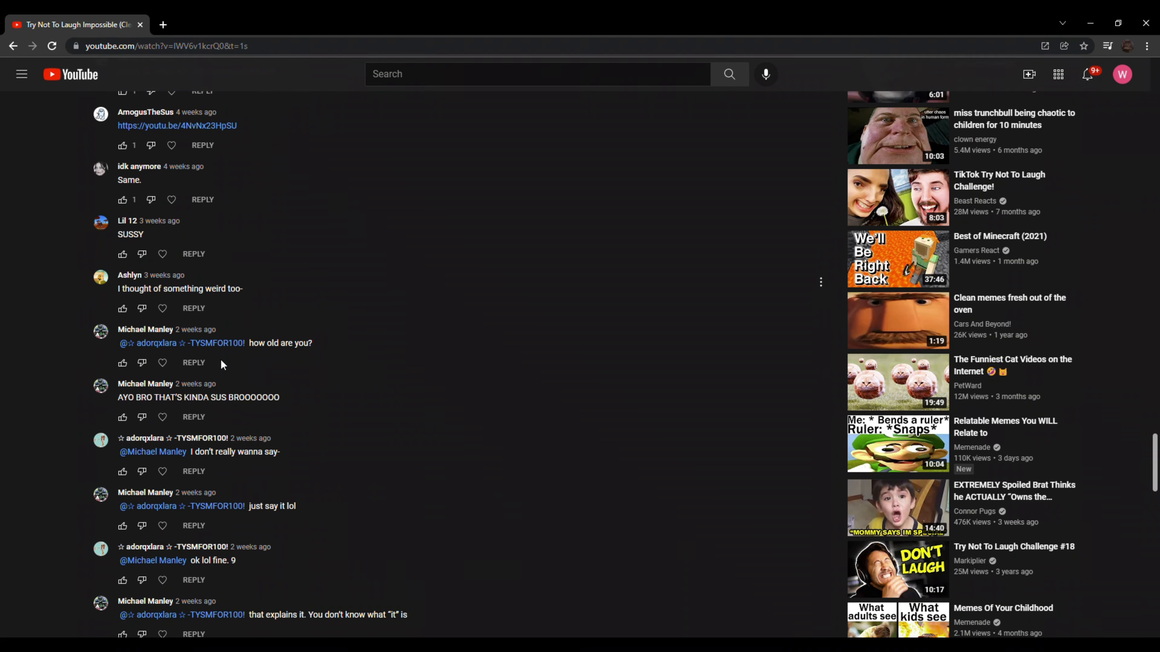
pyautogui.scroll(-3)
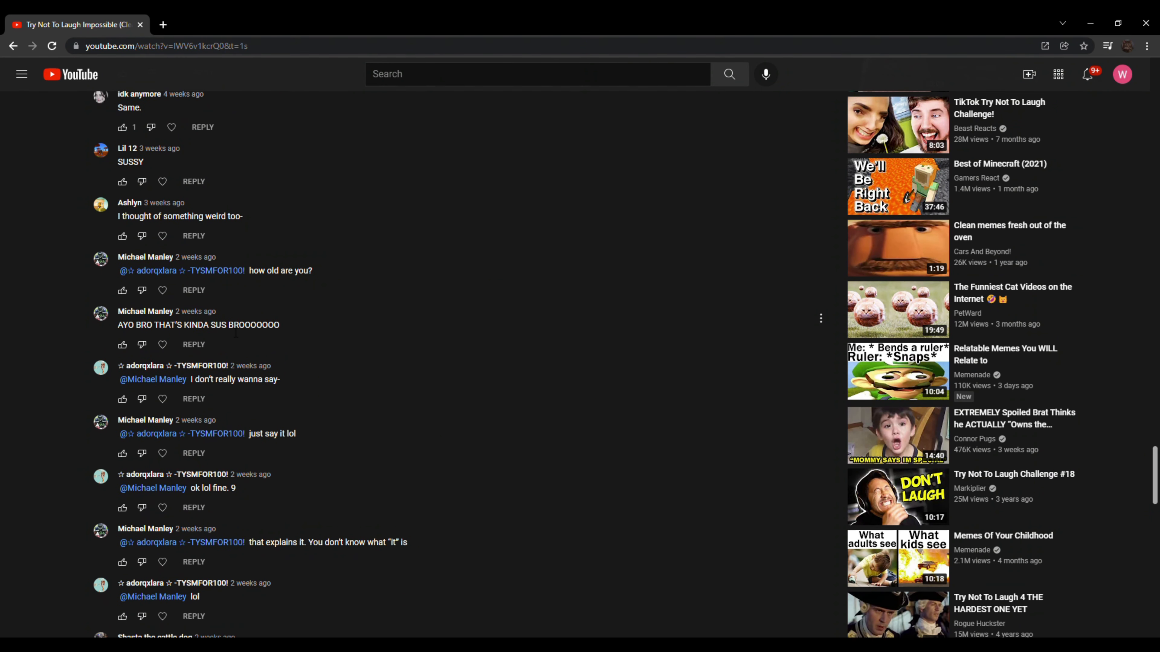
pyautogui.scroll(-3)
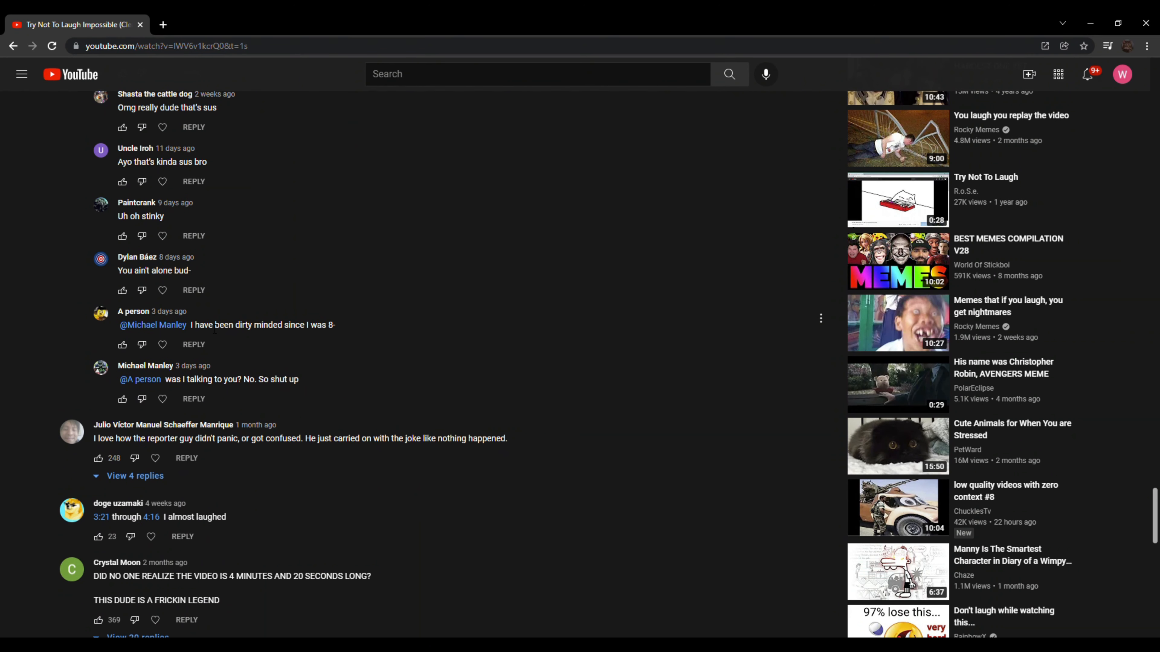
pyautogui.moveTo(259, 371)
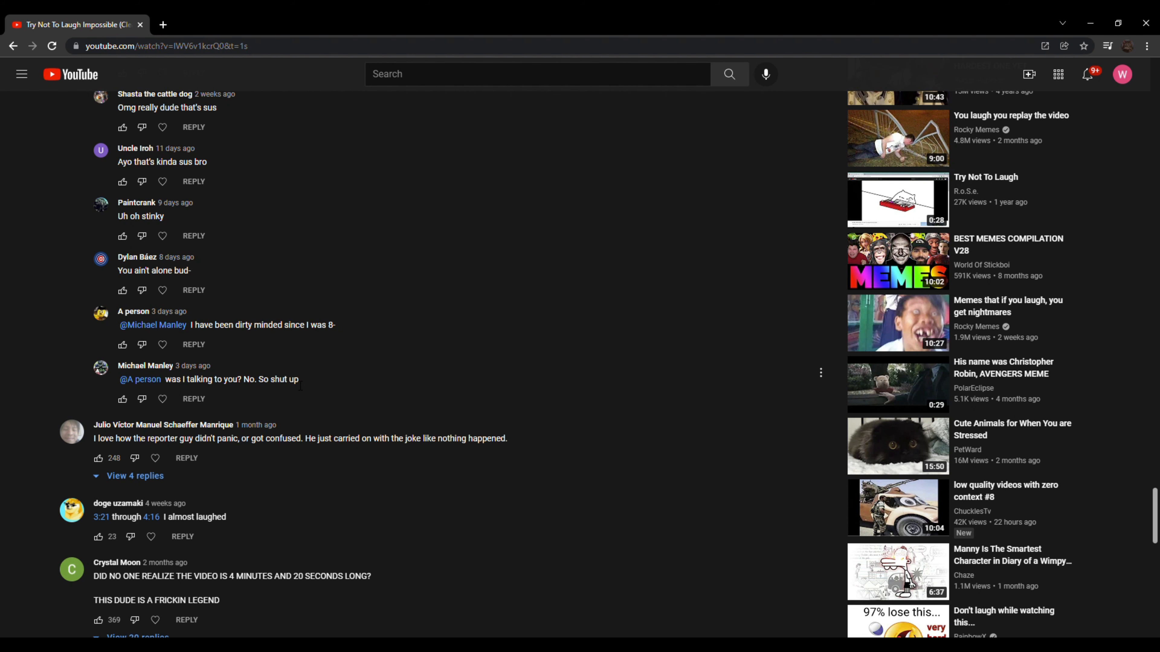
pyautogui.scroll(-3)
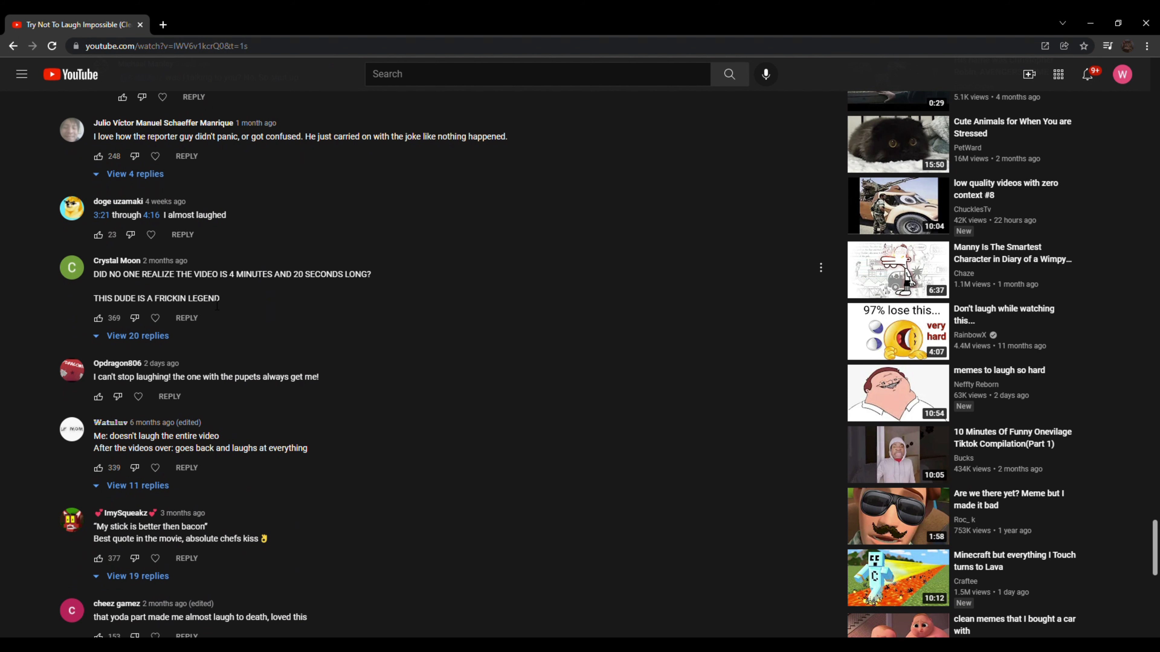
# Show the four replies under the Quiet kid Claussen bread joke and read past them
pyautogui.scroll(-3)
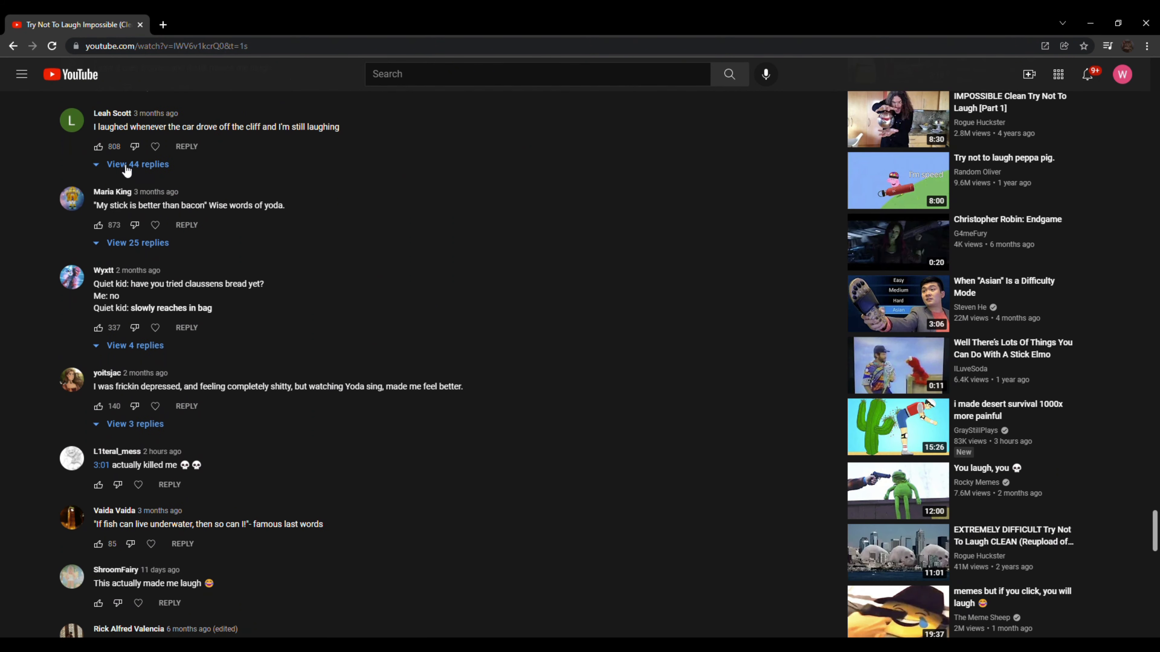
pyautogui.moveTo(217, 145)
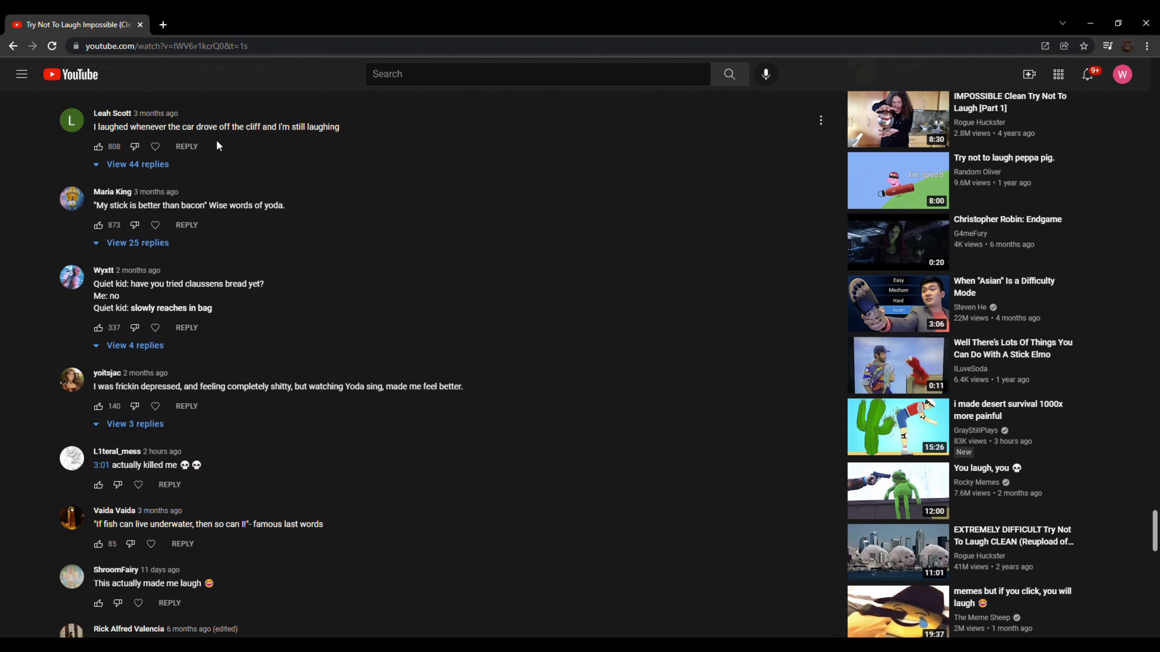
pyautogui.moveTo(198, 150)
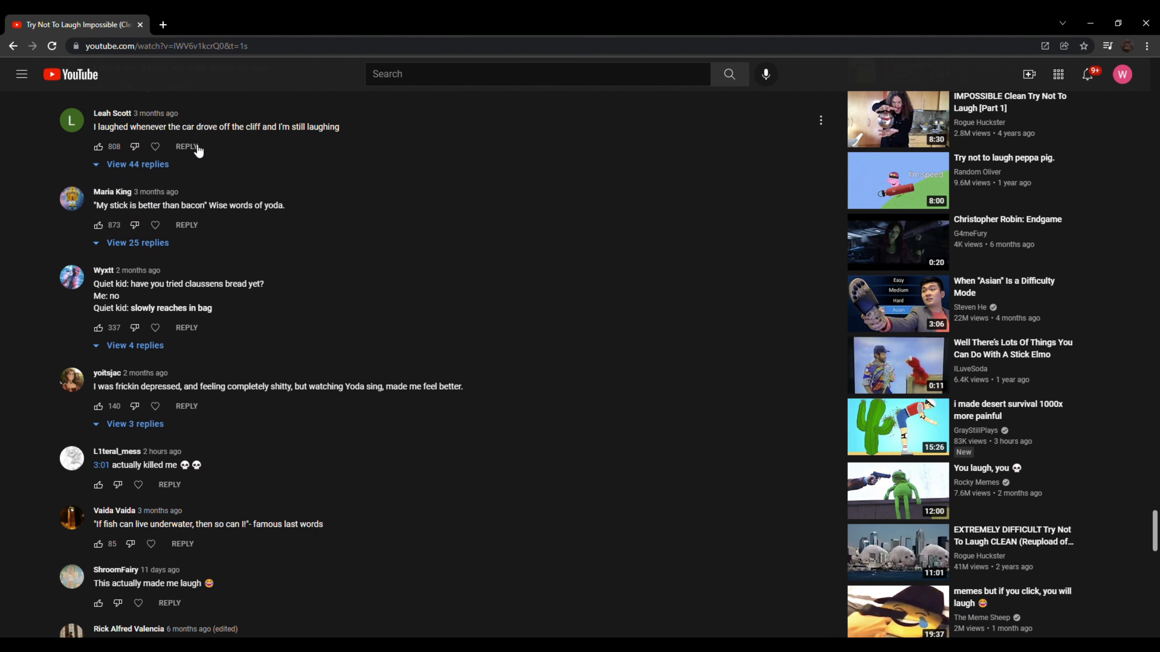
pyautogui.moveTo(349, 160)
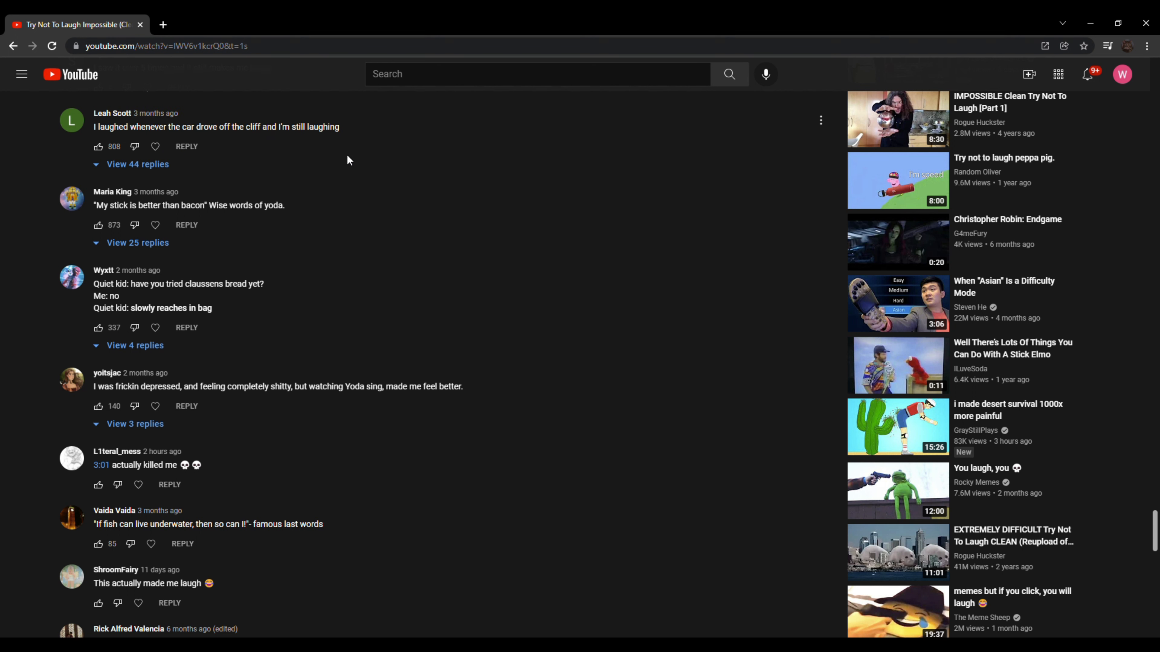
pyautogui.scroll(-3)
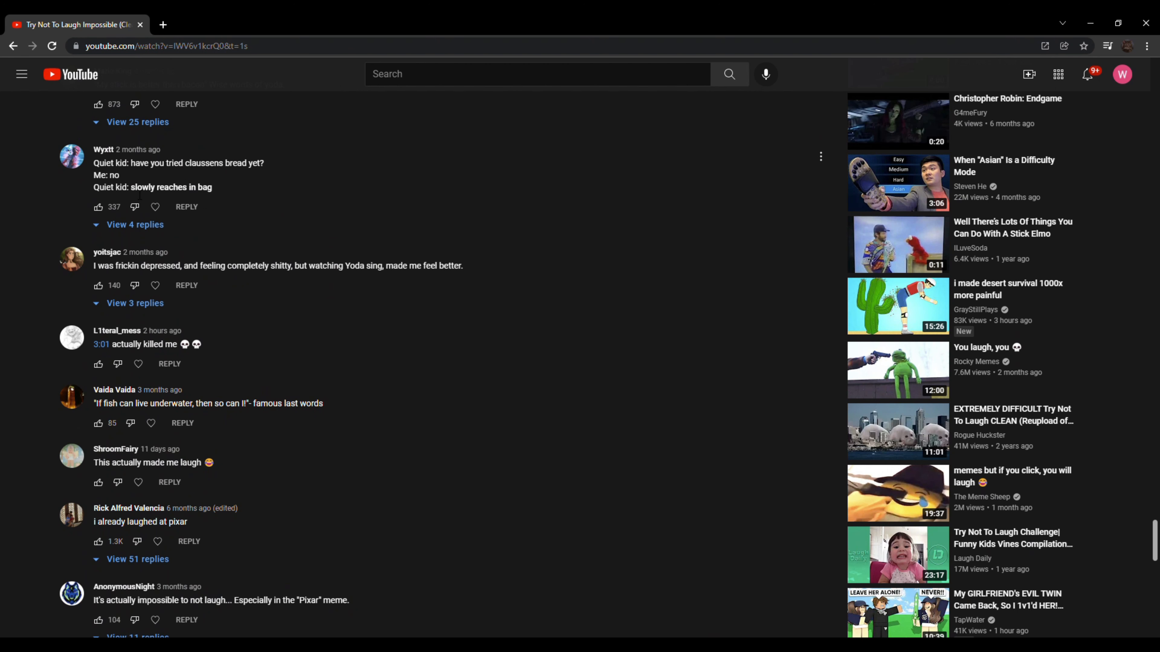
pyautogui.click(135, 225)
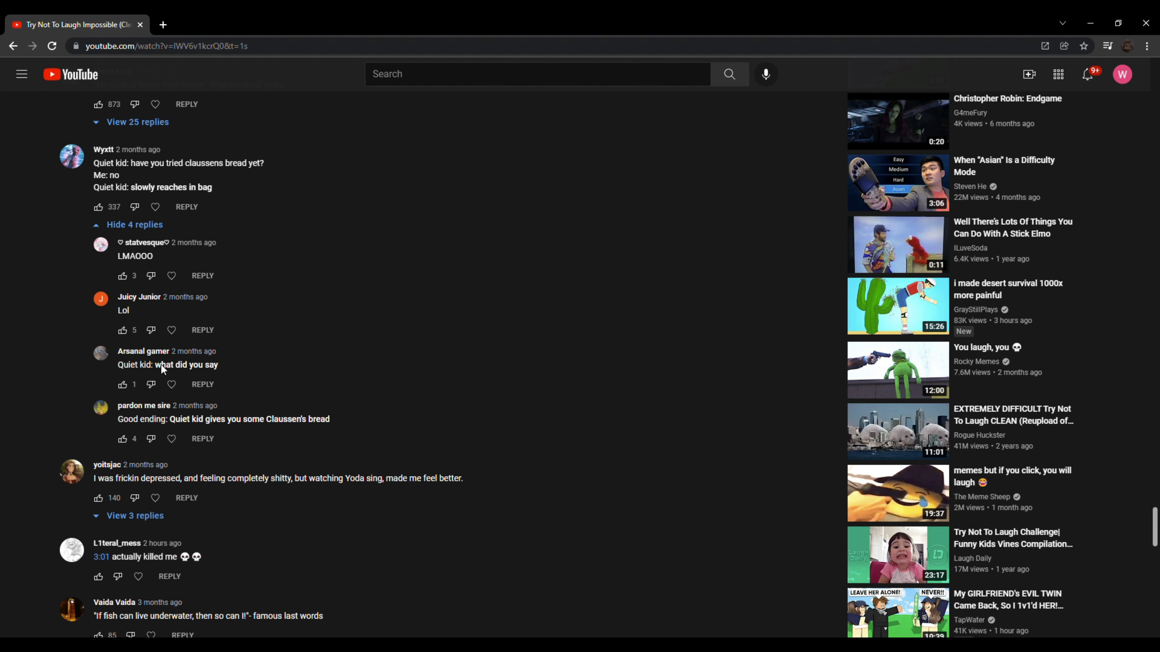
pyautogui.scroll(-3)
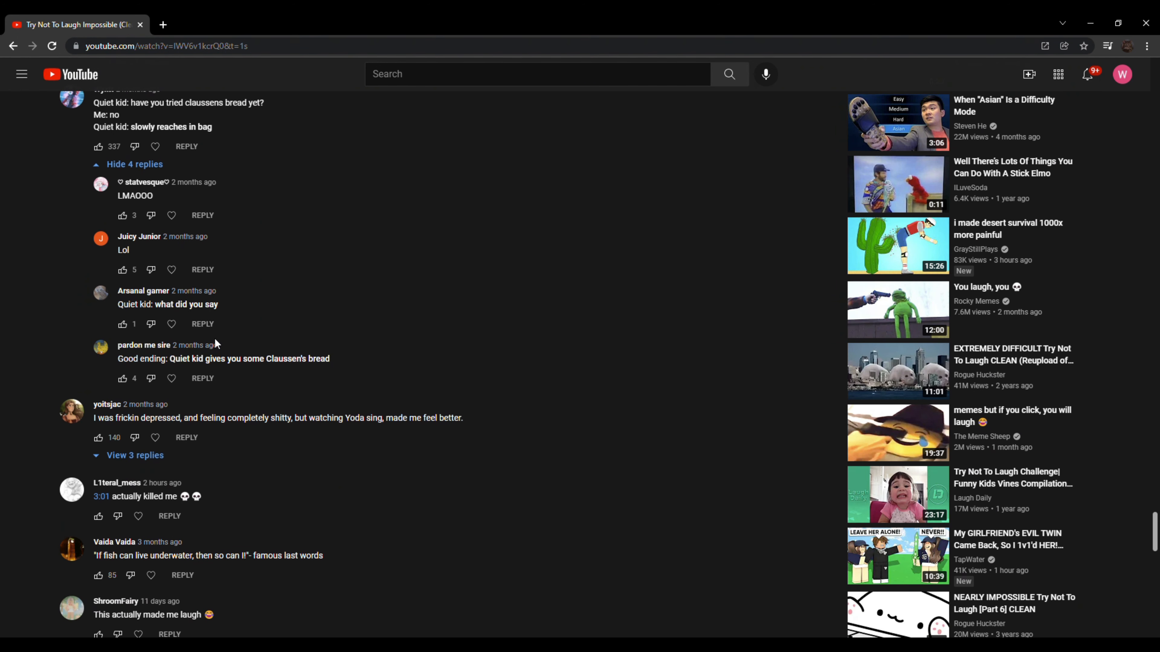
pyautogui.scroll(-3)
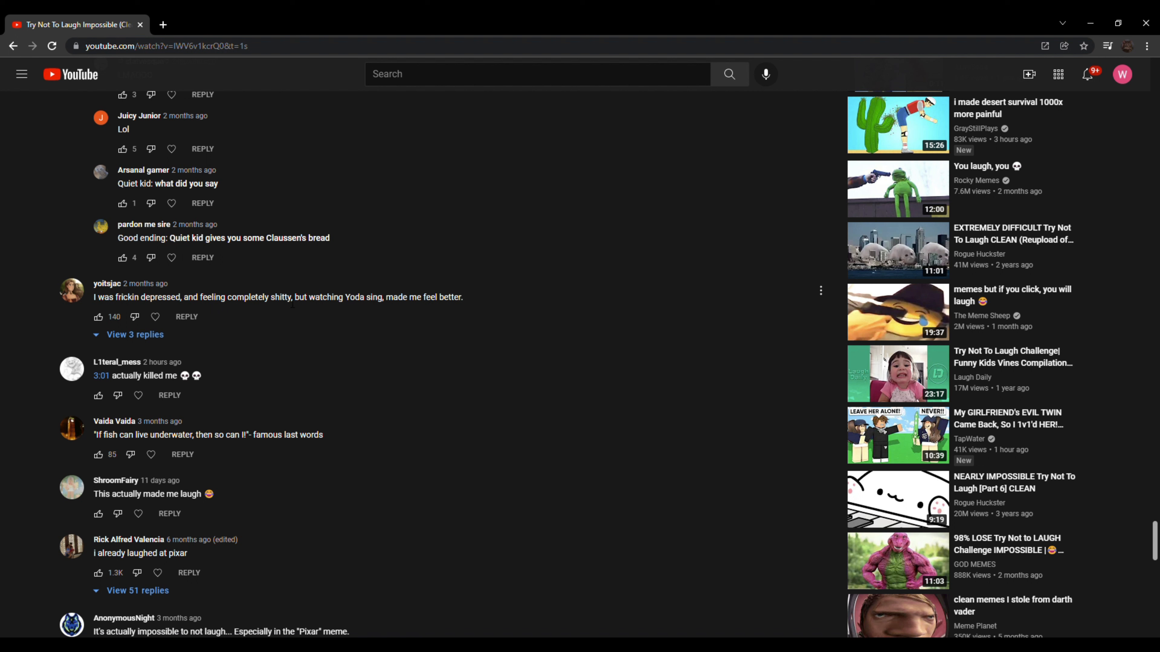
pyautogui.moveTo(400, 323)
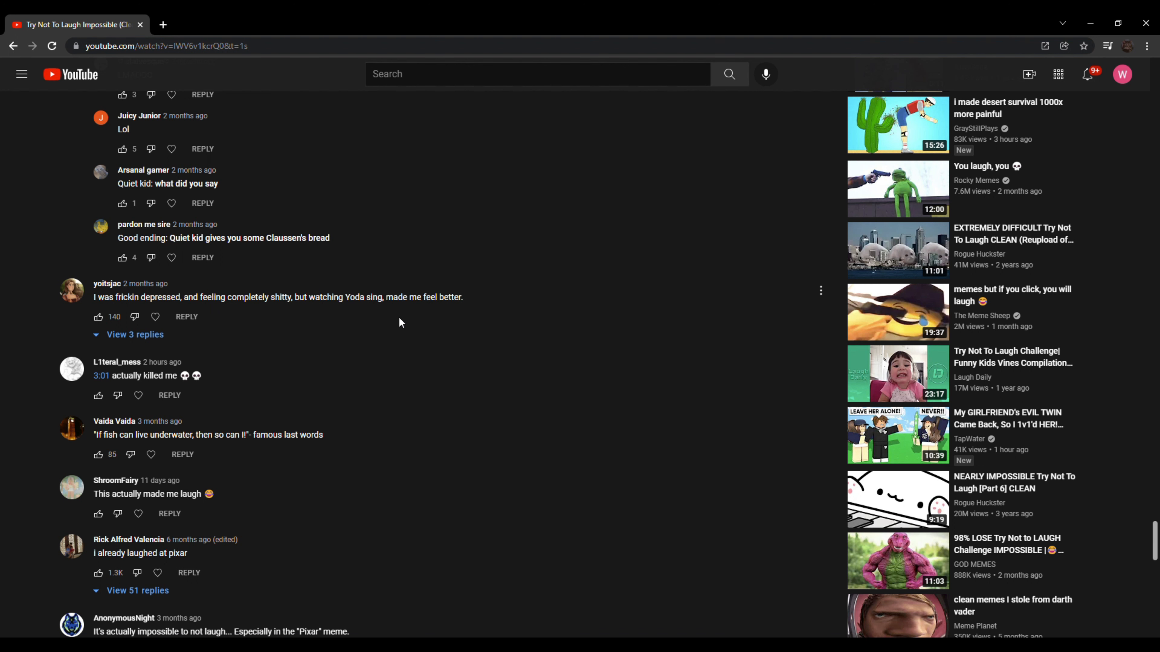
pyautogui.moveTo(391, 325)
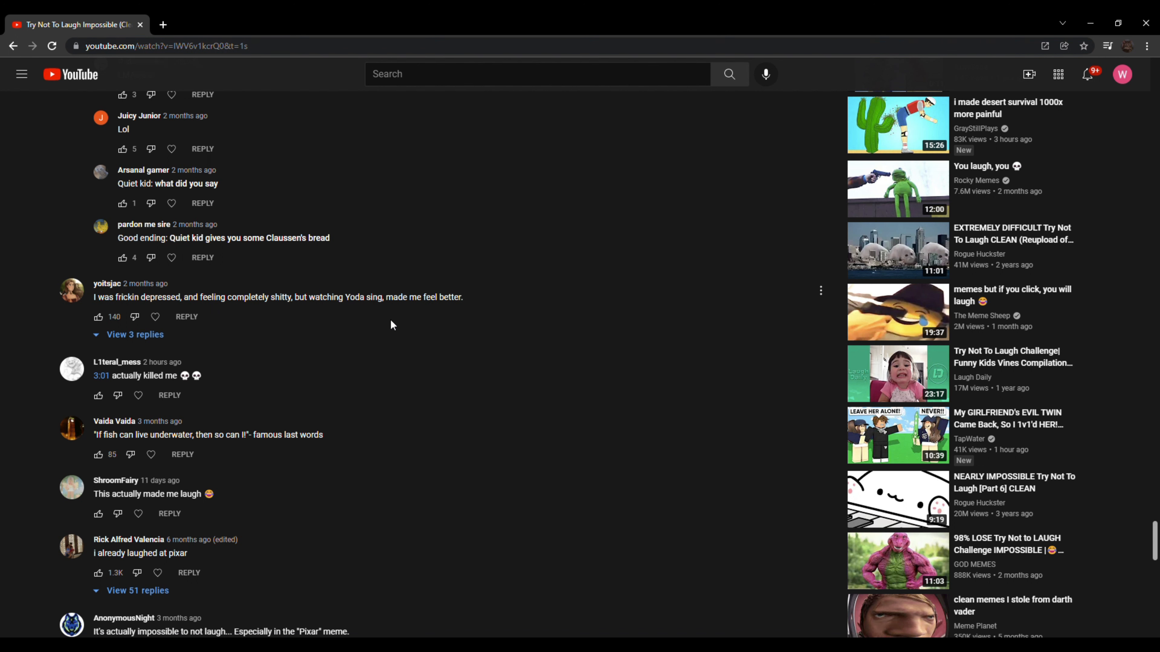
pyautogui.moveTo(126, 312)
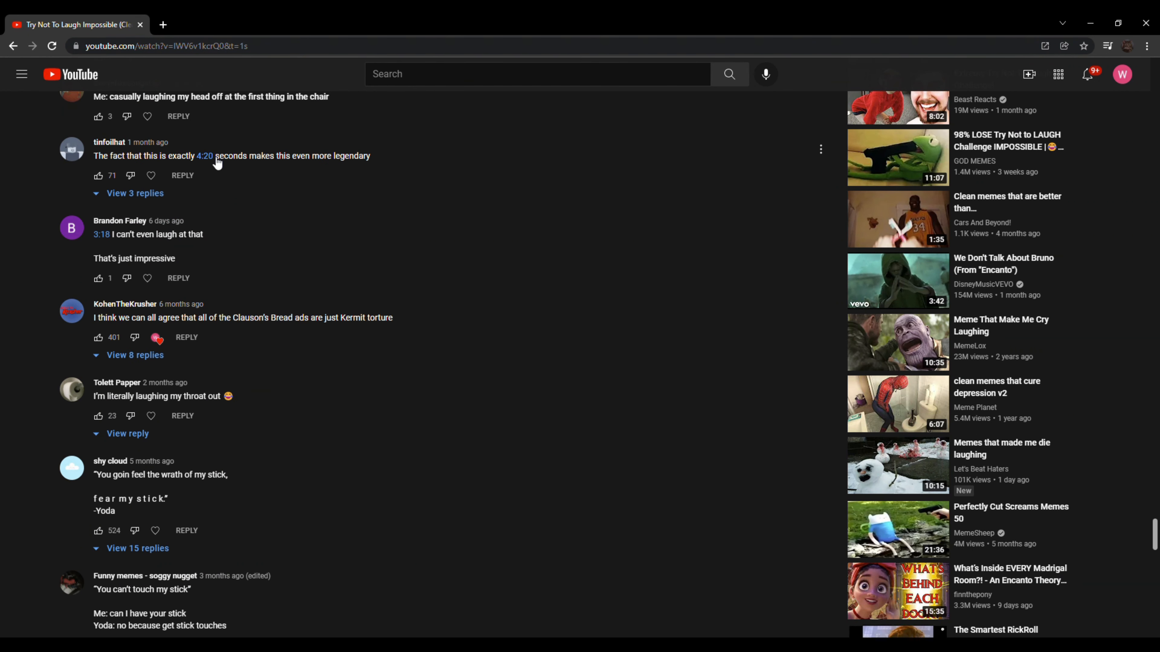
# Reveal the three replies to the exact-4:20-length comment and read beyond them
pyautogui.click(134, 193)
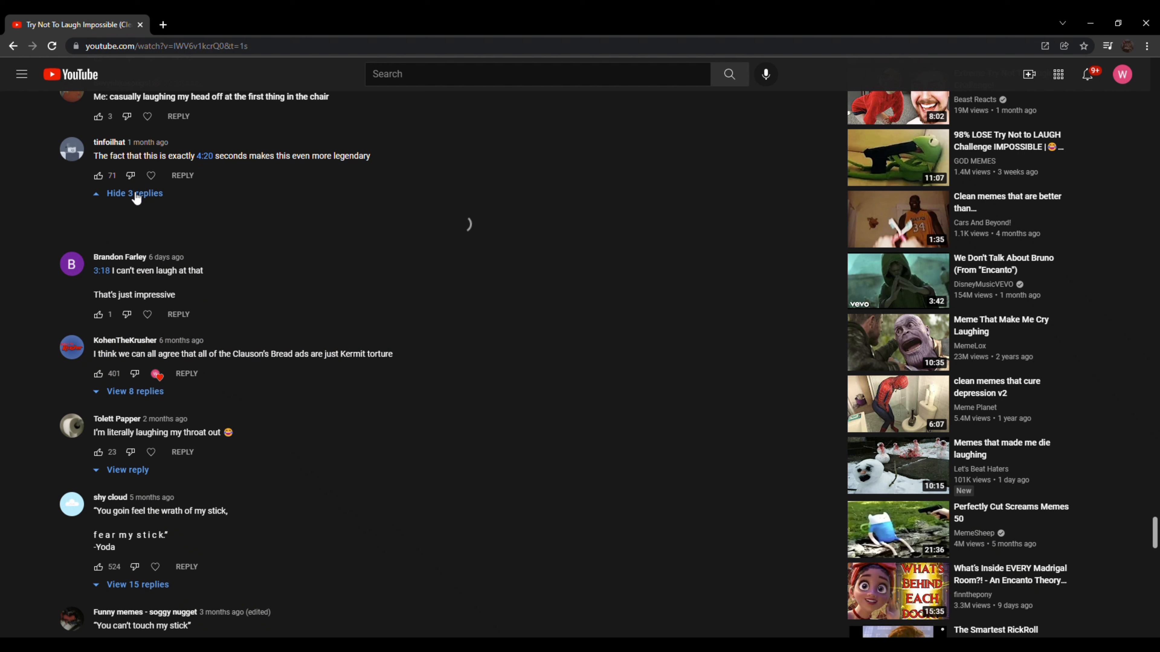
pyautogui.click(135, 193)
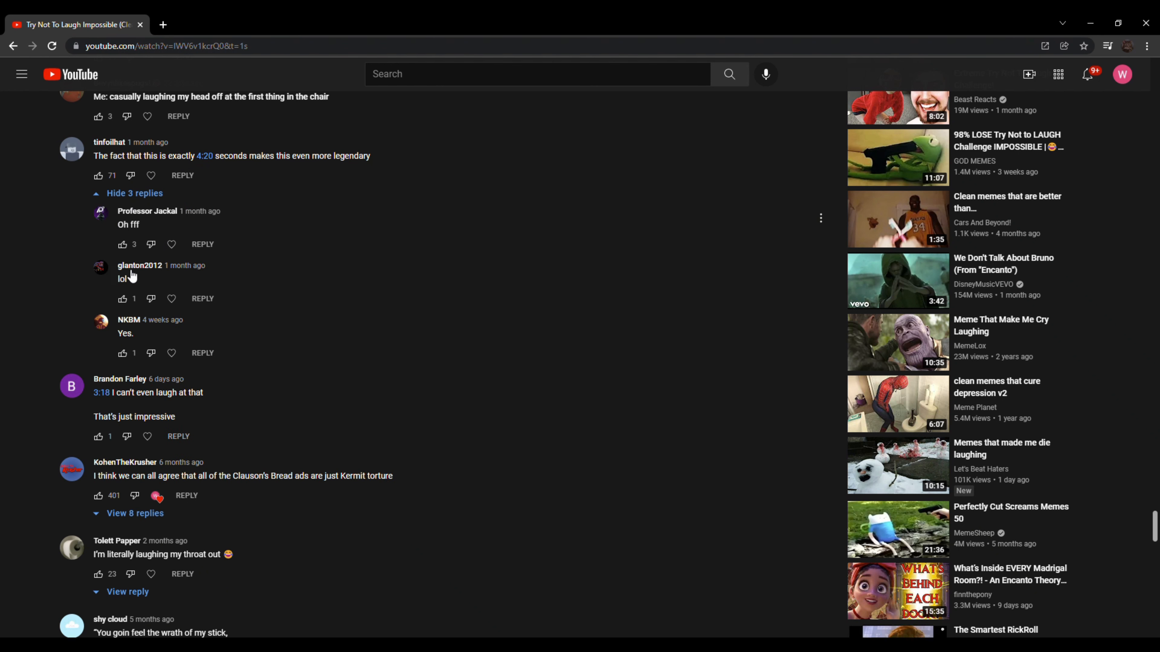
pyautogui.scroll(-3)
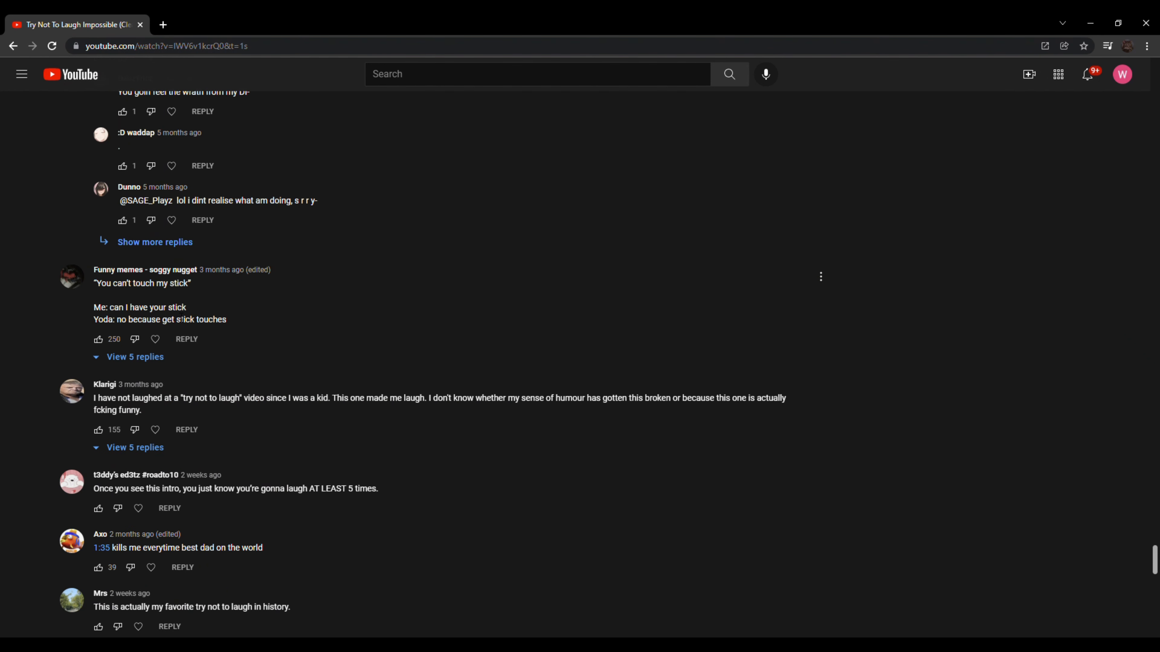
pyautogui.moveTo(142, 366)
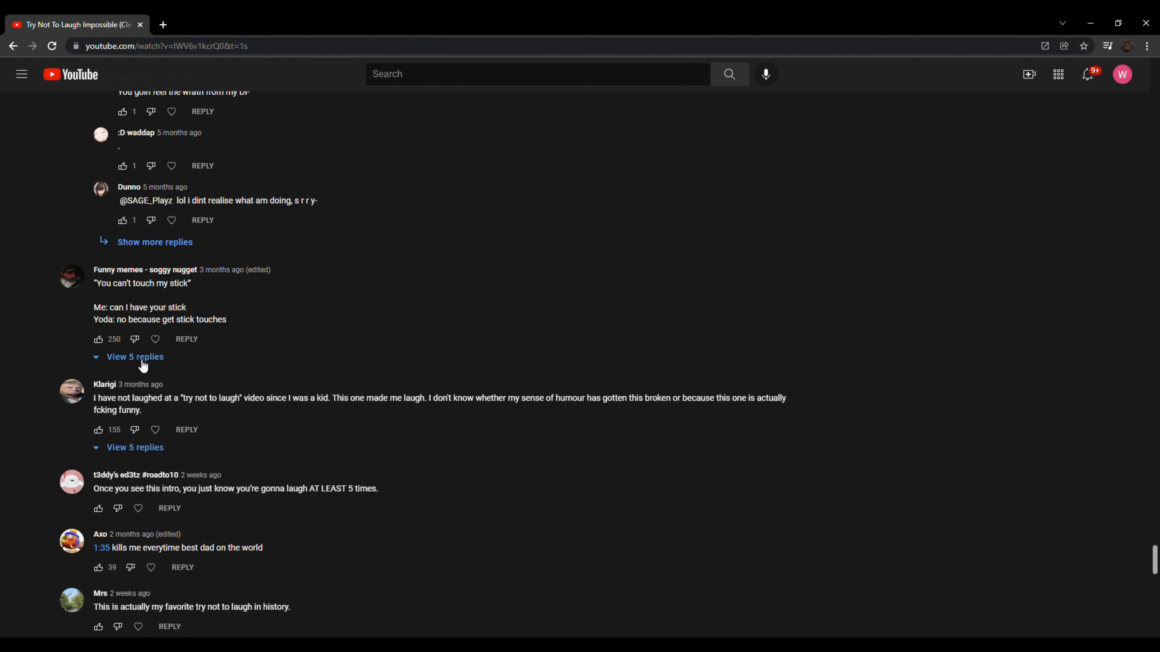
pyautogui.moveTo(138, 368)
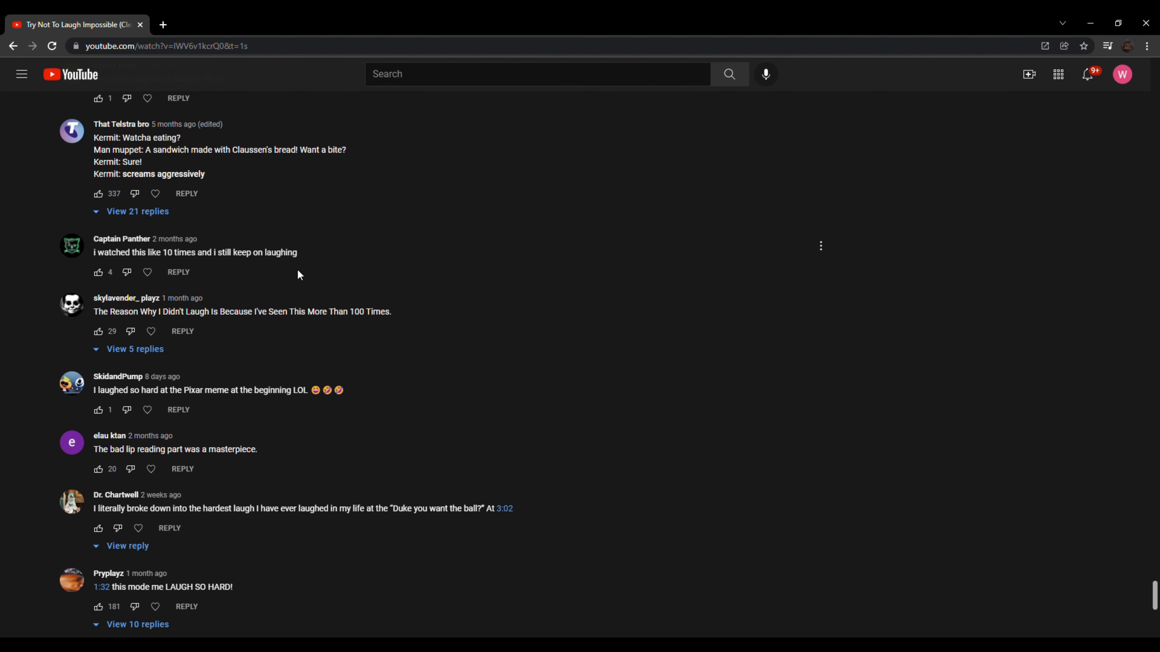
pyautogui.scroll(-3)
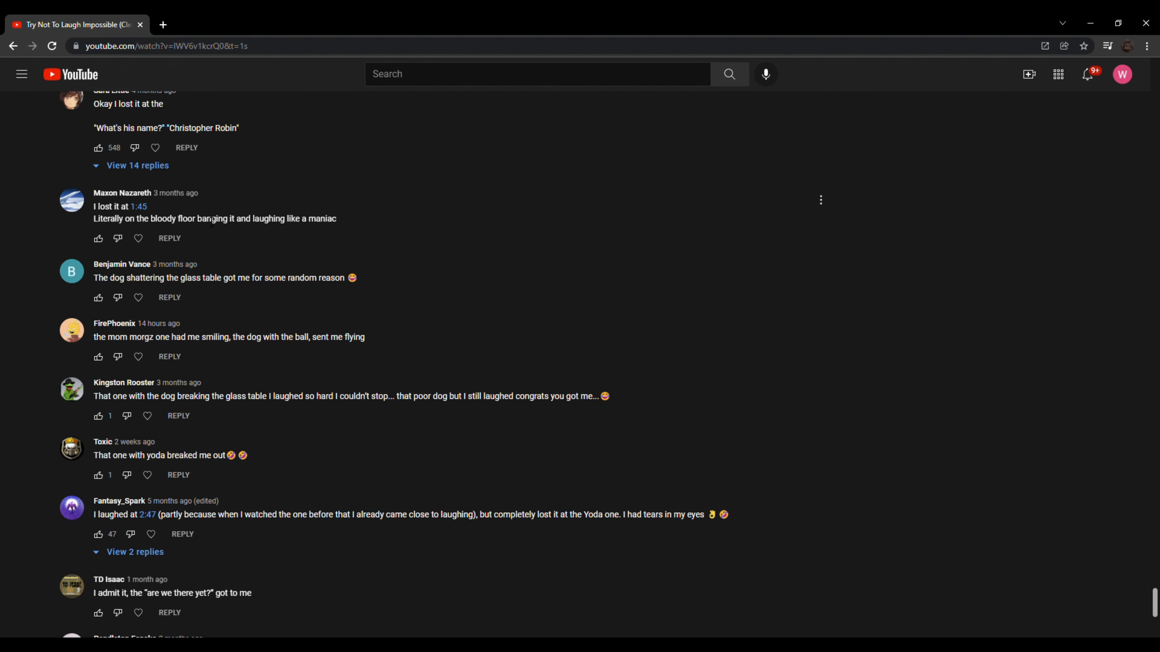
pyautogui.moveTo(193, 240)
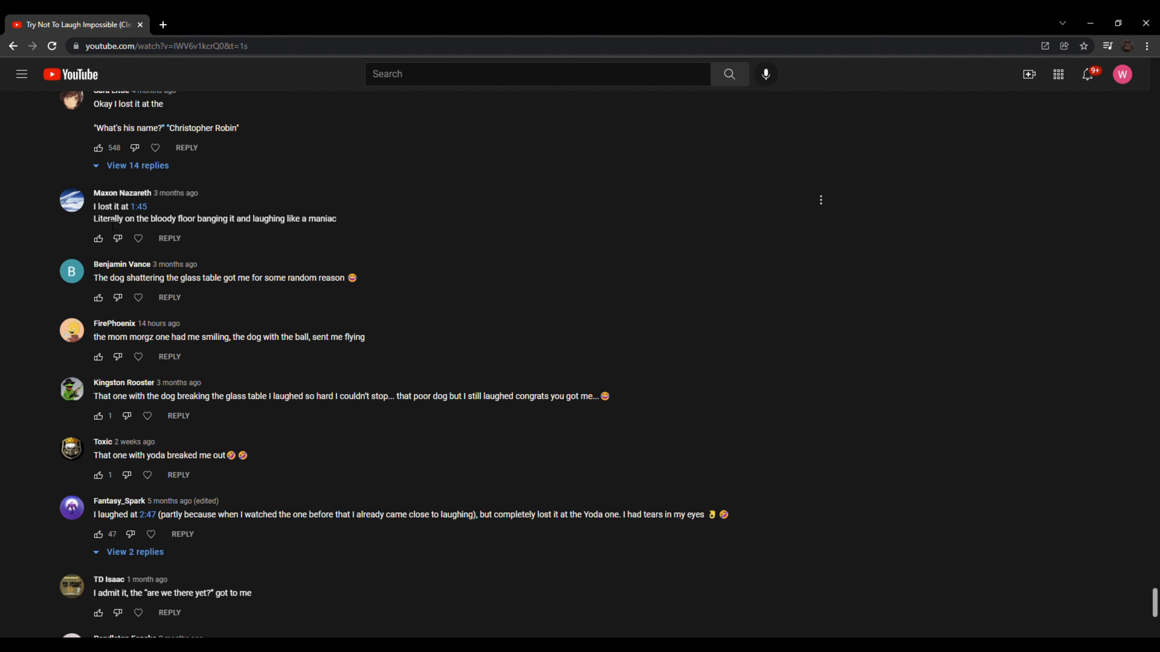
pyautogui.moveTo(198, 237)
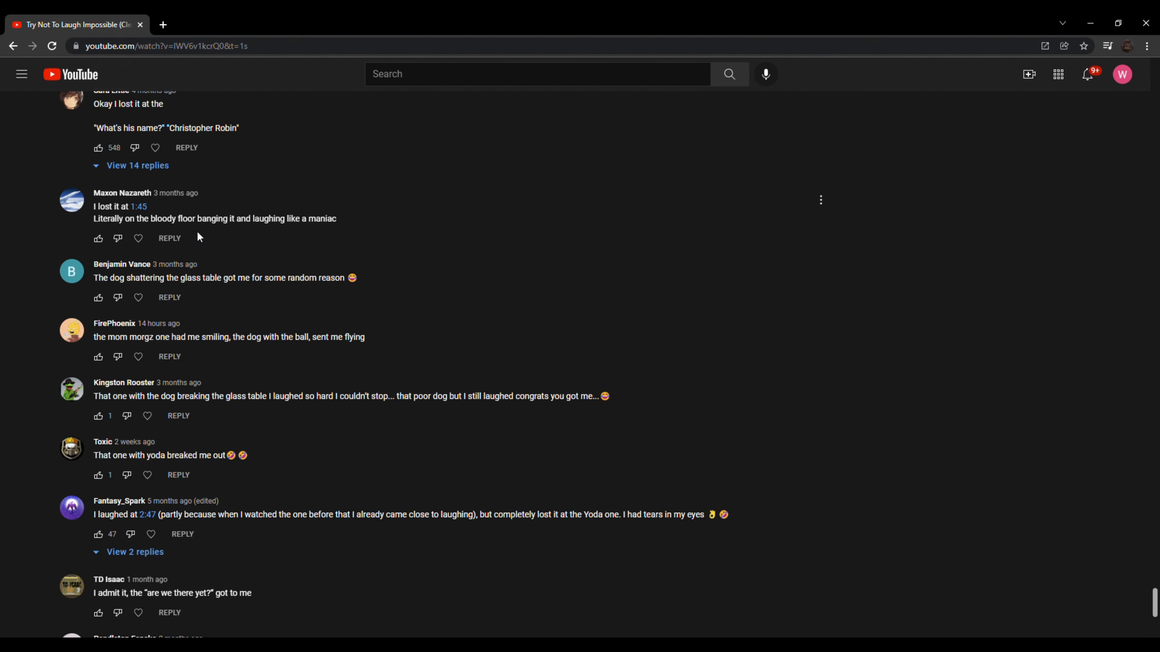
# Read a little further, then bring up the account menu from the profile avatar
pyautogui.scroll(-3)
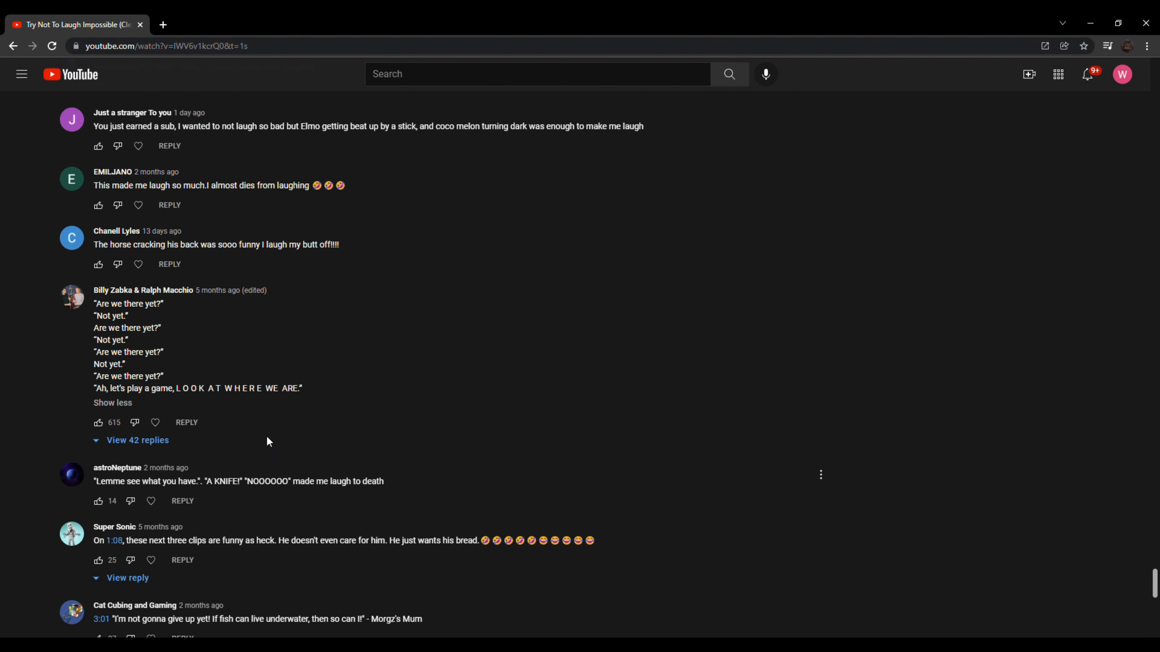
pyautogui.scroll(-3)
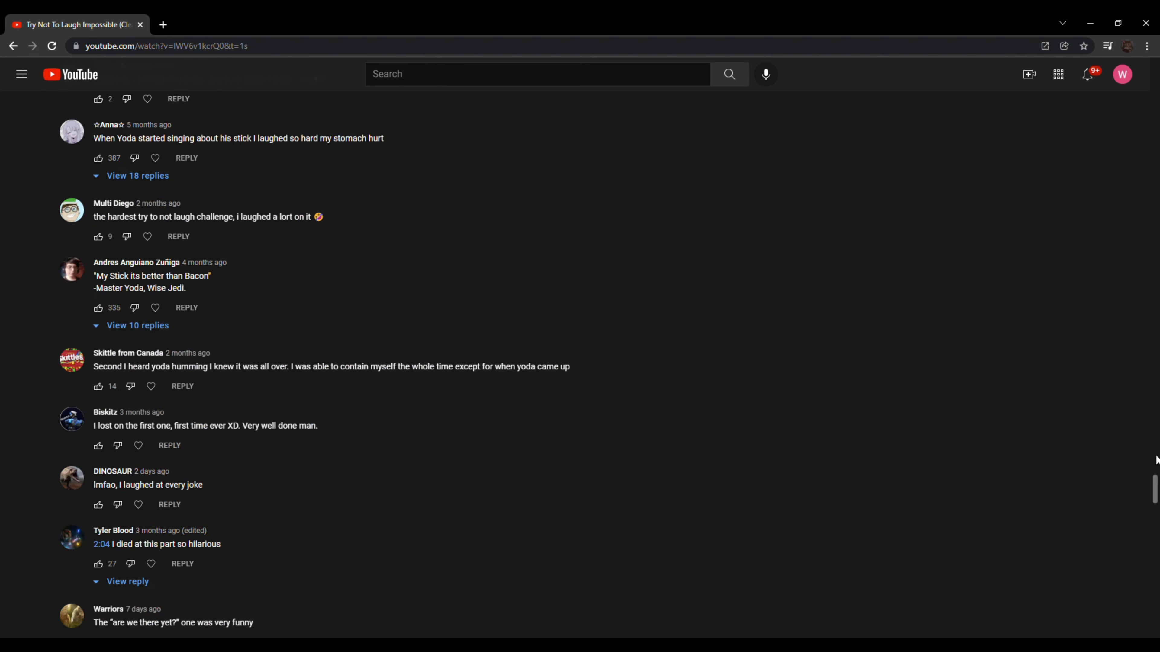
pyautogui.click(1122, 73)
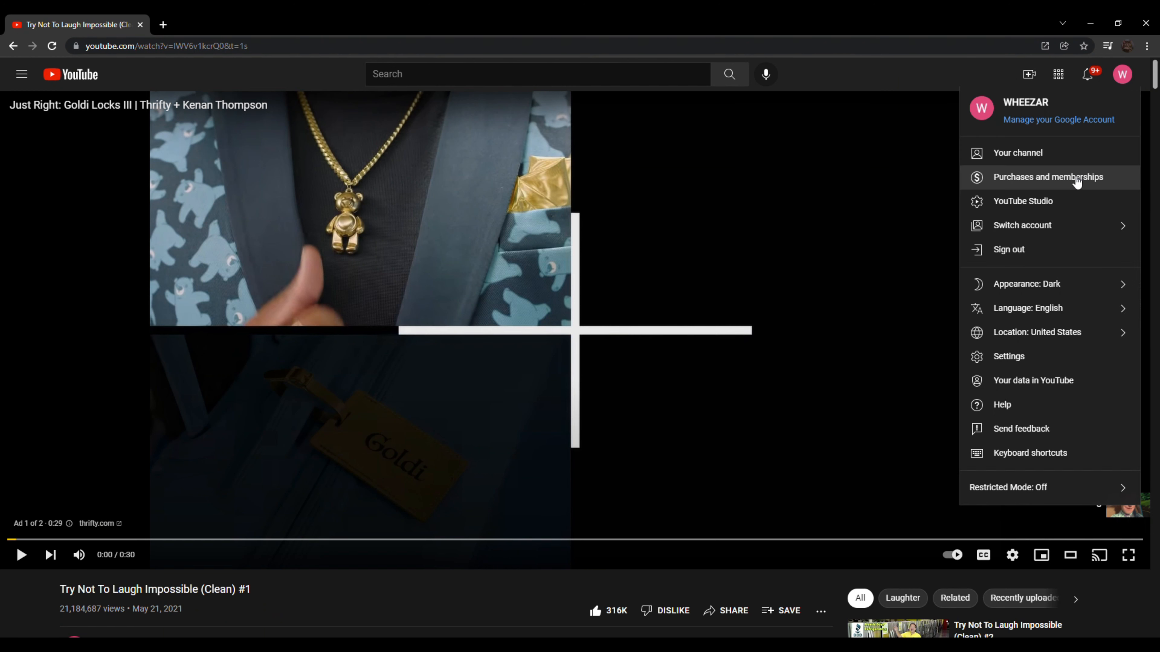
# Go to the channel's own page and its community post comments about changing the name
pyautogui.click(1023, 200)
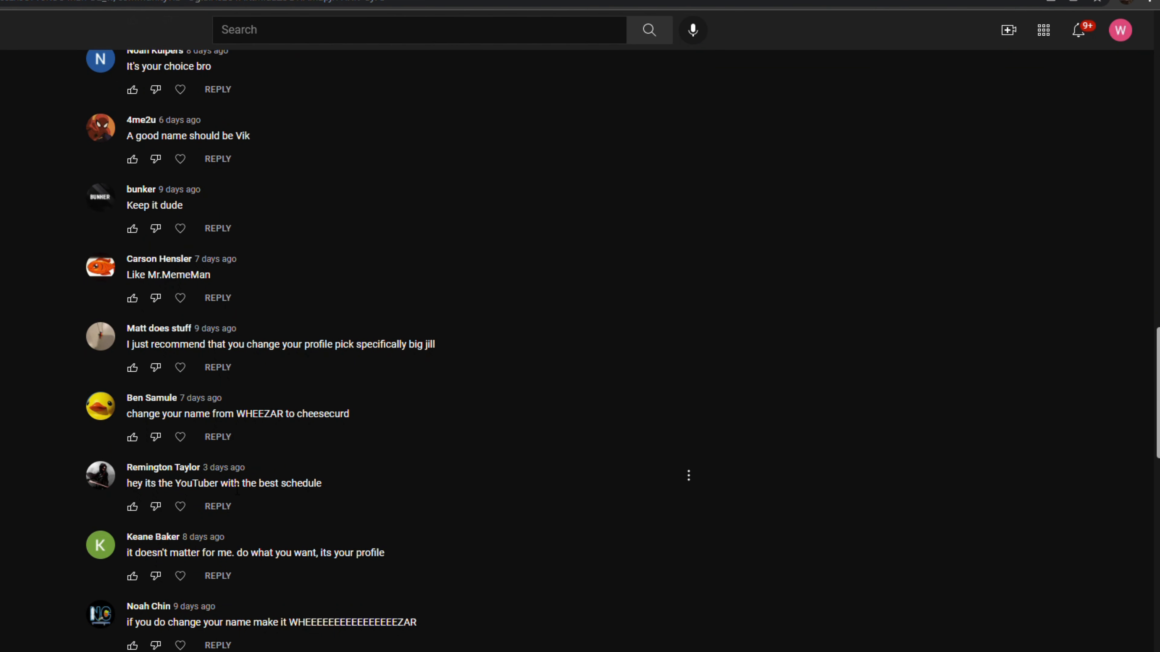
# Start a reply to the 'wanna buy the channel' comment, then move to the Christmas post's comments
pyautogui.scroll(-3)
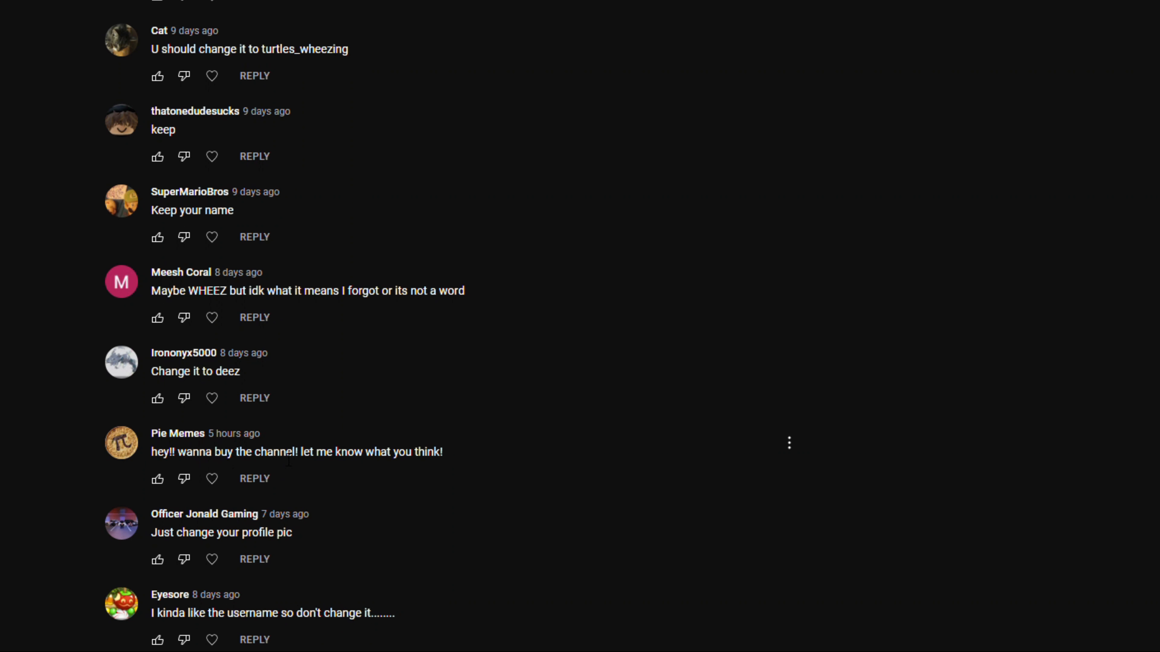
pyautogui.click(253, 478)
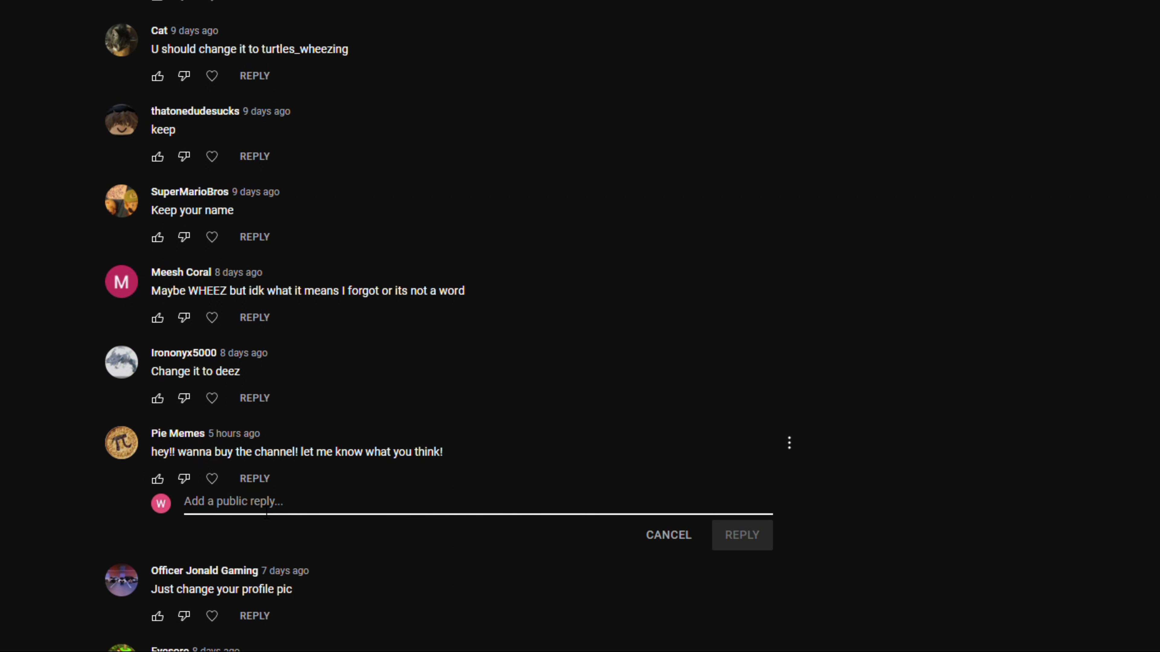
pyautogui.click(741, 534)
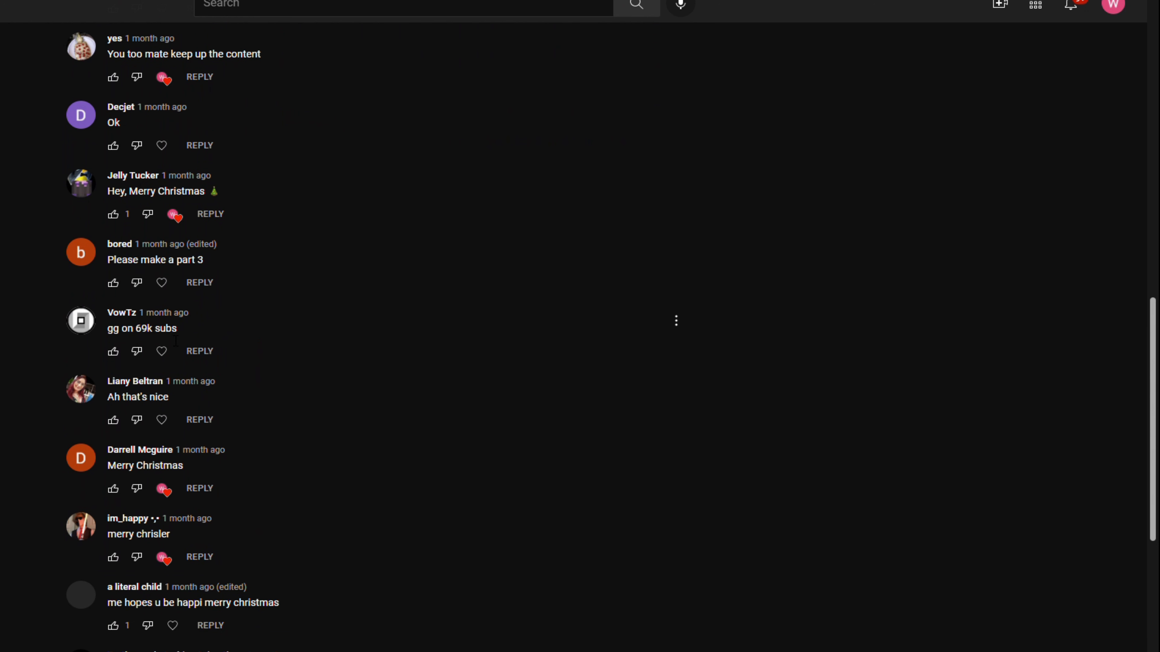
# Reveal the creator's 'Aw, thanks!' reply, visit a commenter's channel, and return to the Community posts
pyautogui.scroll(-3)
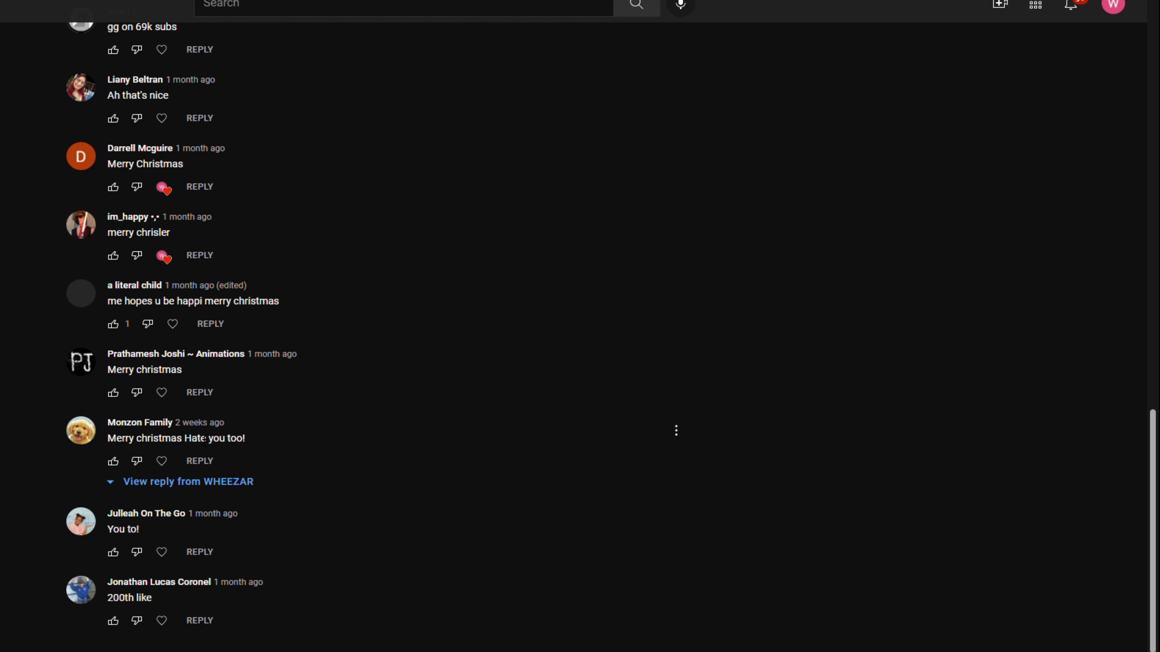
pyautogui.click(188, 482)
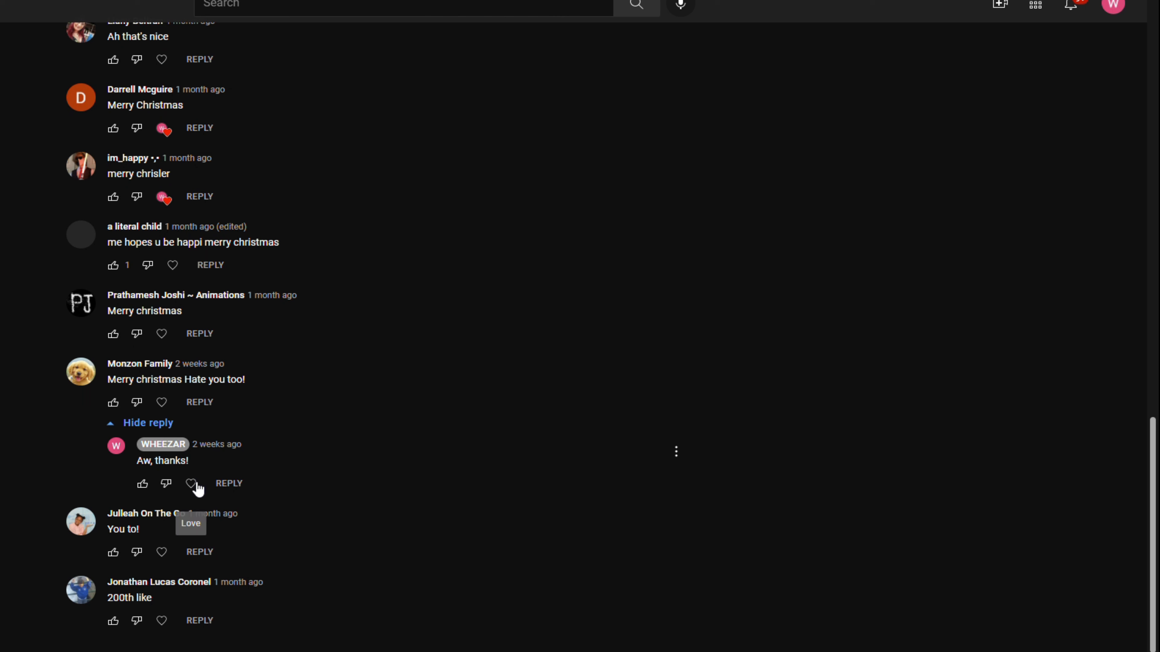
pyautogui.click(385, 39)
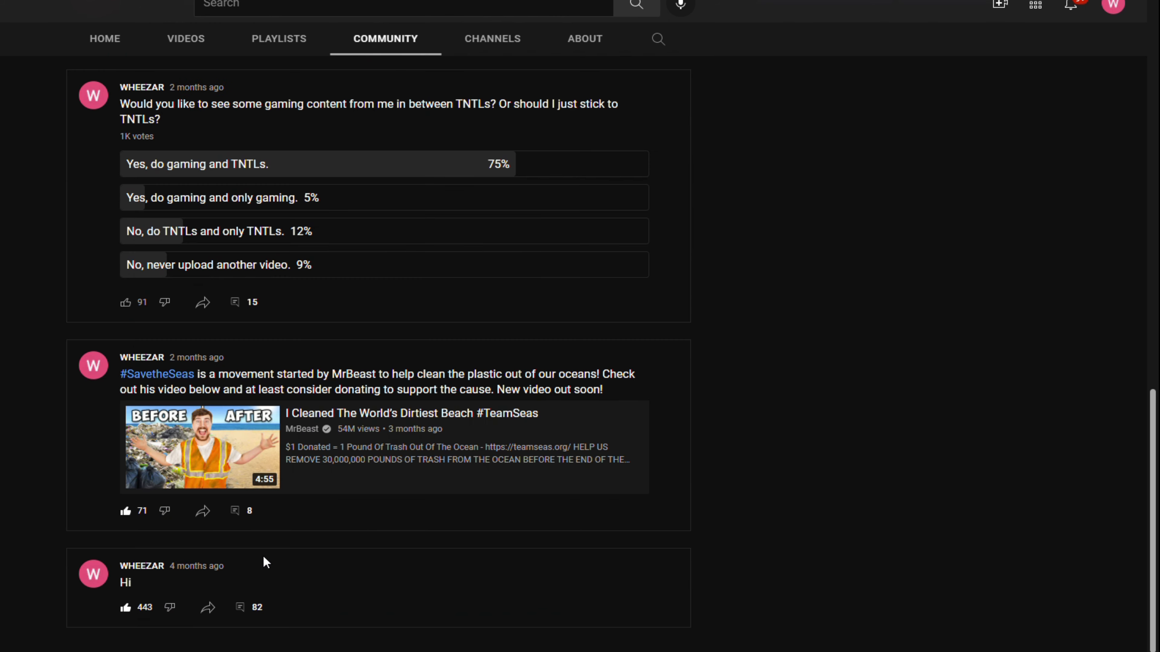
# Show the eight replies under the 'Hi' post's pinned comment
pyautogui.scroll(3)
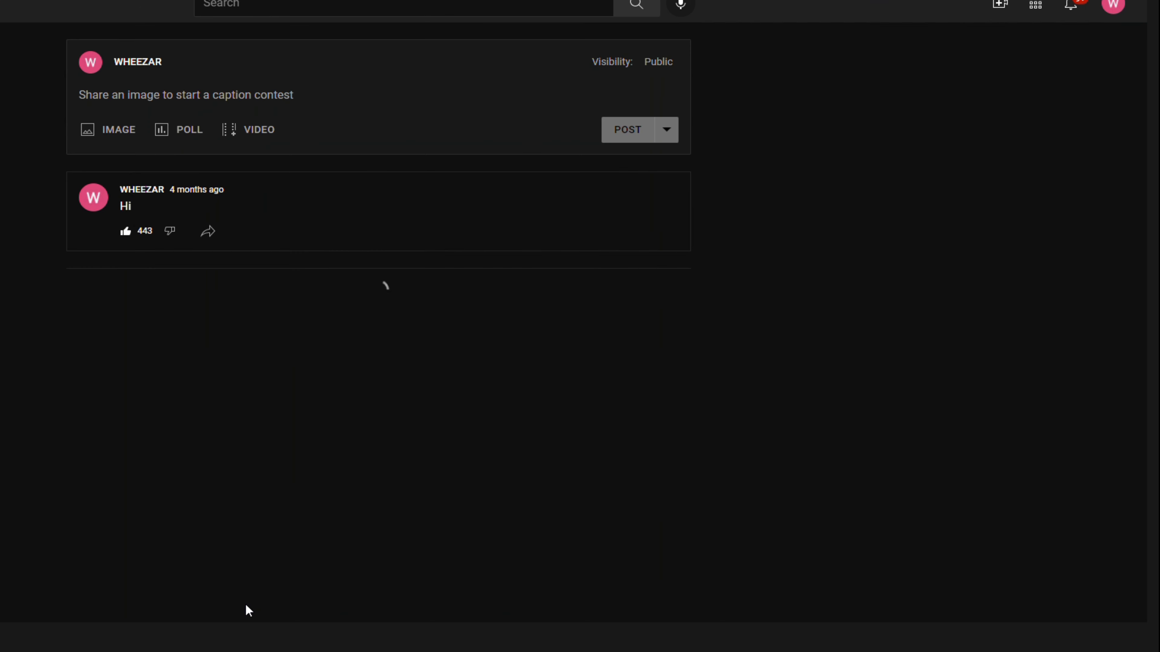
pyautogui.scroll(-3)
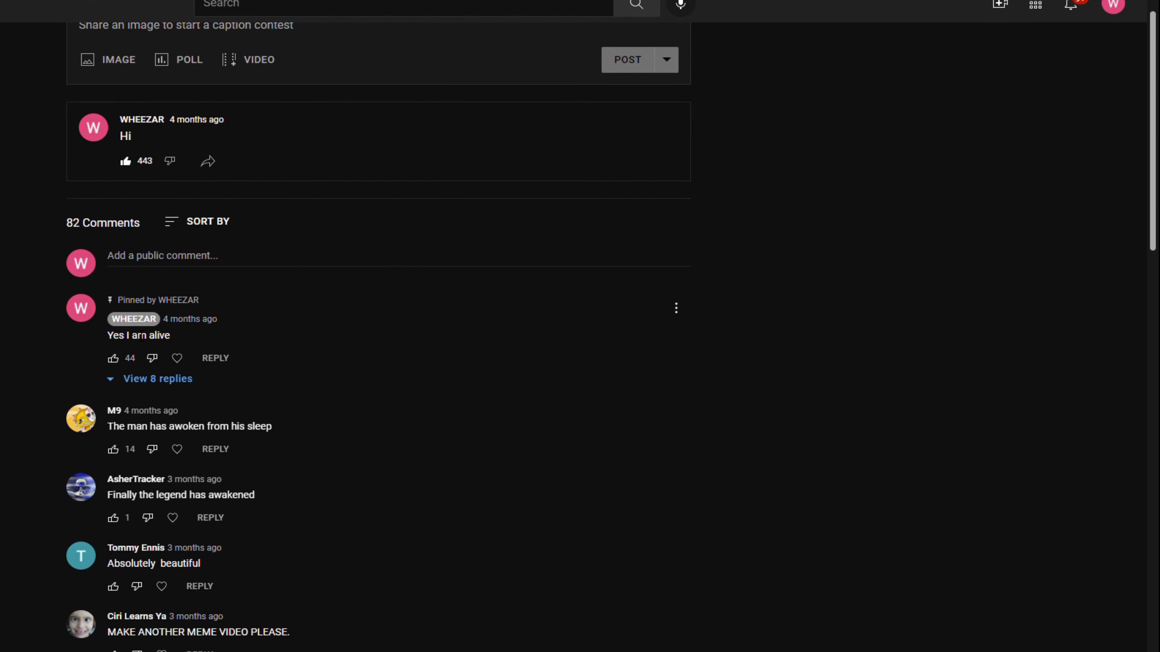
pyautogui.click(158, 379)
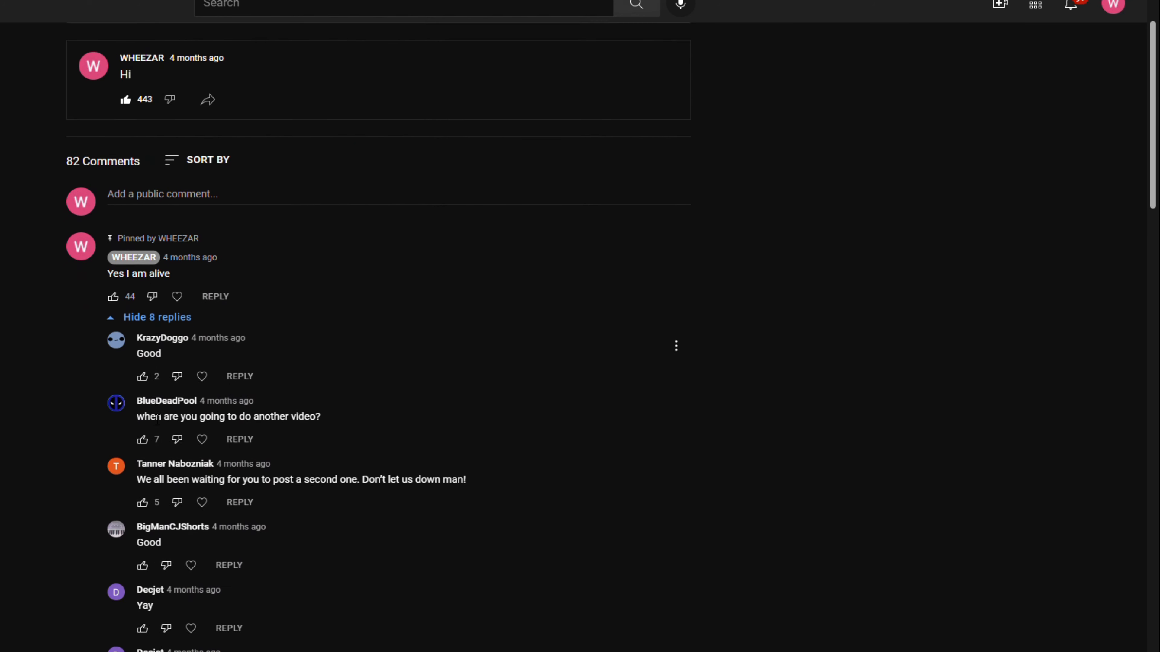
# Read through the expanded replies and the comments that follow the pinned one
pyautogui.scroll(-3)
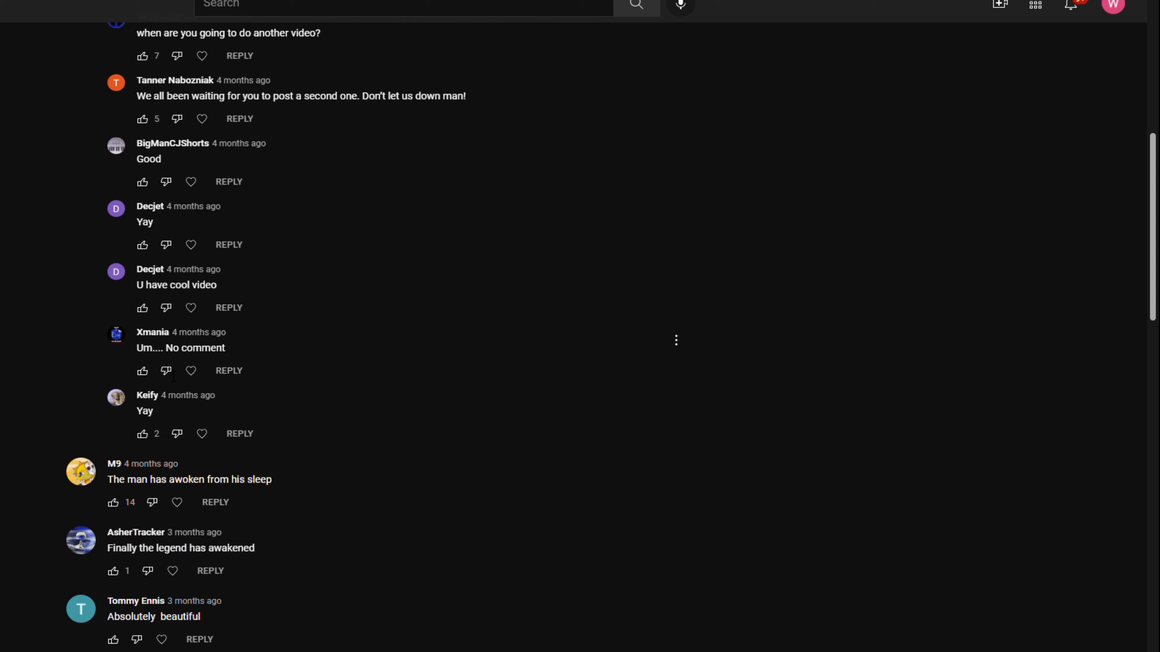
pyautogui.scroll(-3)
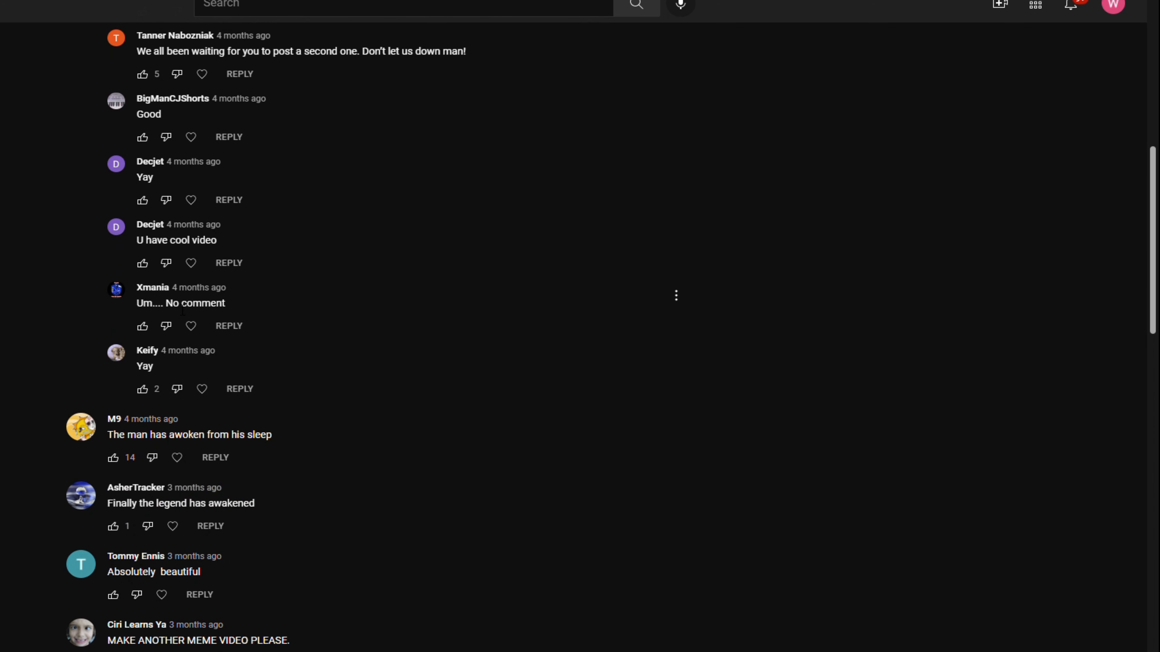
pyautogui.scroll(3)
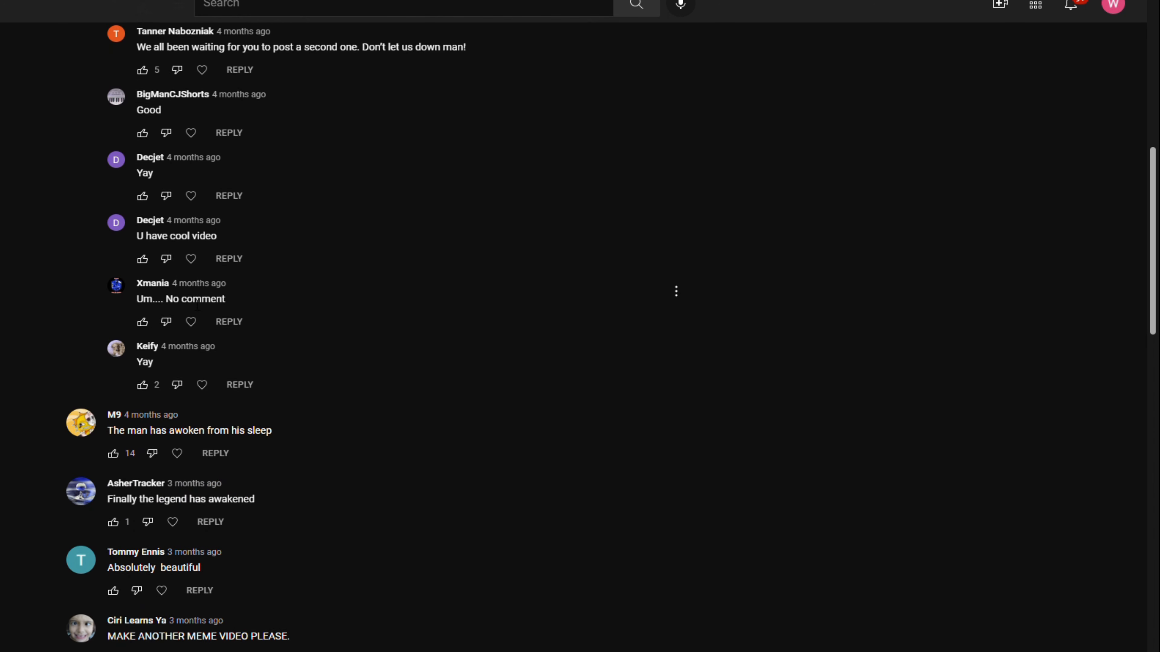
pyautogui.scroll(-3)
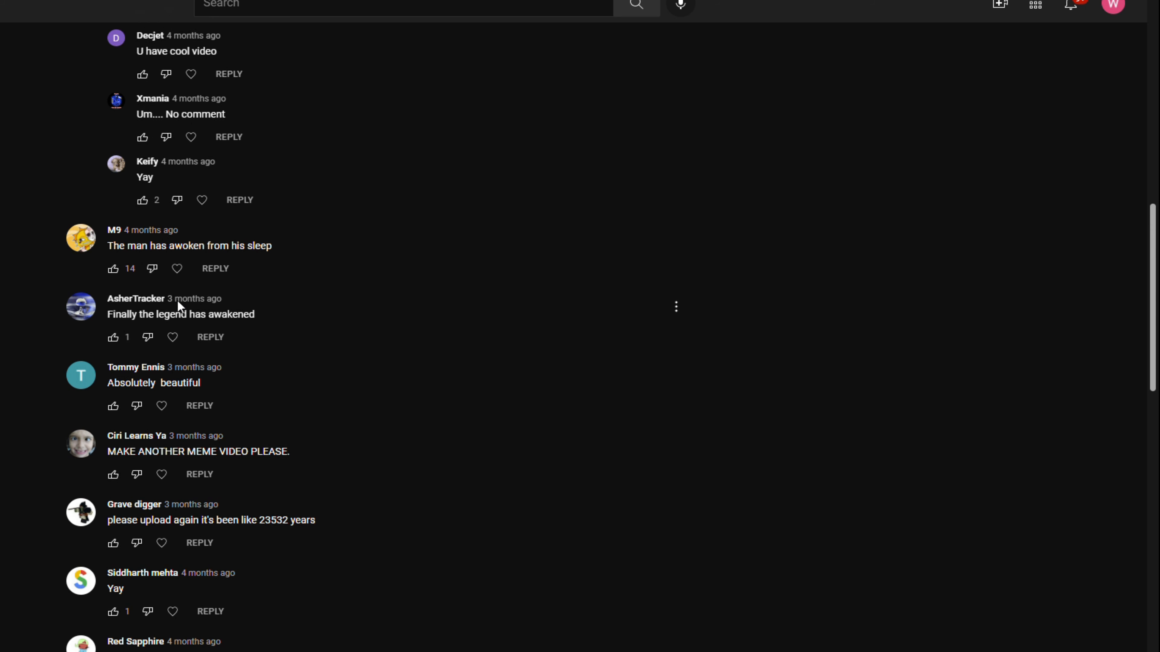
pyautogui.scroll(3)
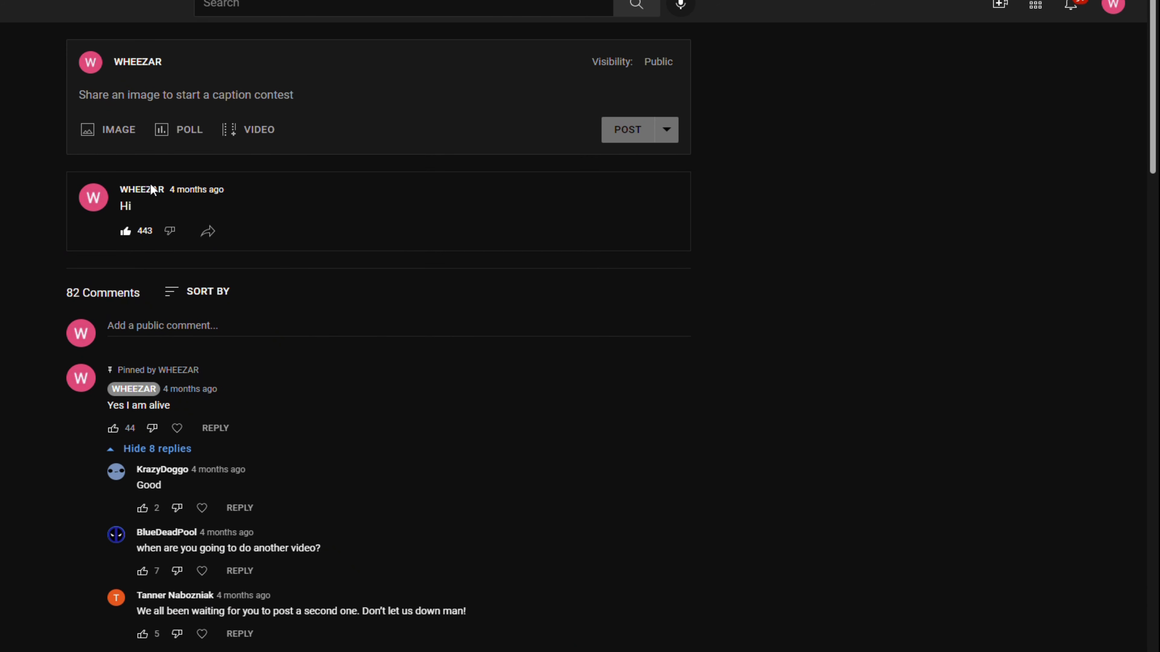
pyautogui.moveTo(194, 195)
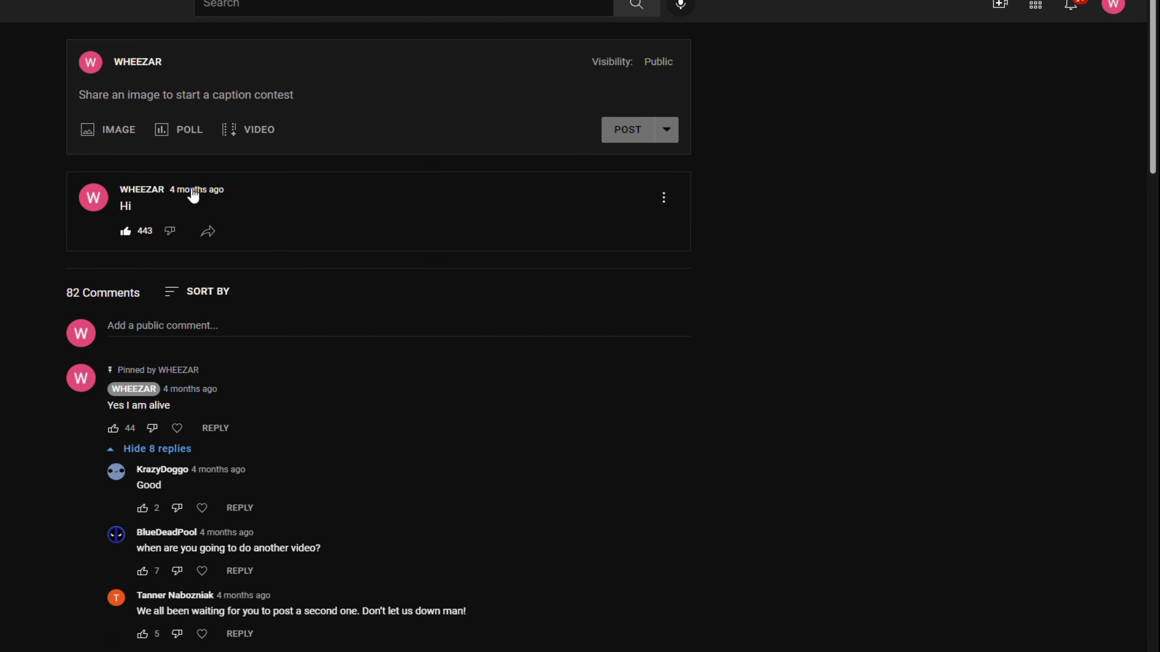
pyautogui.scroll(-3)
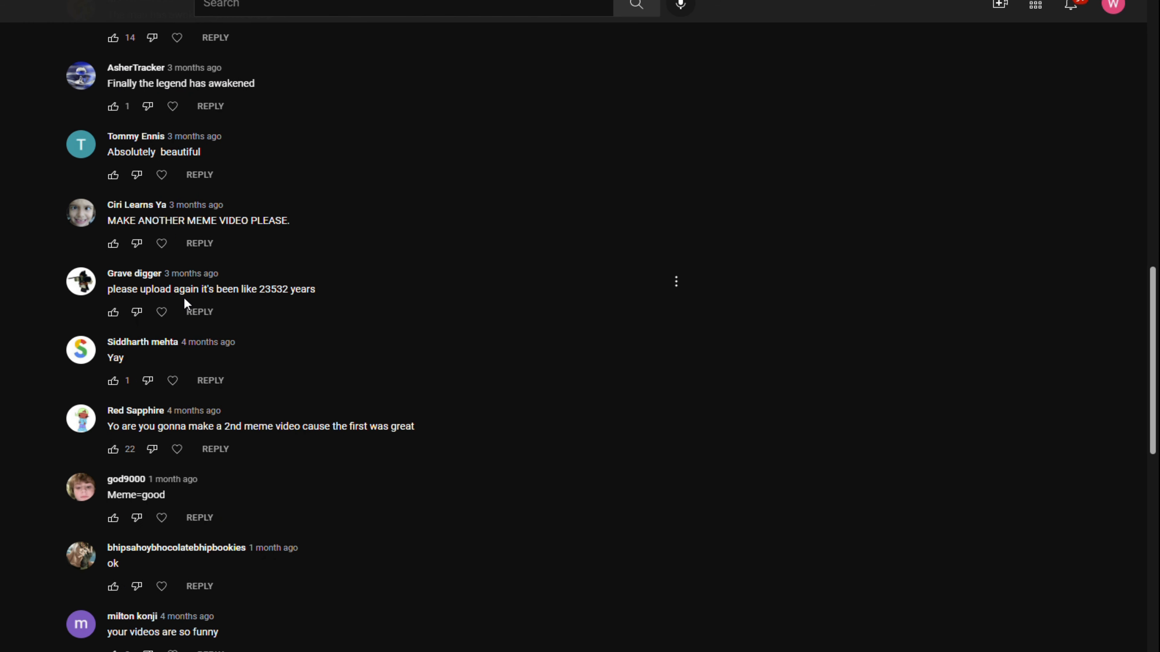
pyautogui.moveTo(146, 380)
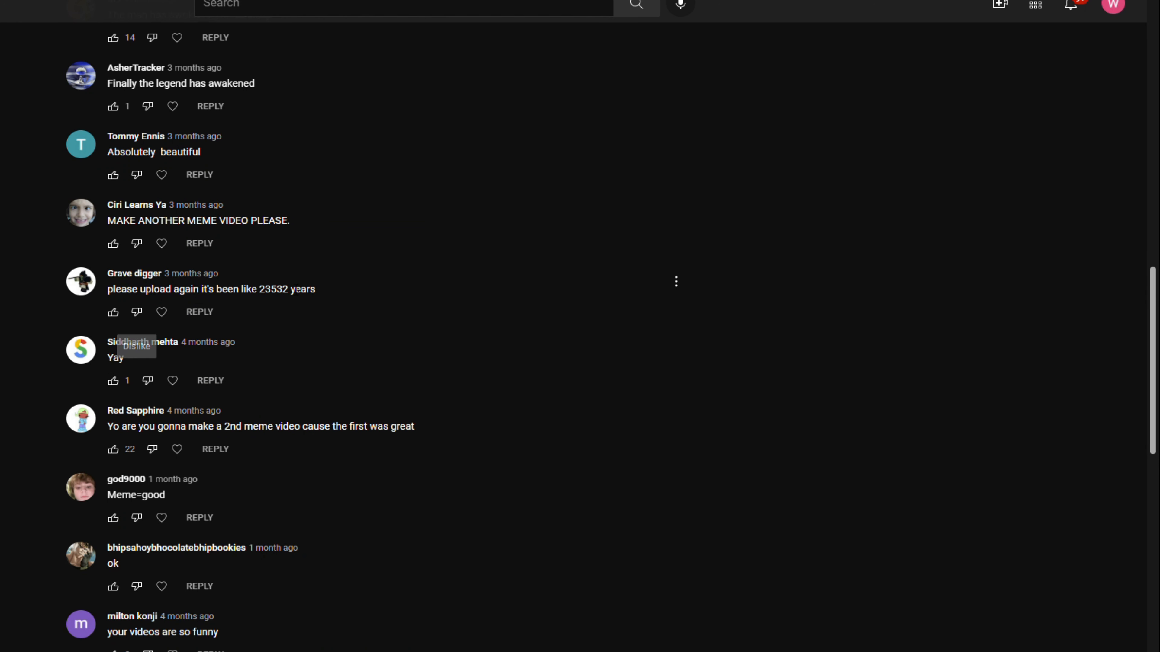
# Read deep into the 'Hi' post's comments among the many 'Hi' replies
pyautogui.scroll(-3)
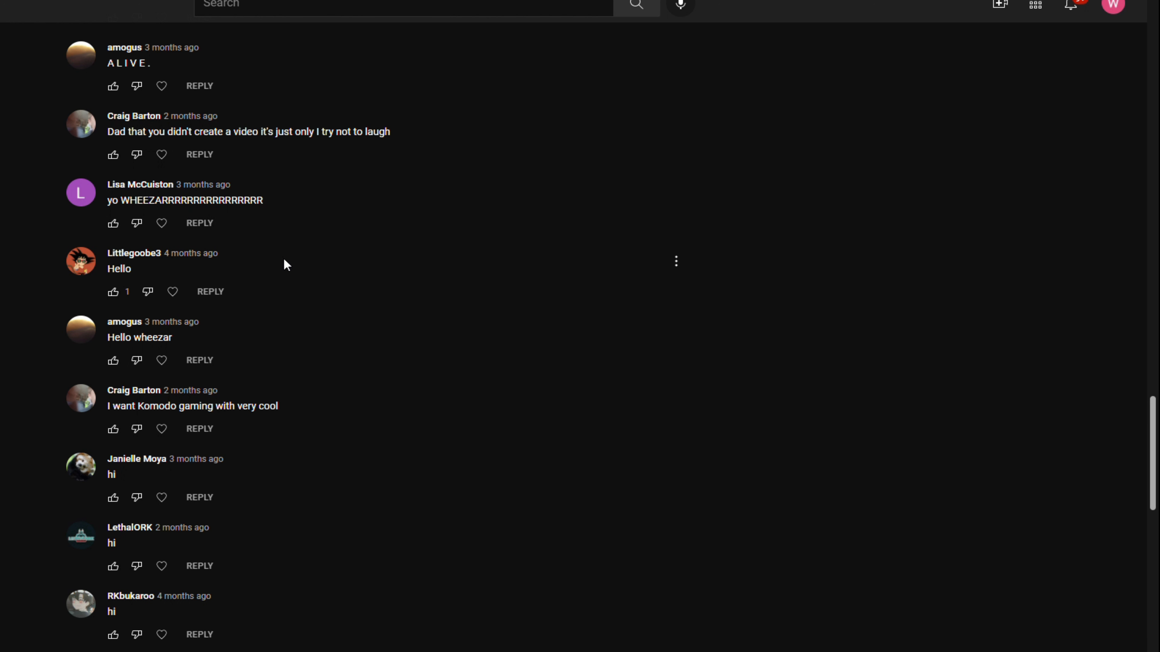
pyautogui.scroll(-3)
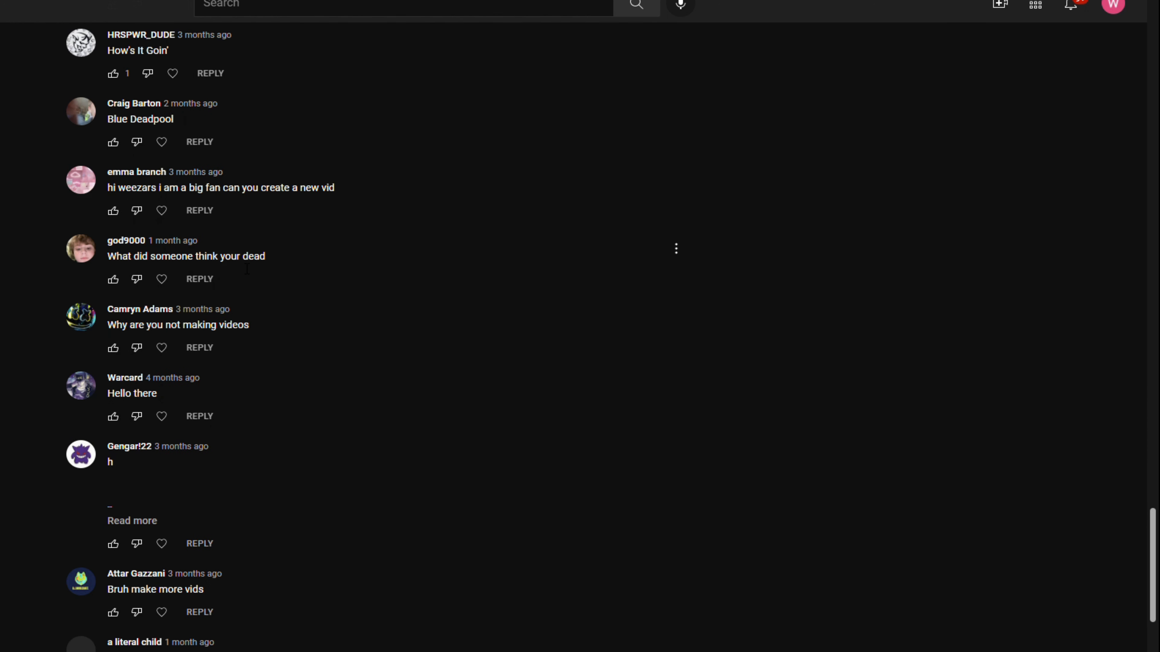
pyautogui.moveTo(244, 271)
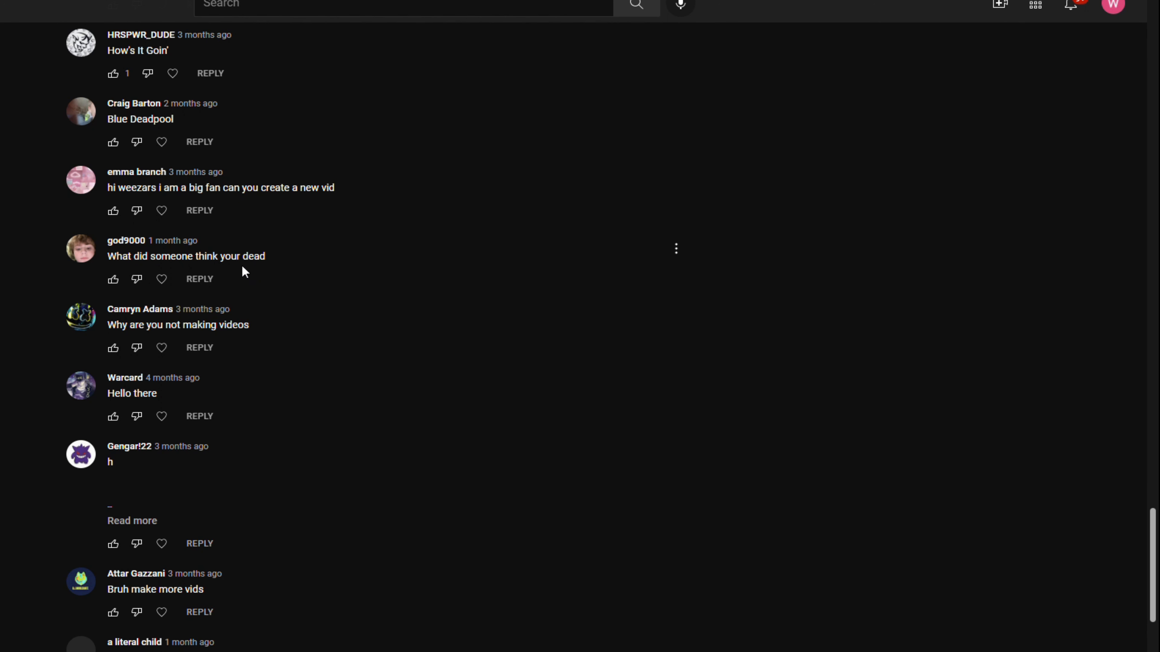
pyautogui.scroll(-3)
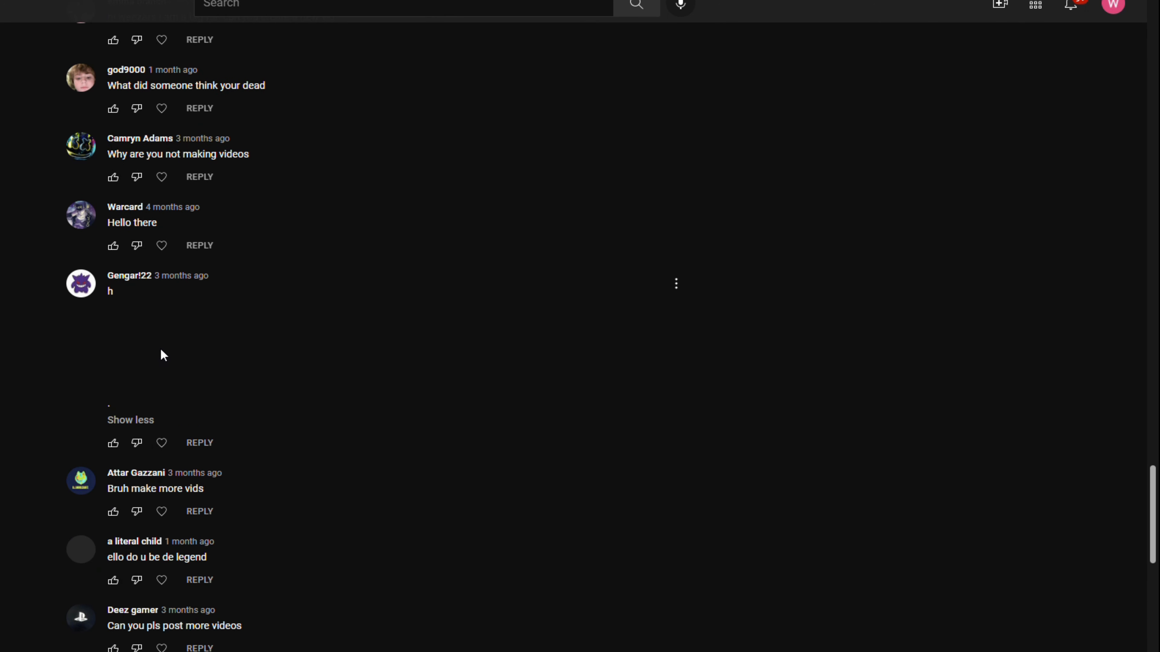
pyautogui.moveTo(712, 339)
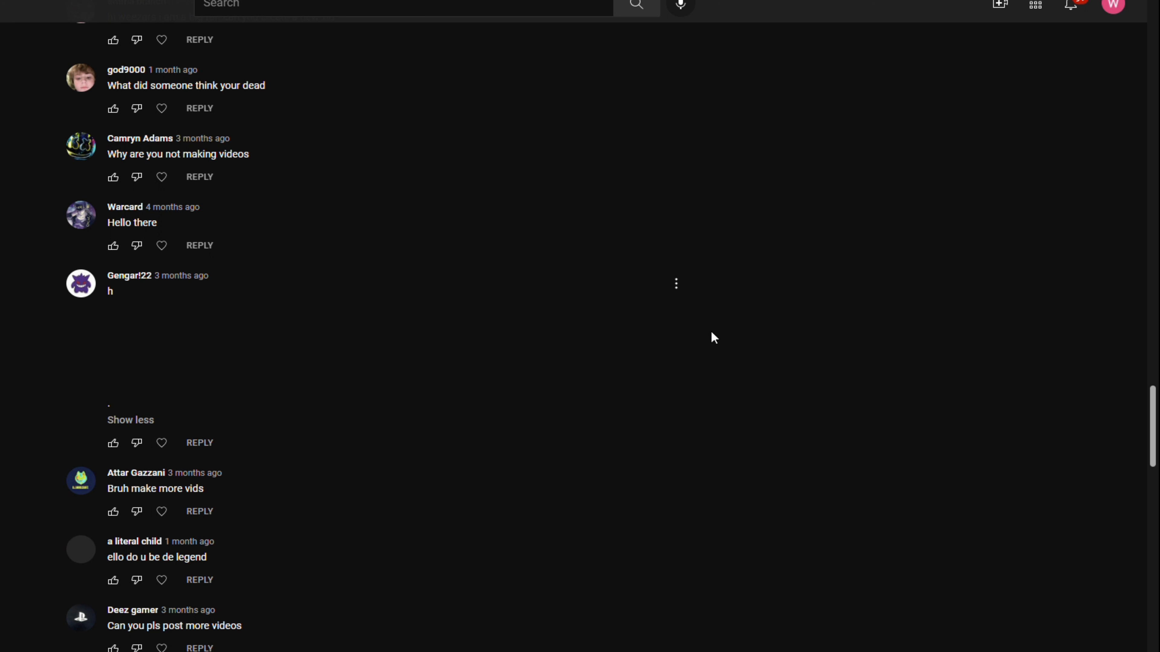
pyautogui.scroll(-3)
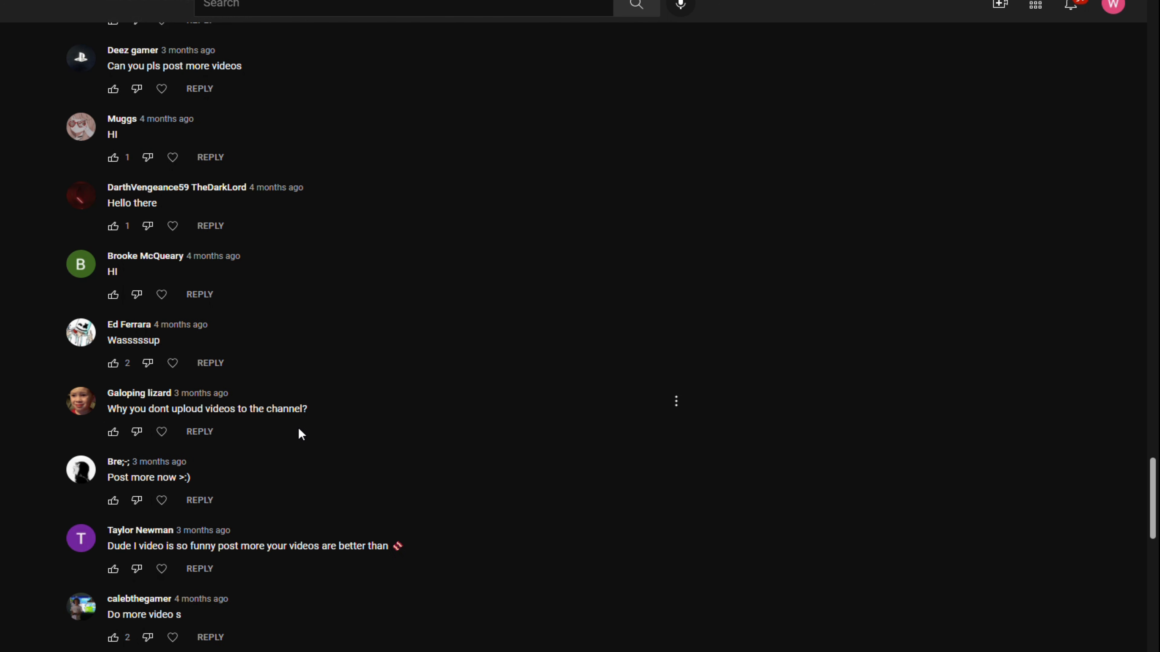
pyautogui.moveTo(212, 424)
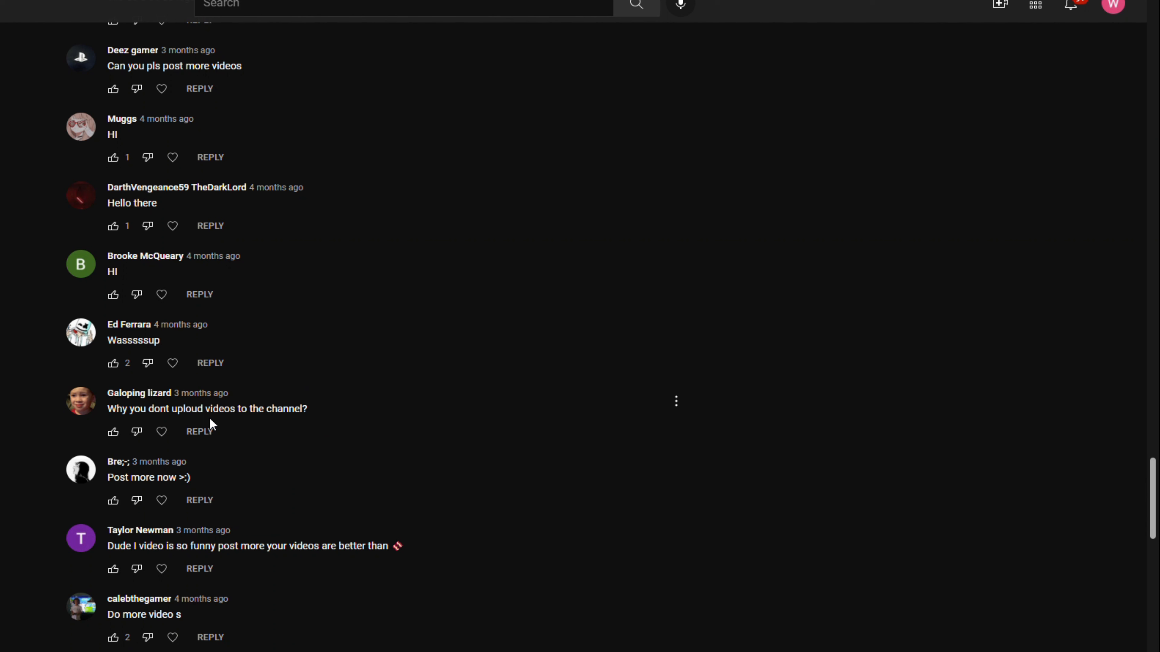
pyautogui.scroll(-3)
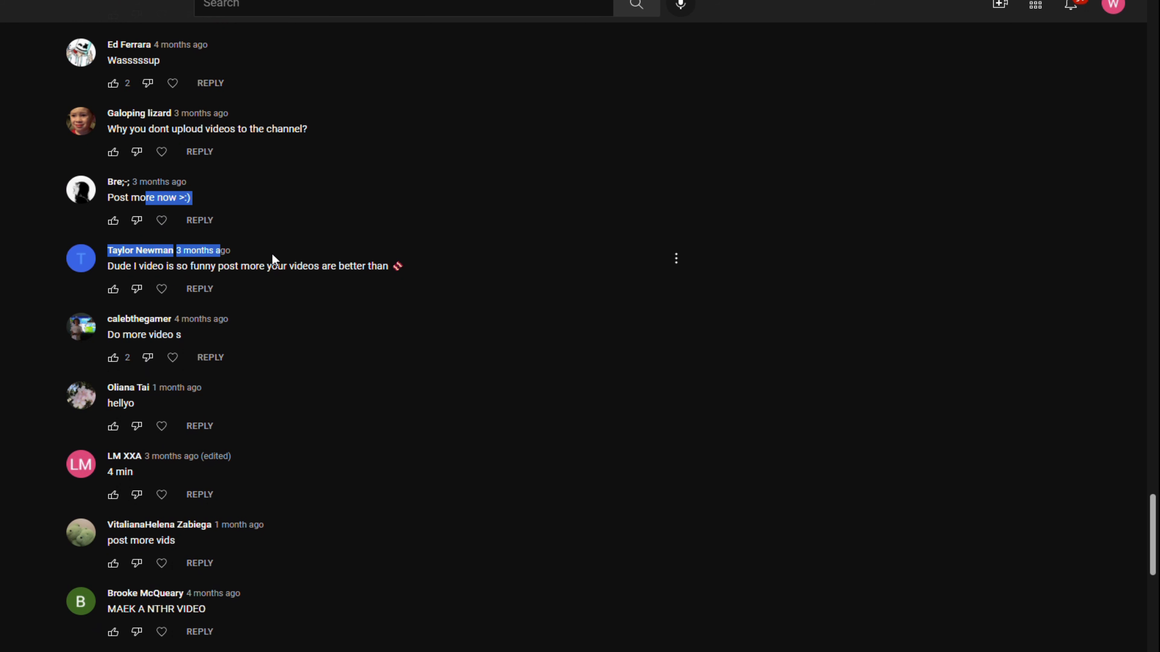
pyautogui.scroll(-3)
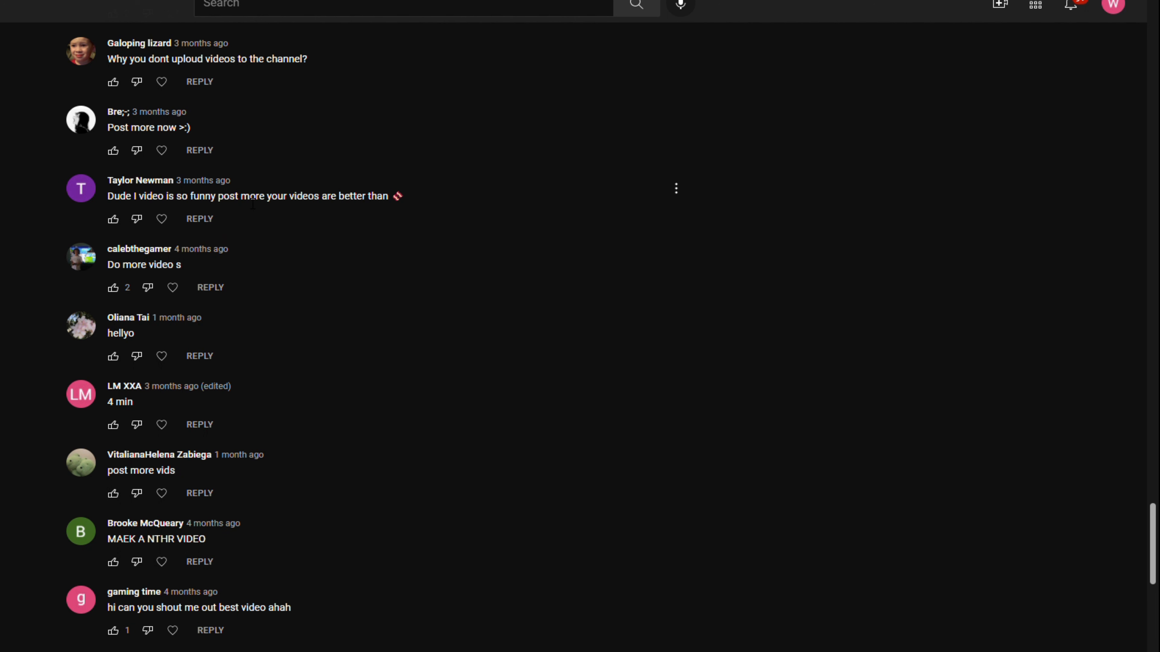
pyautogui.scroll(-3)
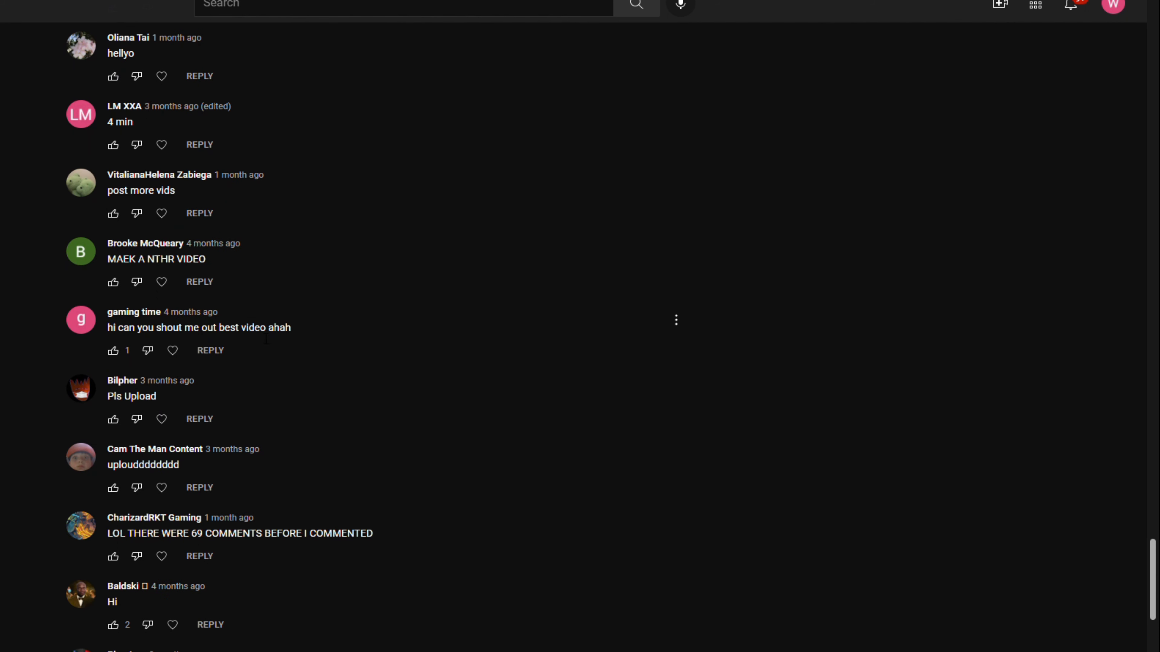
pyautogui.scroll(-3)
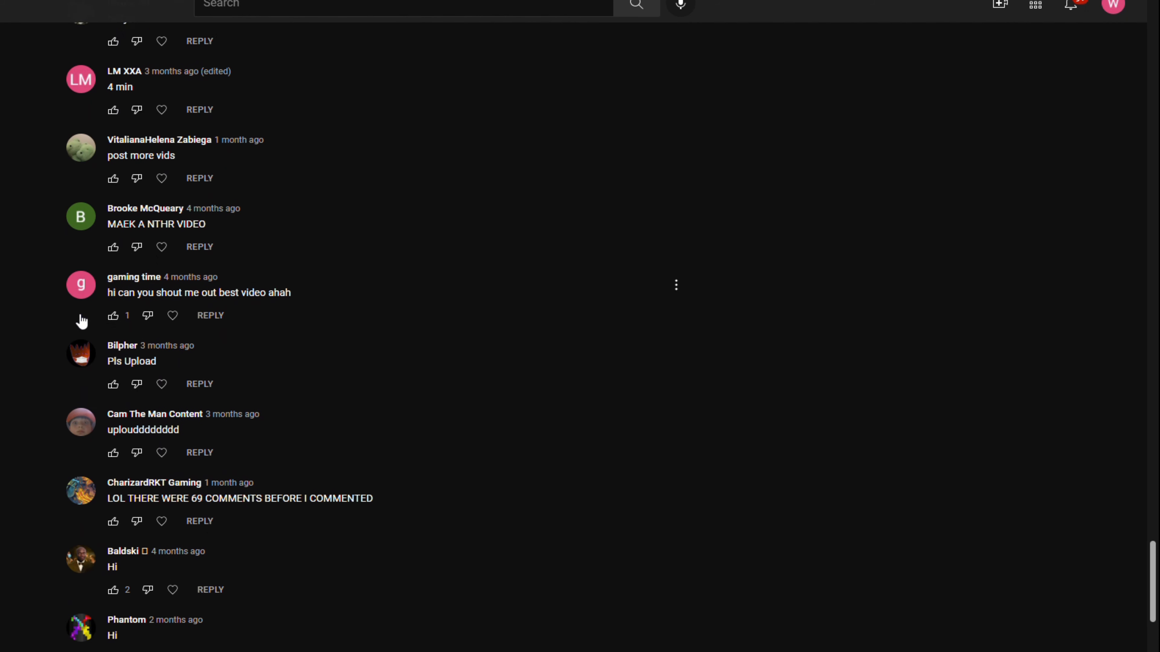
# Visit the 'gaming time' commenter's channel, highlight its subscriber count, then continue down the comments
pyautogui.click(134, 276)
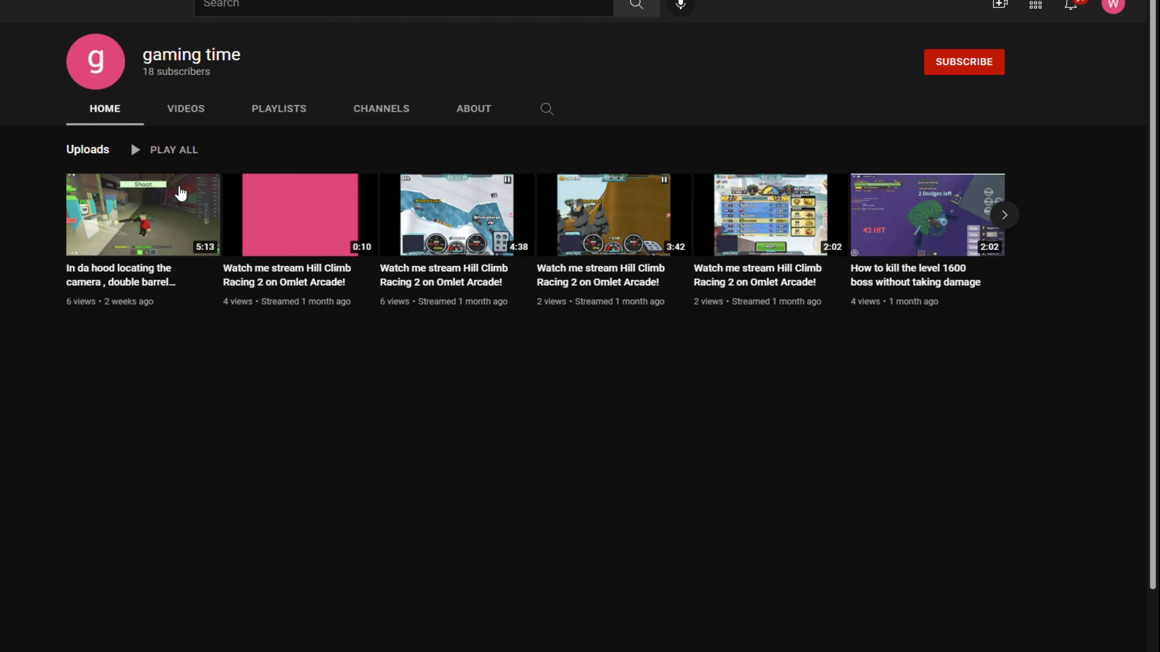
pyautogui.doubleClick(175, 72)
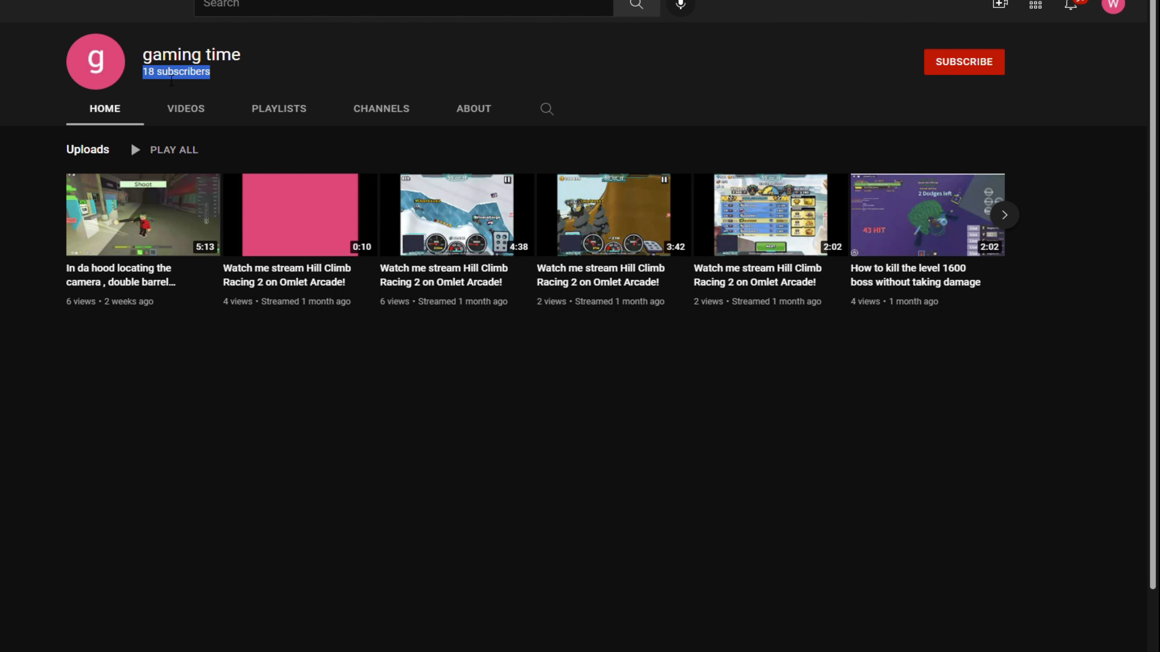
pyautogui.scroll(-3)
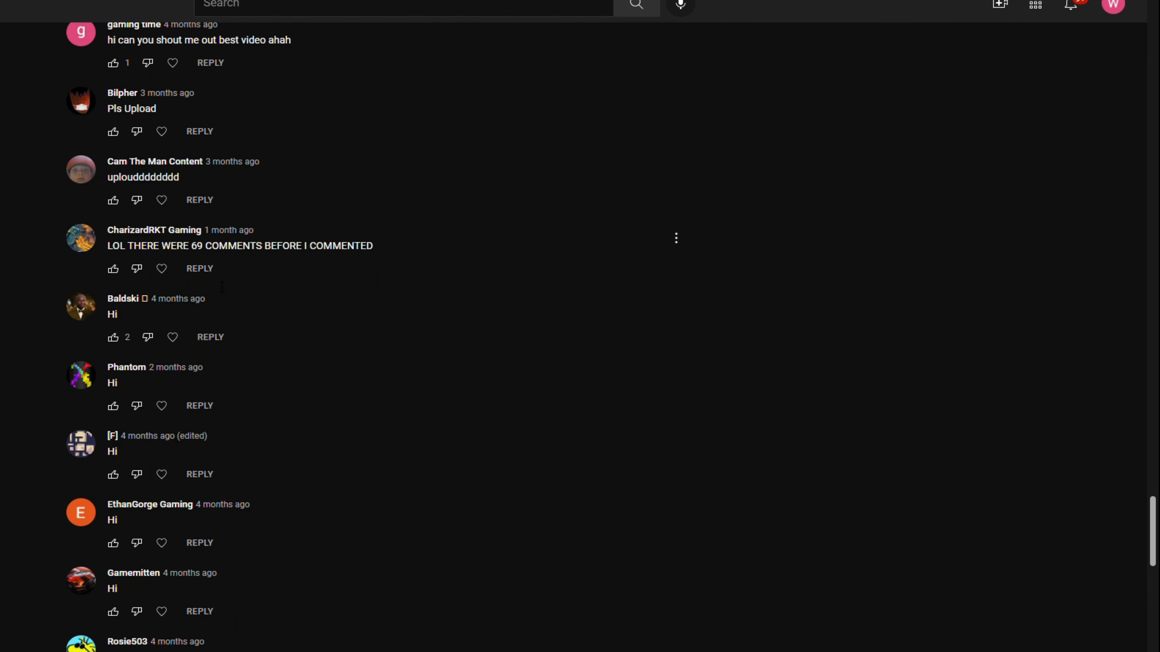
pyautogui.scroll(-3)
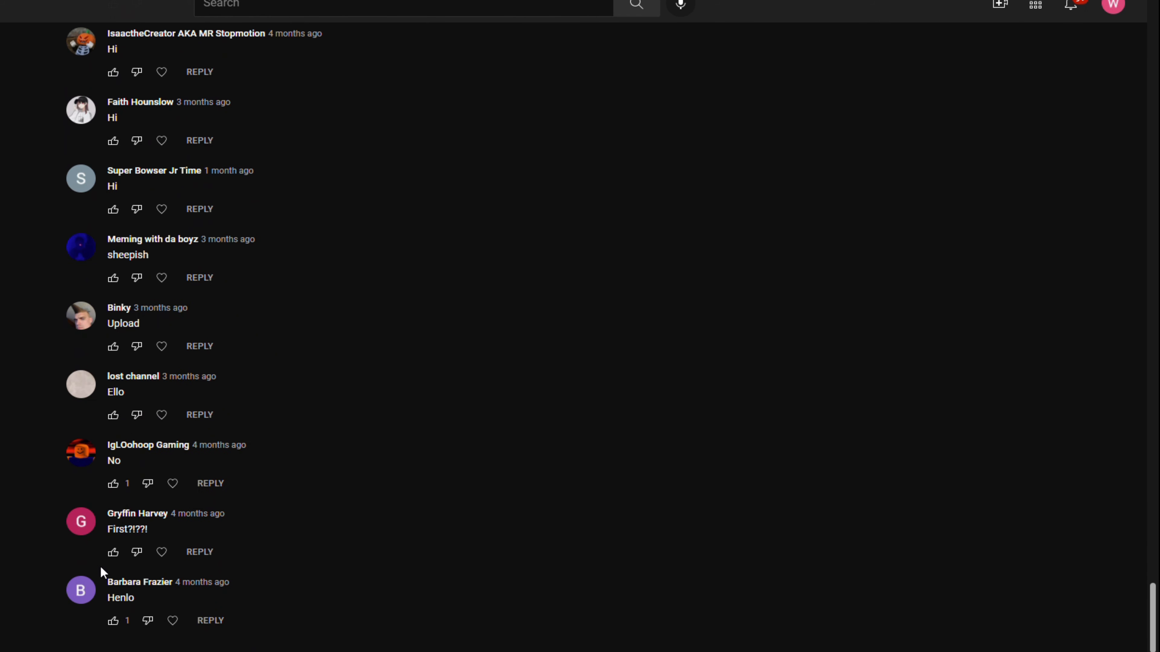